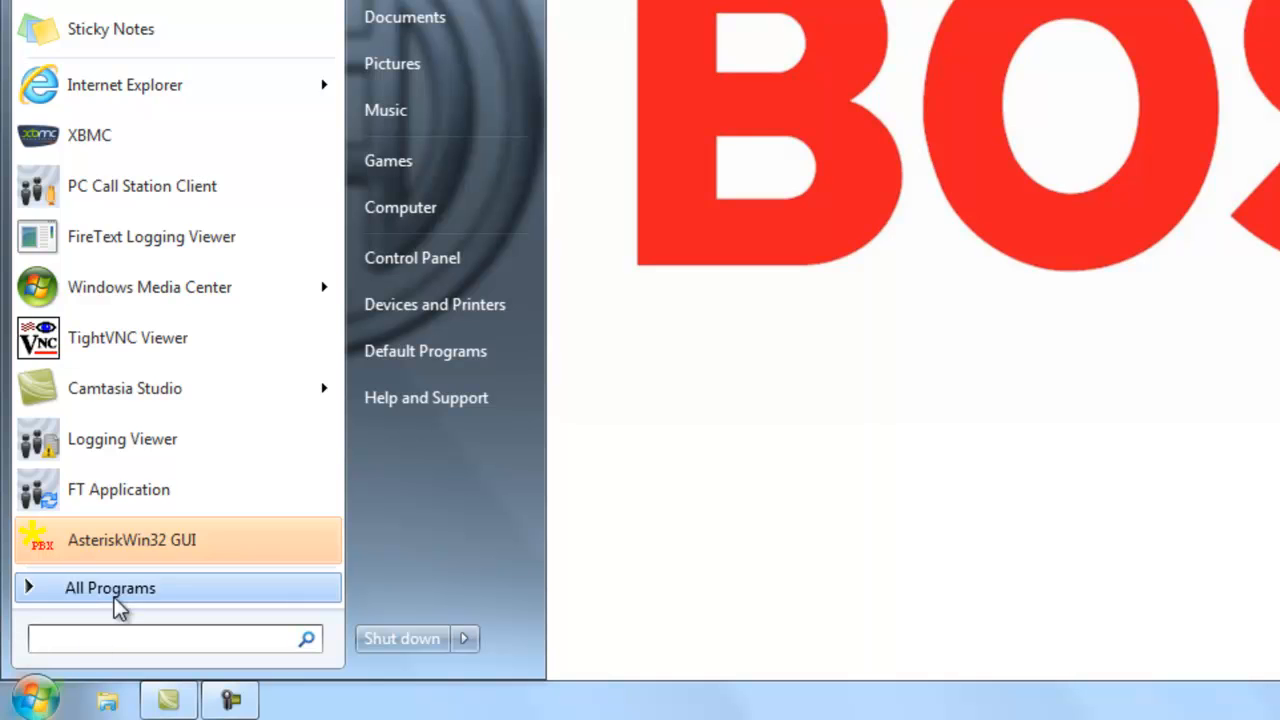
Launch the Praesideo File Transfer Application from All Programs > Bosch > Praesideo
left_click(110, 588)
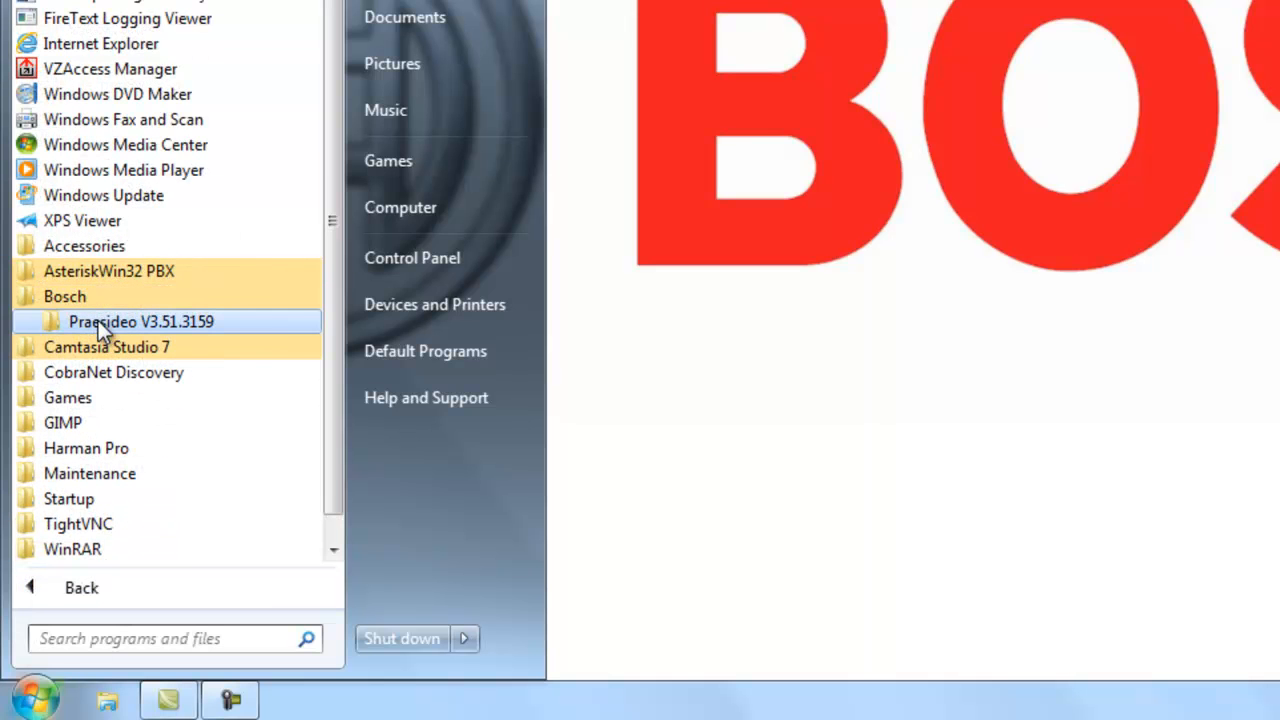
double_click(140, 320)
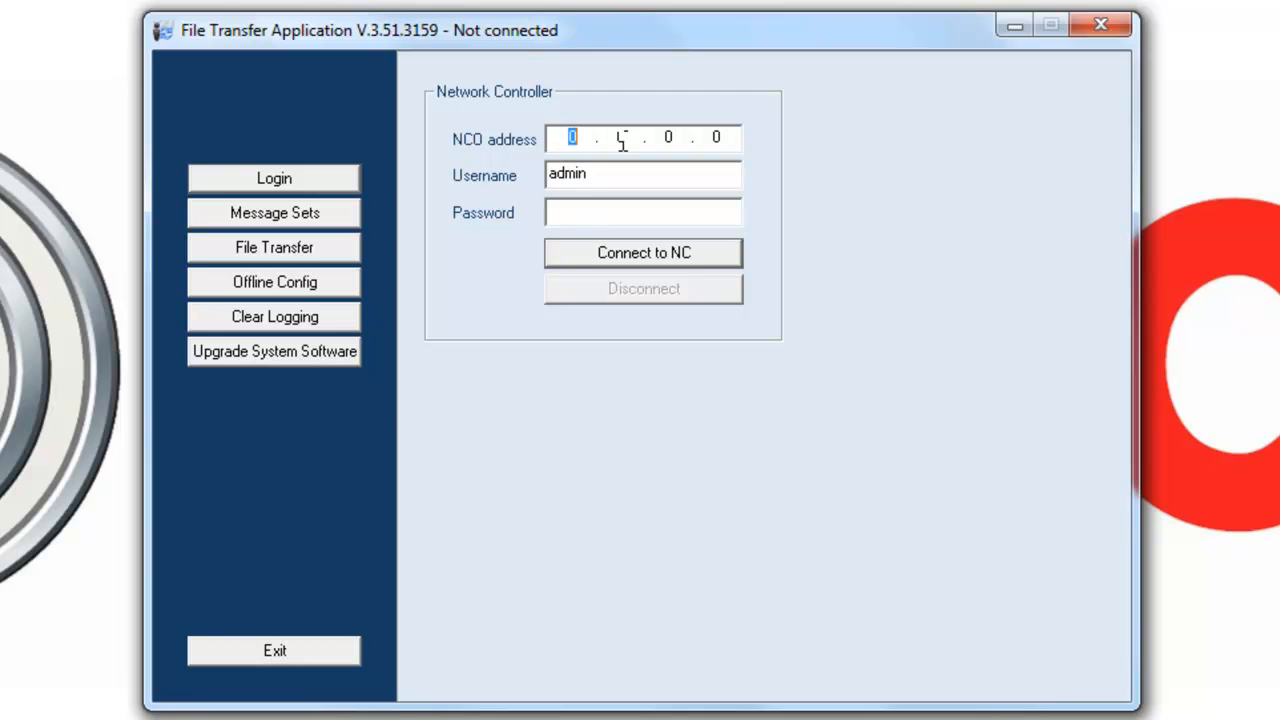
Connect to network controller 192.168.1.128 as admin and go to Message Sets
type("192")
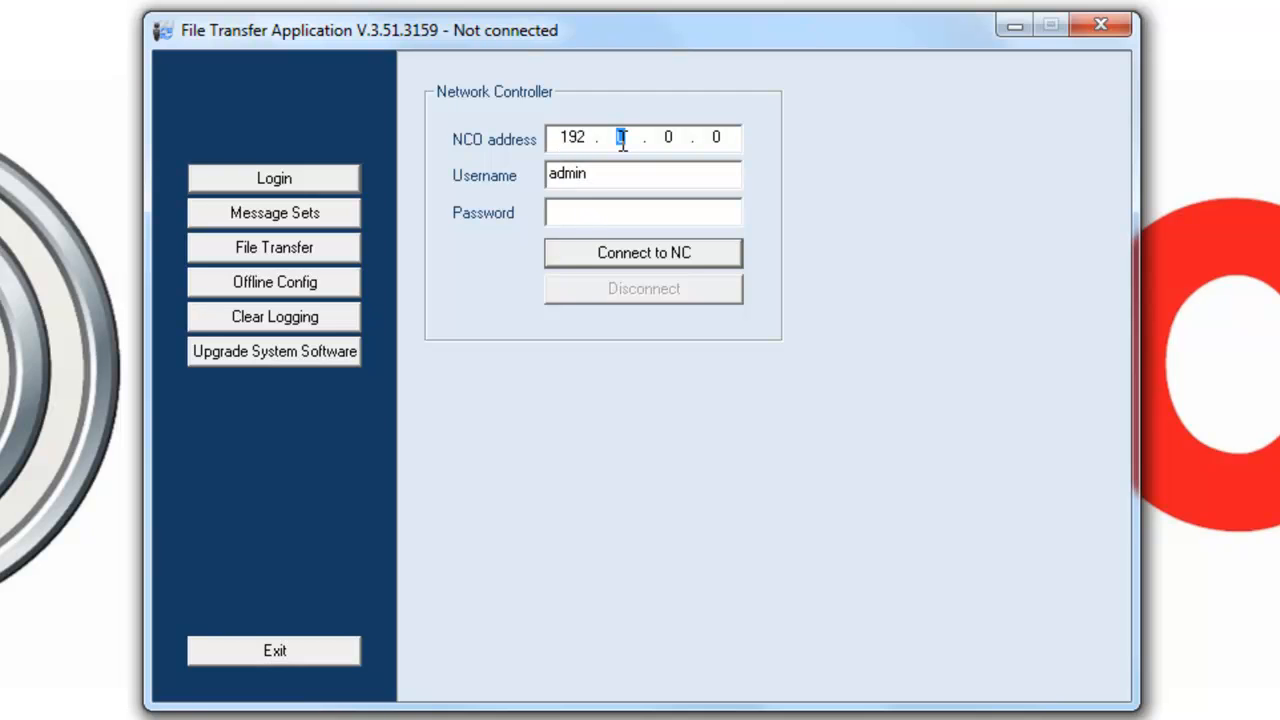
type("168")
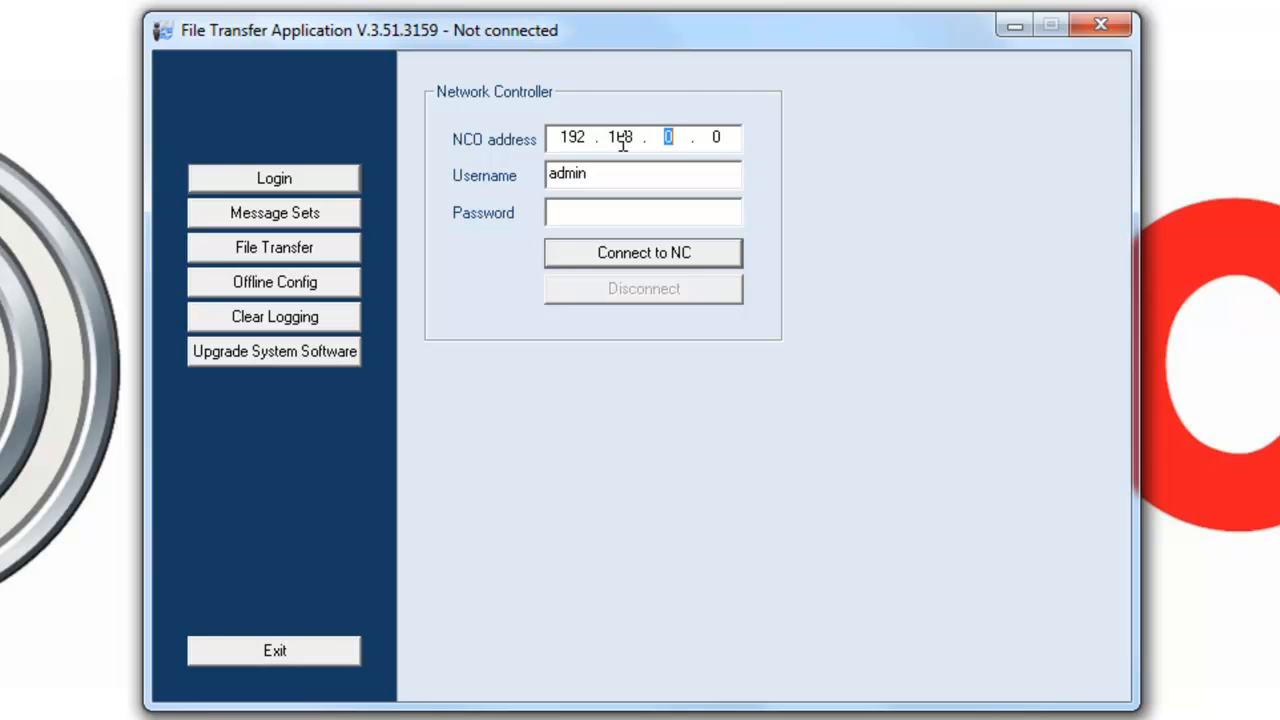
type("1")
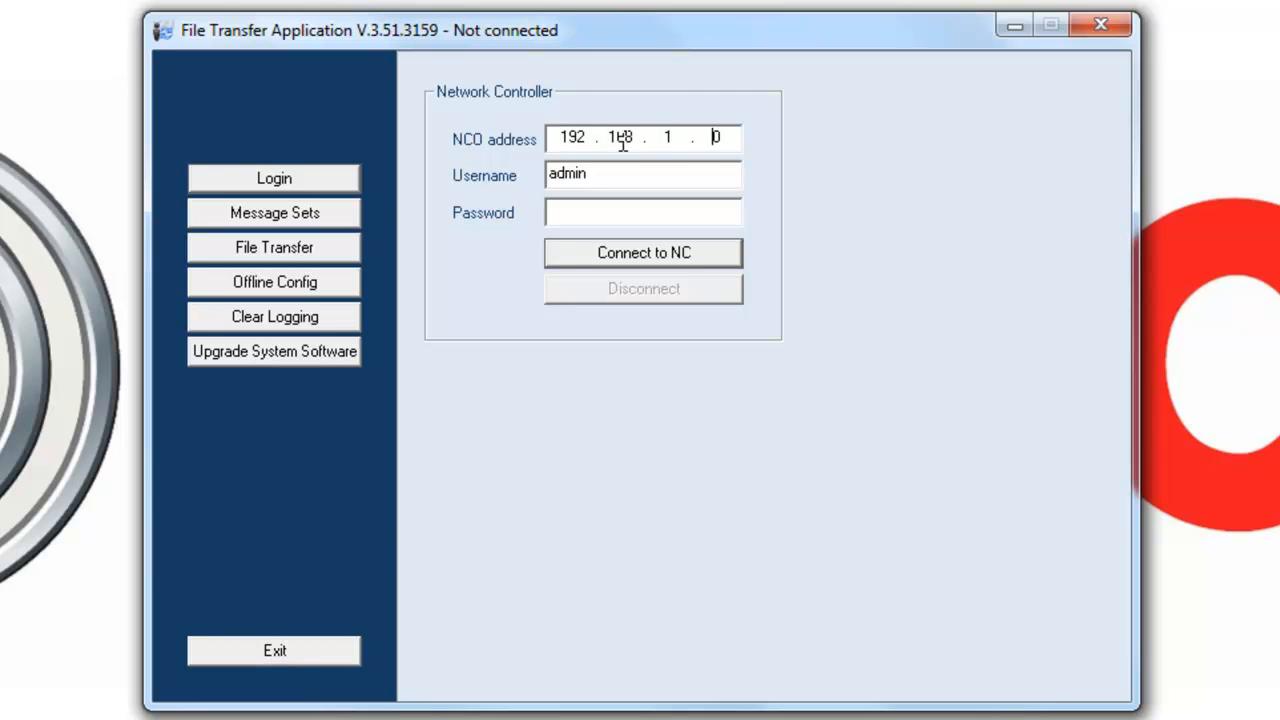
key("Backspace")
type("128")
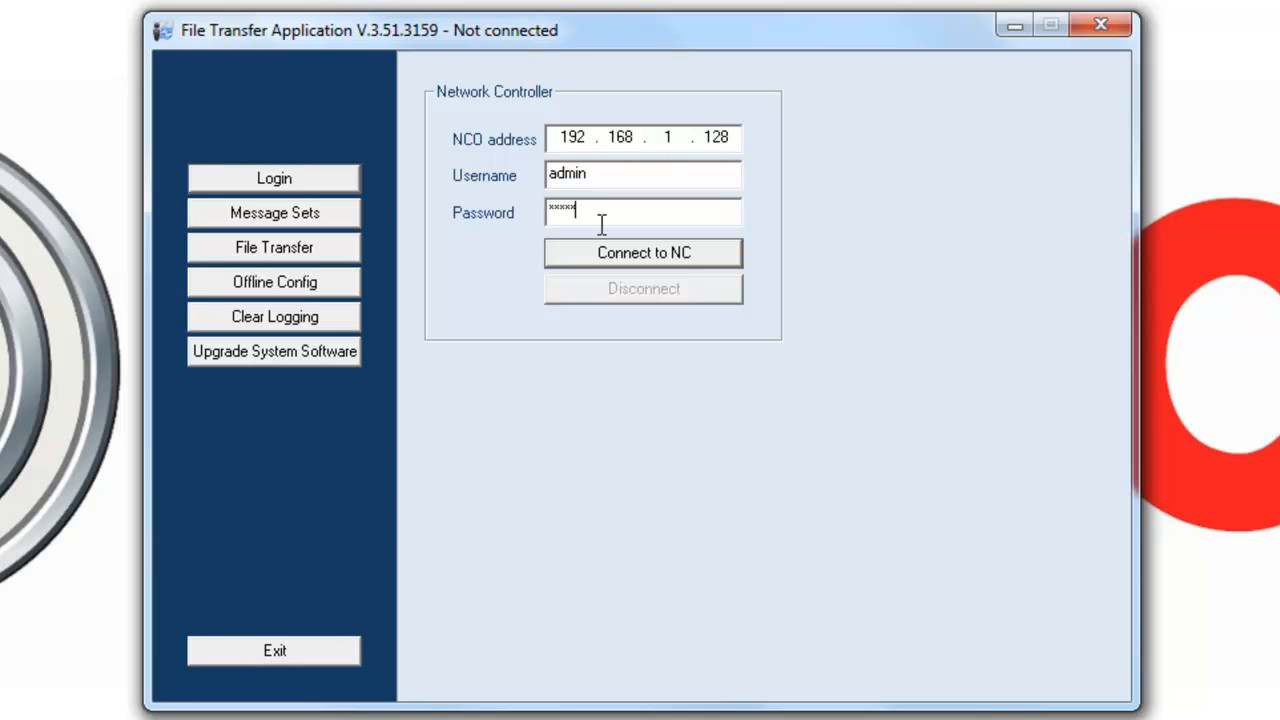
left_click(644, 252)
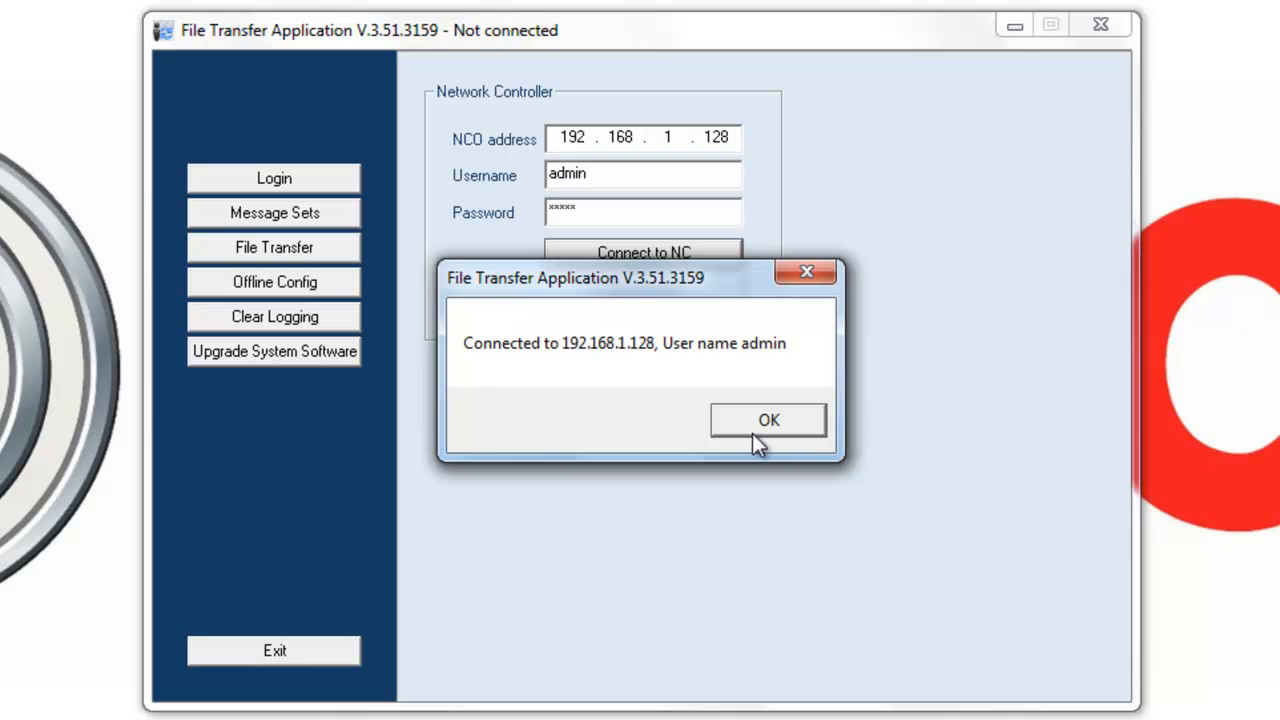
left_click(768, 420)
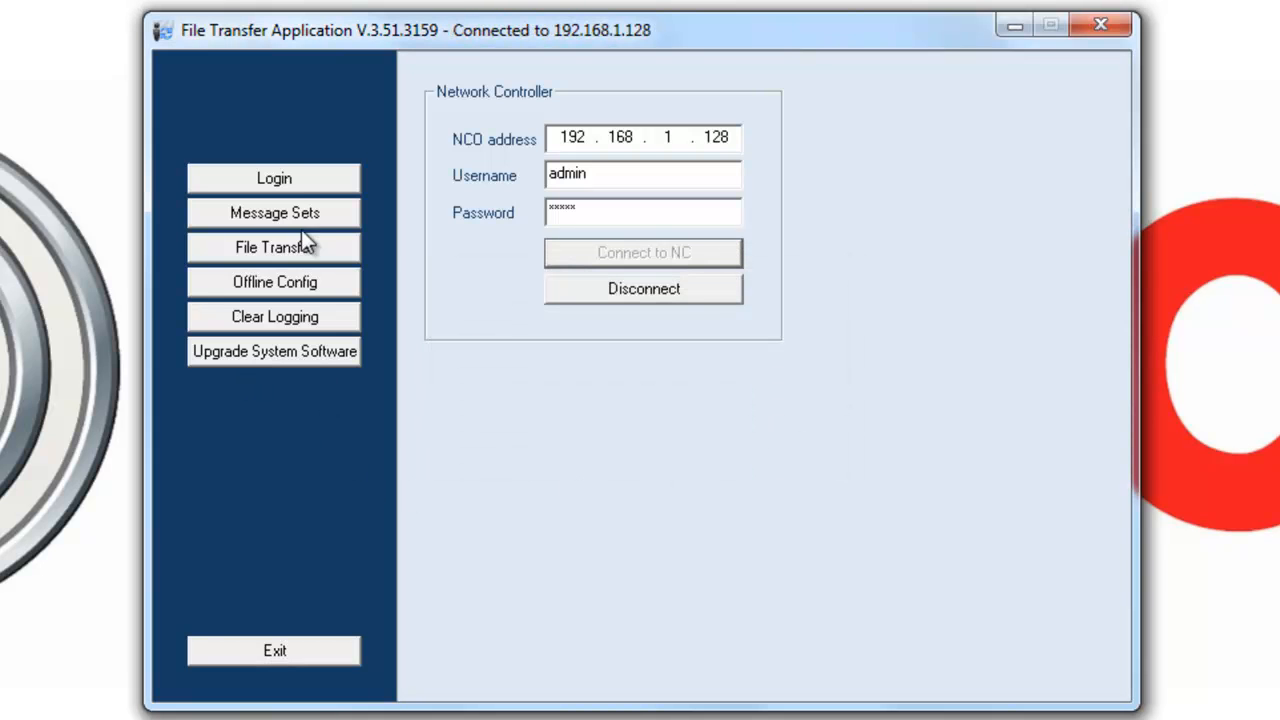
left_click(274, 212)
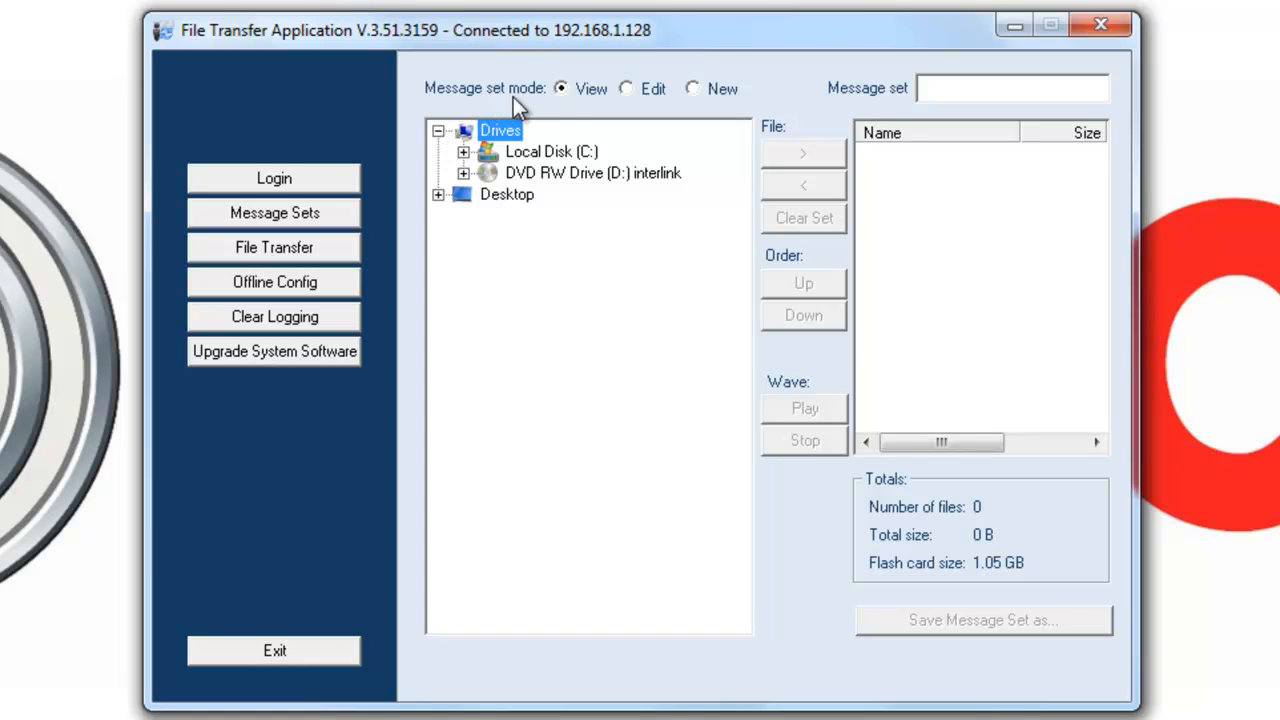
mouse_move(616, 110)
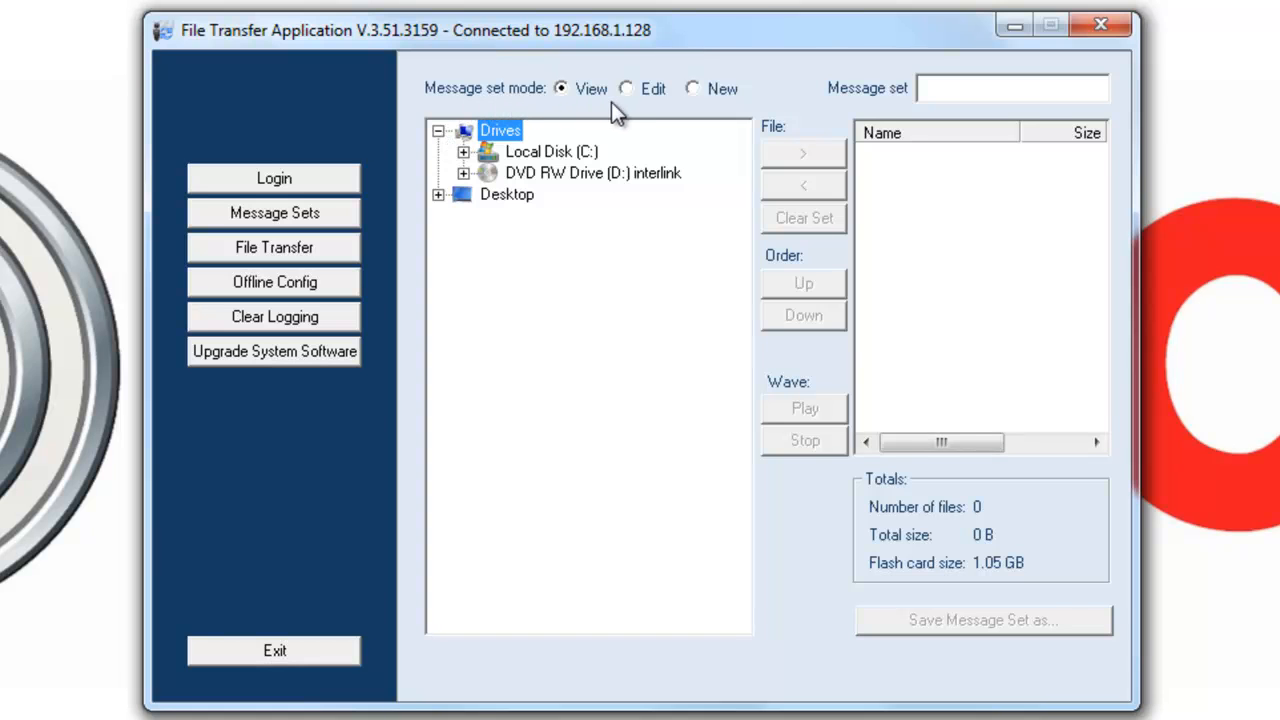
mouse_move(692, 108)
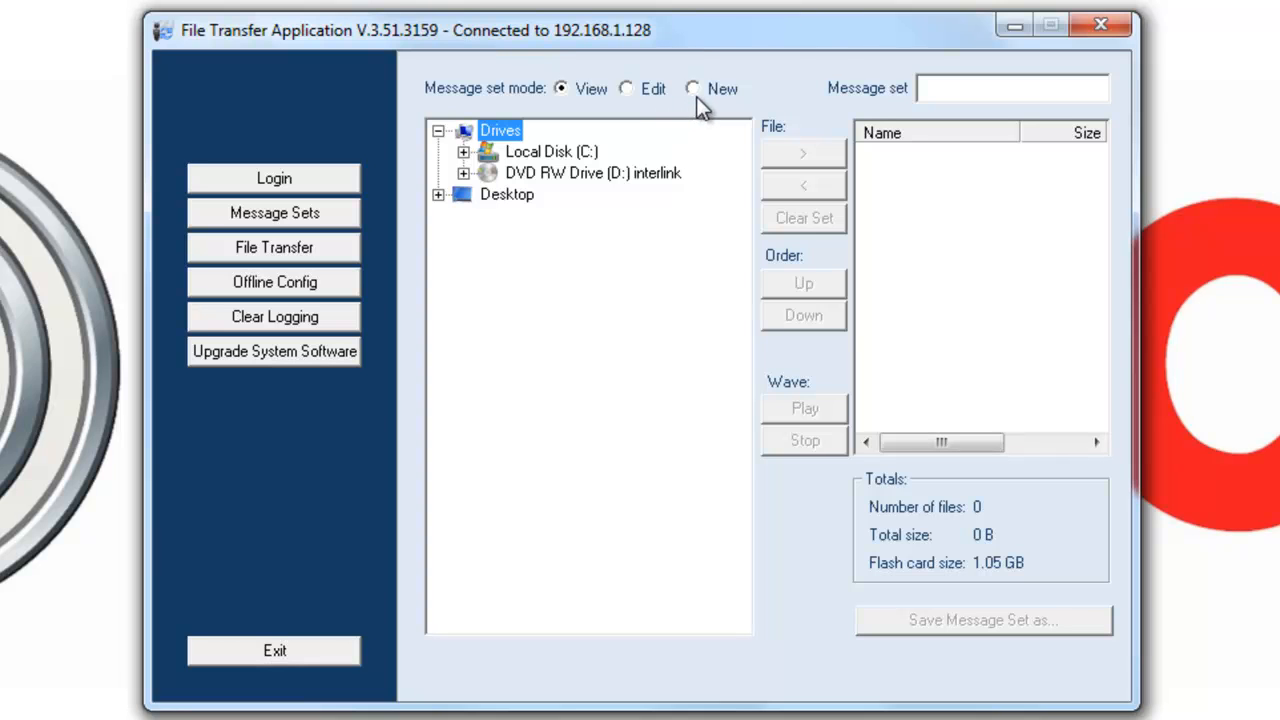
Create new message set set1 and browse Praesideo 3.5.1 > Audio Tools and Sounds > Messages > English
left_click(694, 88)
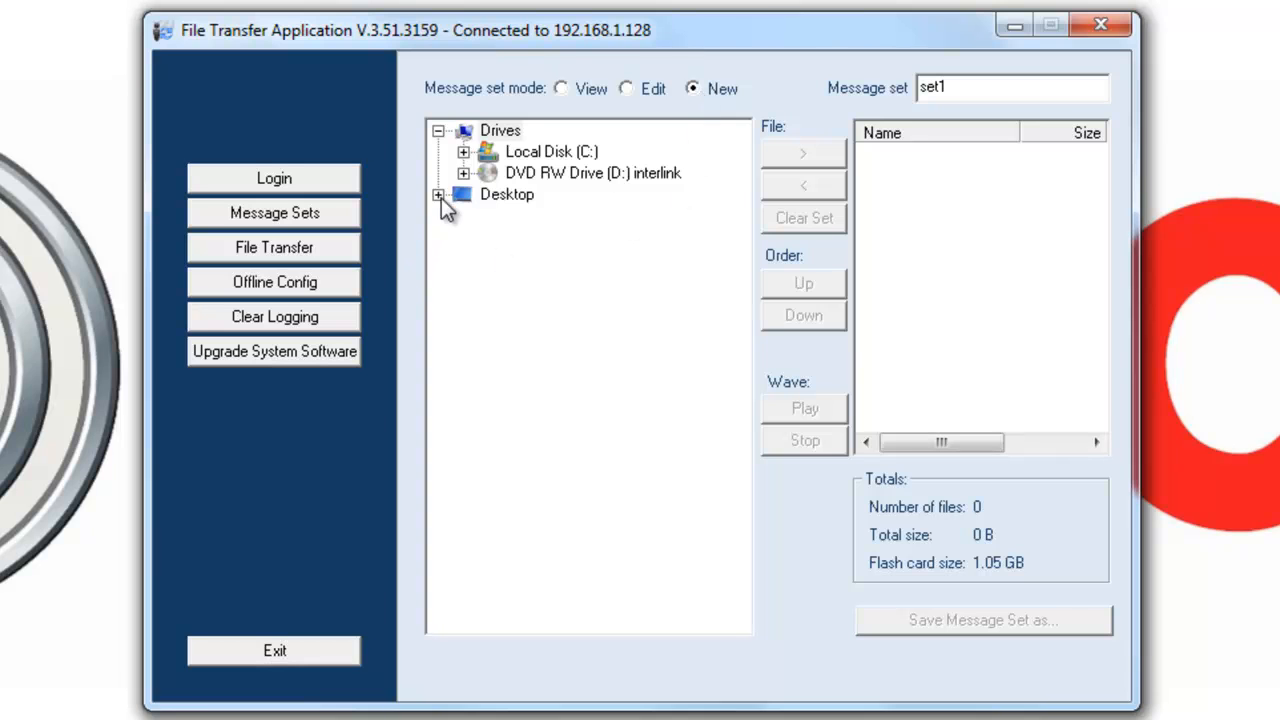
left_click(436, 194)
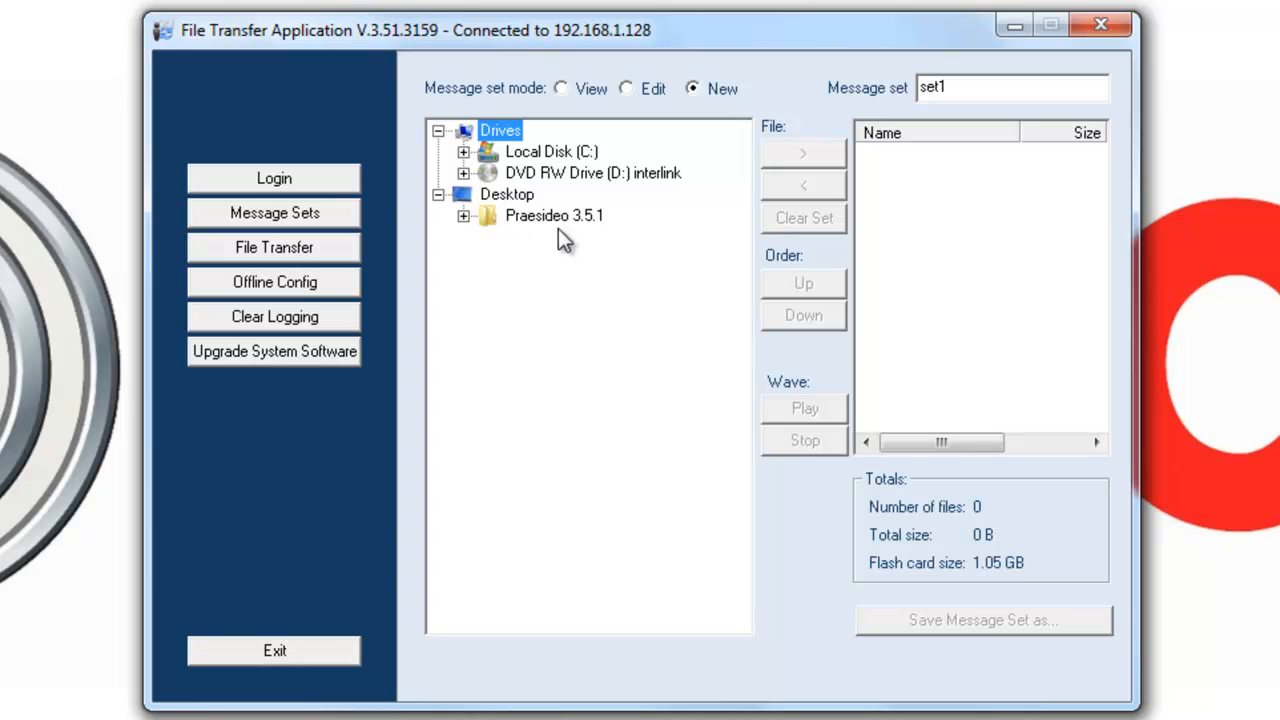
mouse_move(540, 250)
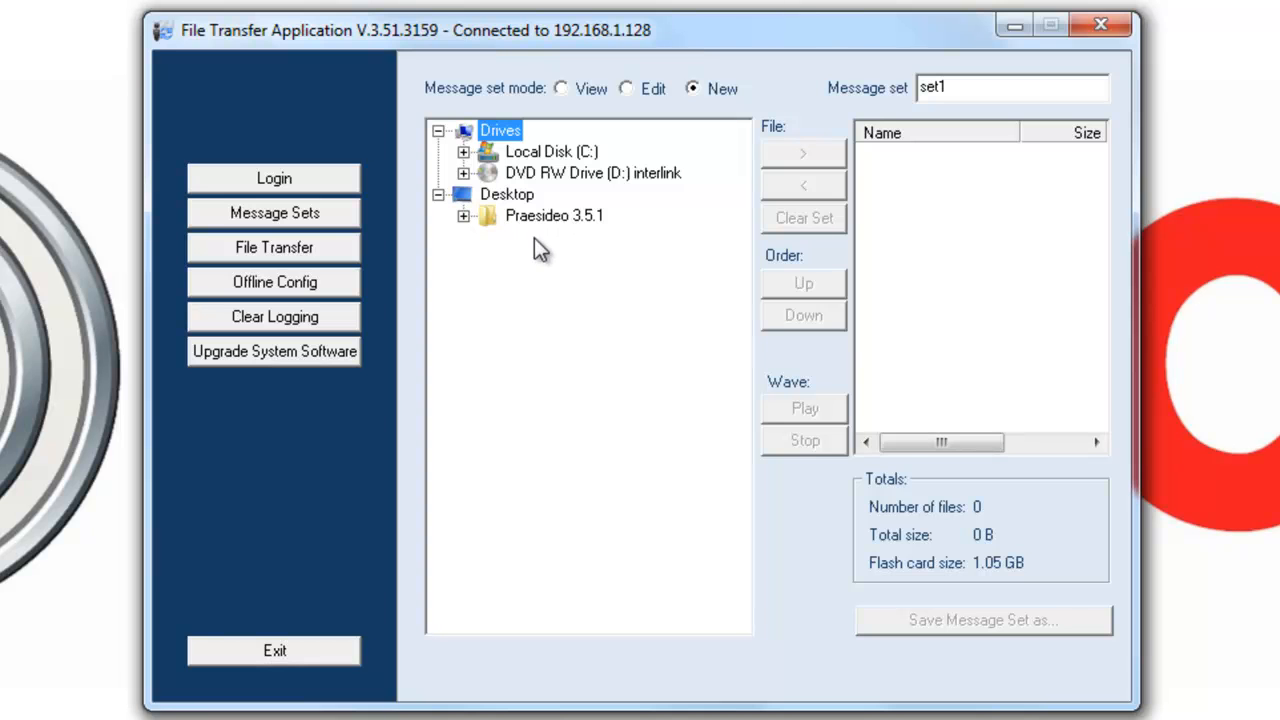
left_click(464, 216)
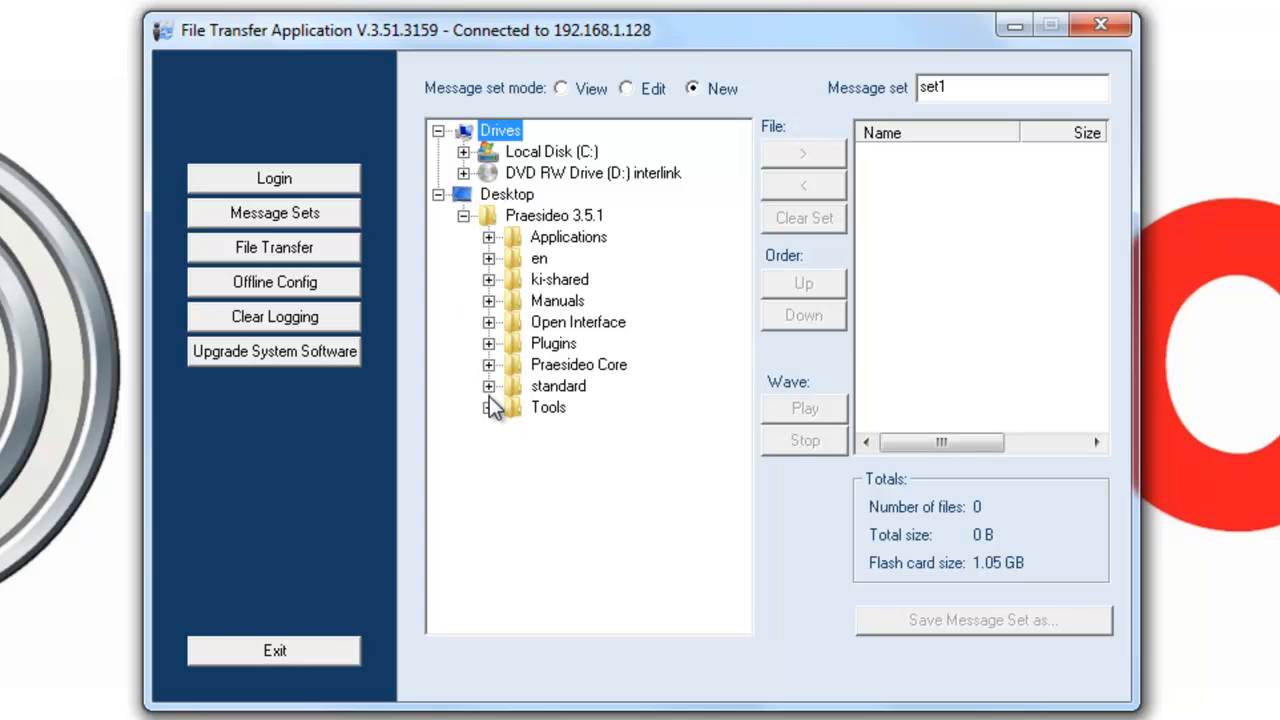
left_click(488, 408)
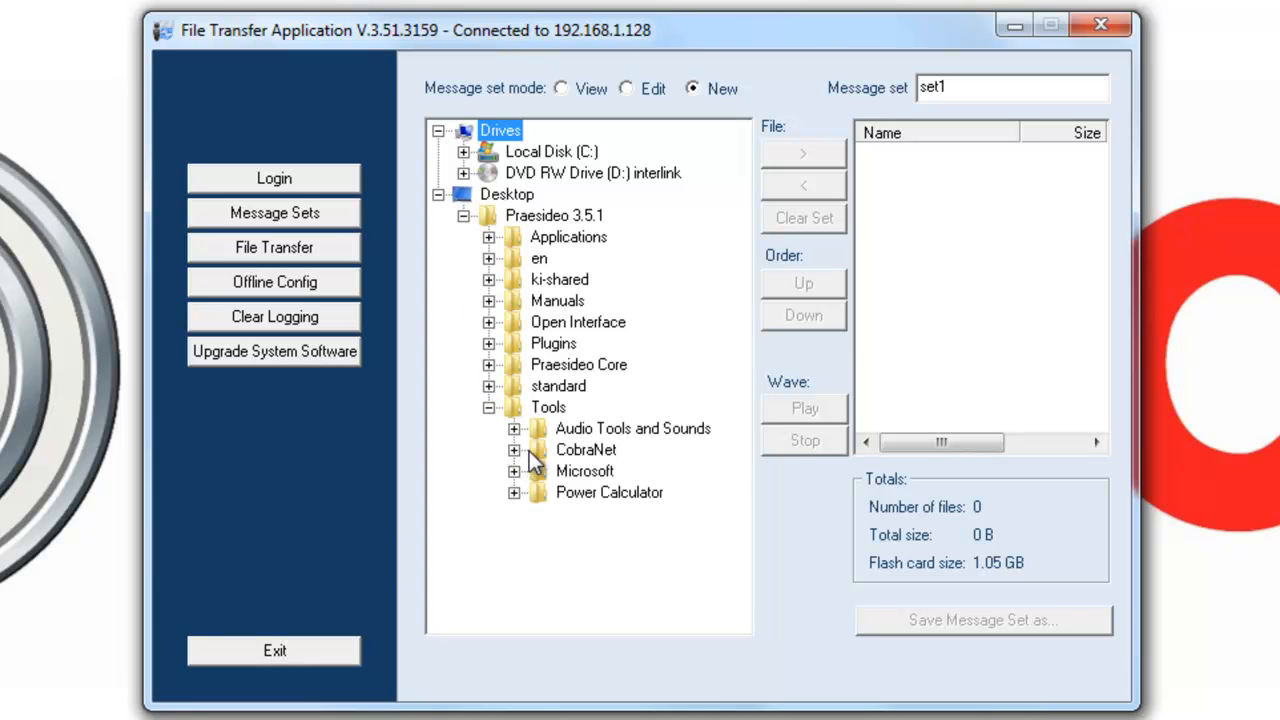
left_click(514, 428)
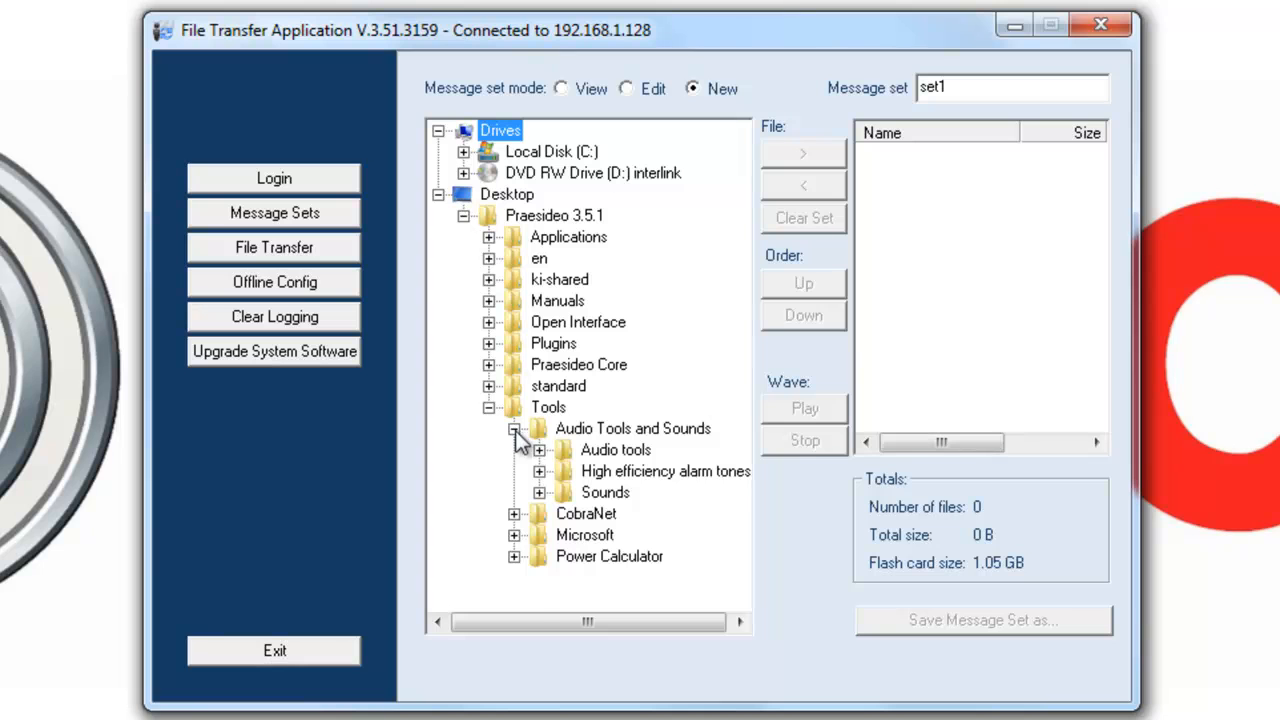
left_click(540, 492)
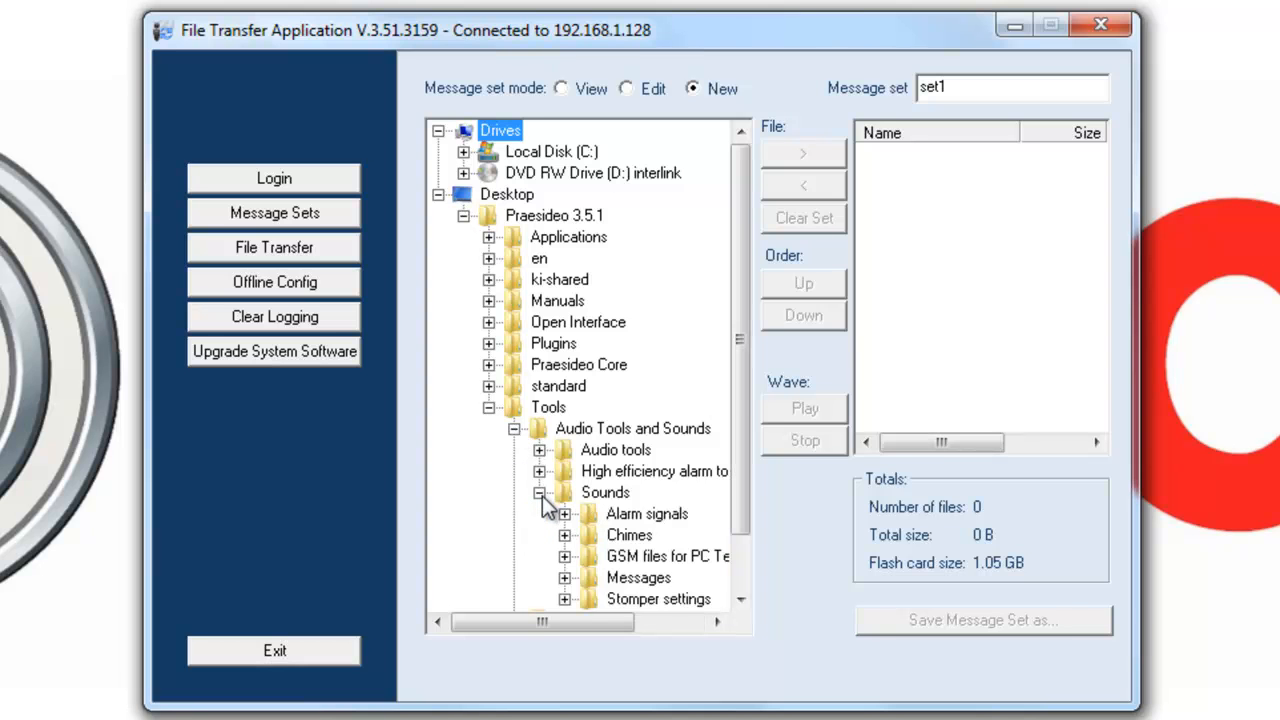
left_click(564, 512)
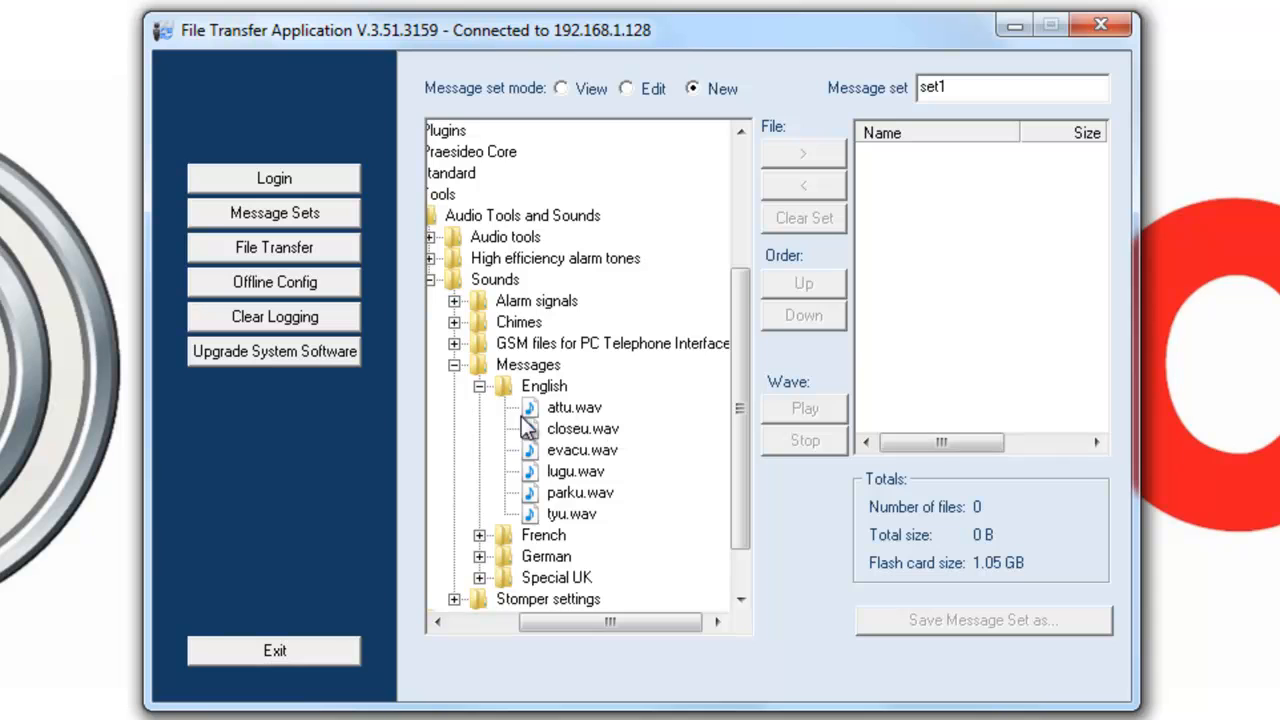
Add attu, closeu, evacu, lugu, parku and fyu WAV files to set1
left_click(574, 408)
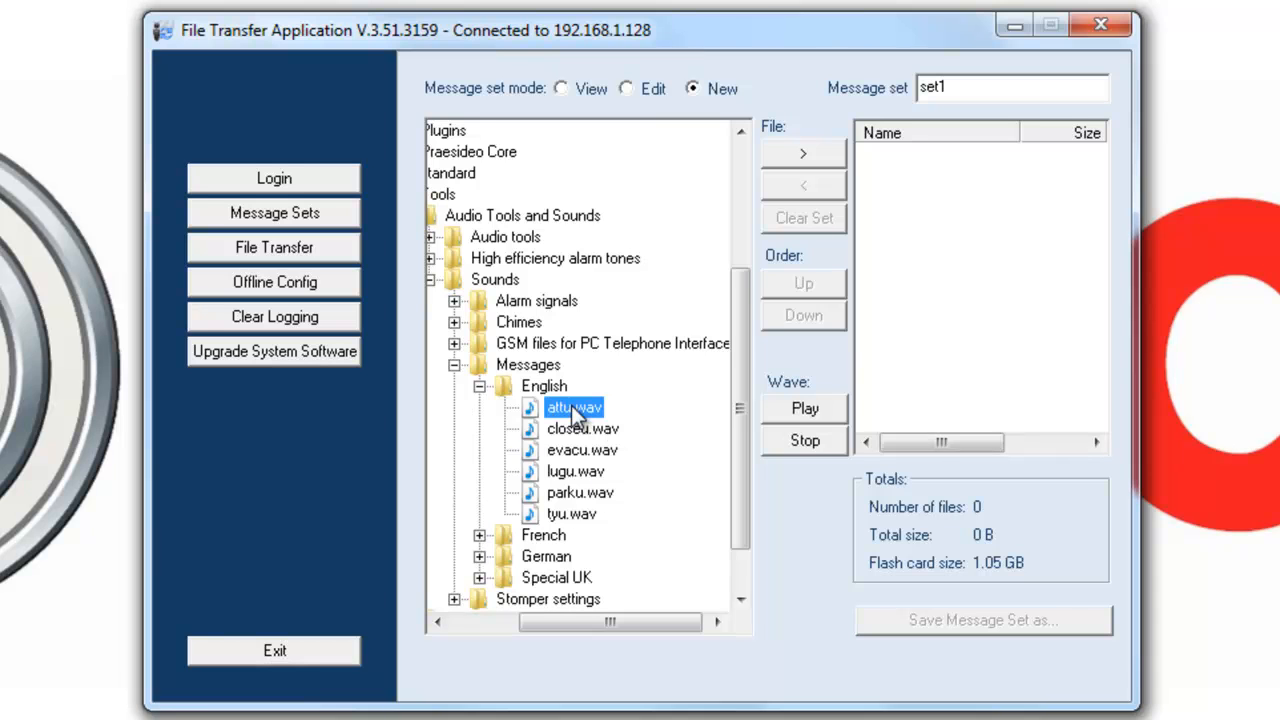
left_click(802, 152)
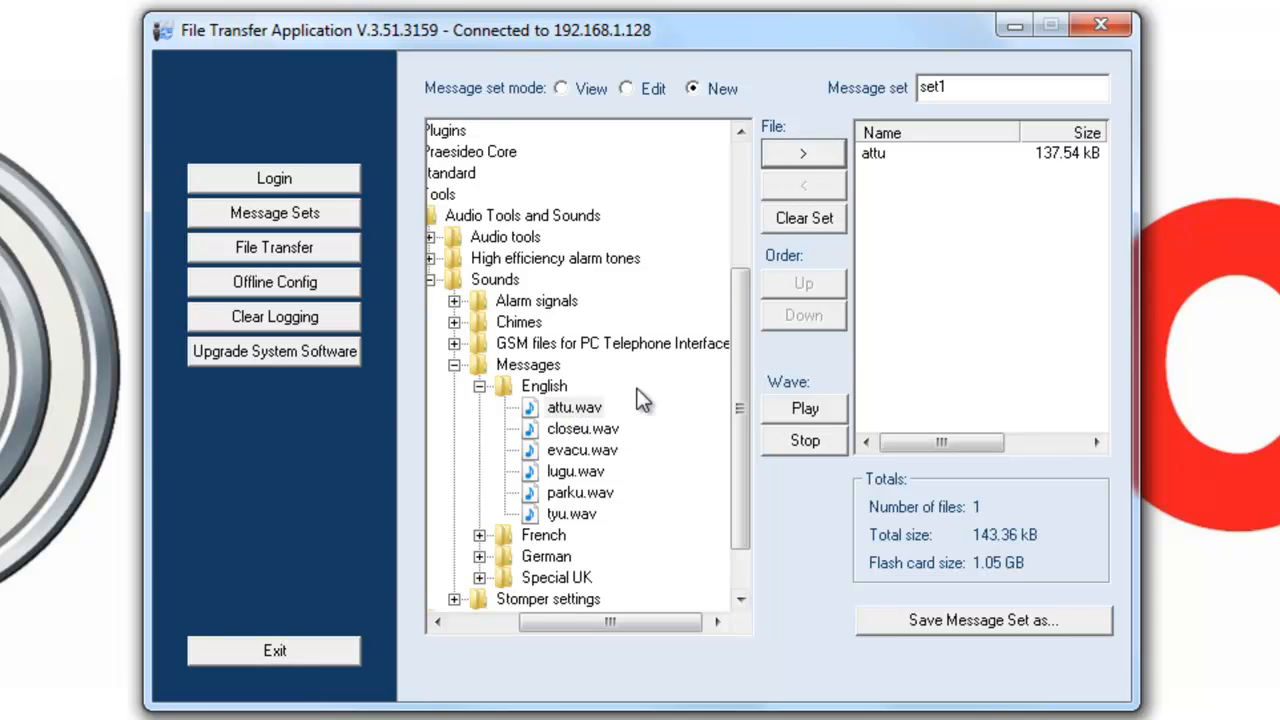
left_click(804, 152)
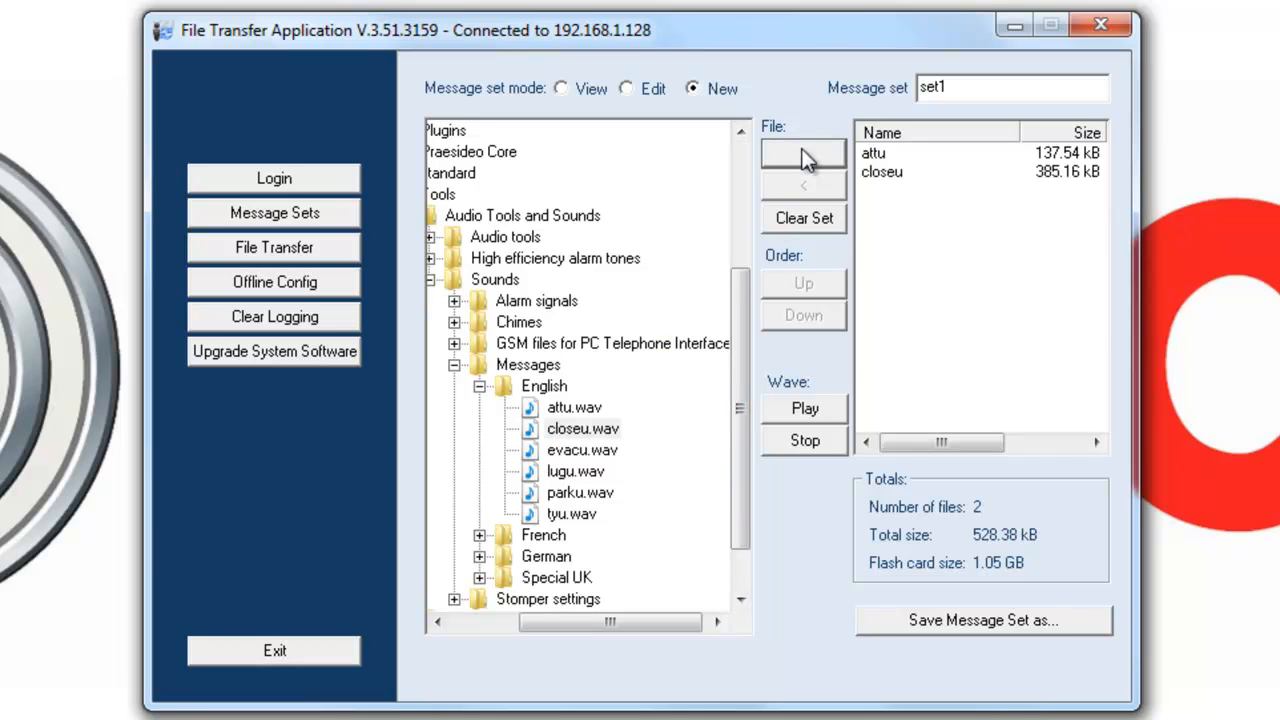
left_click(582, 448)
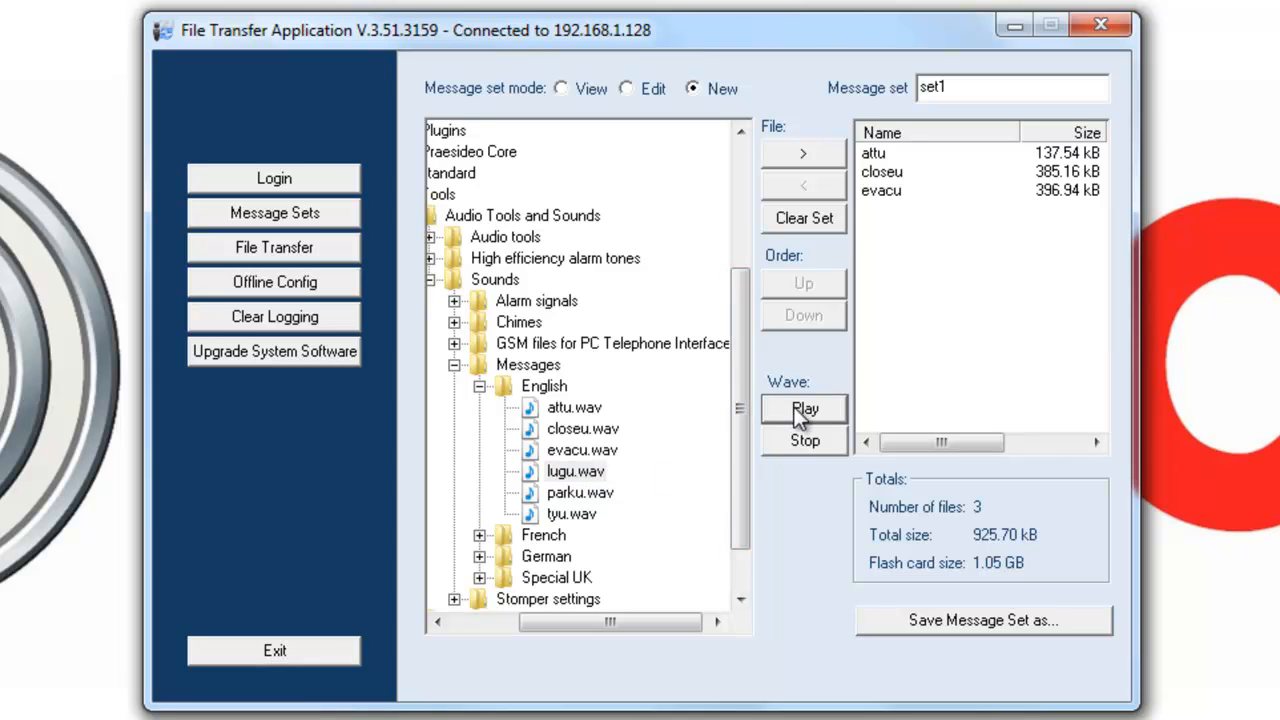
mouse_move(800, 448)
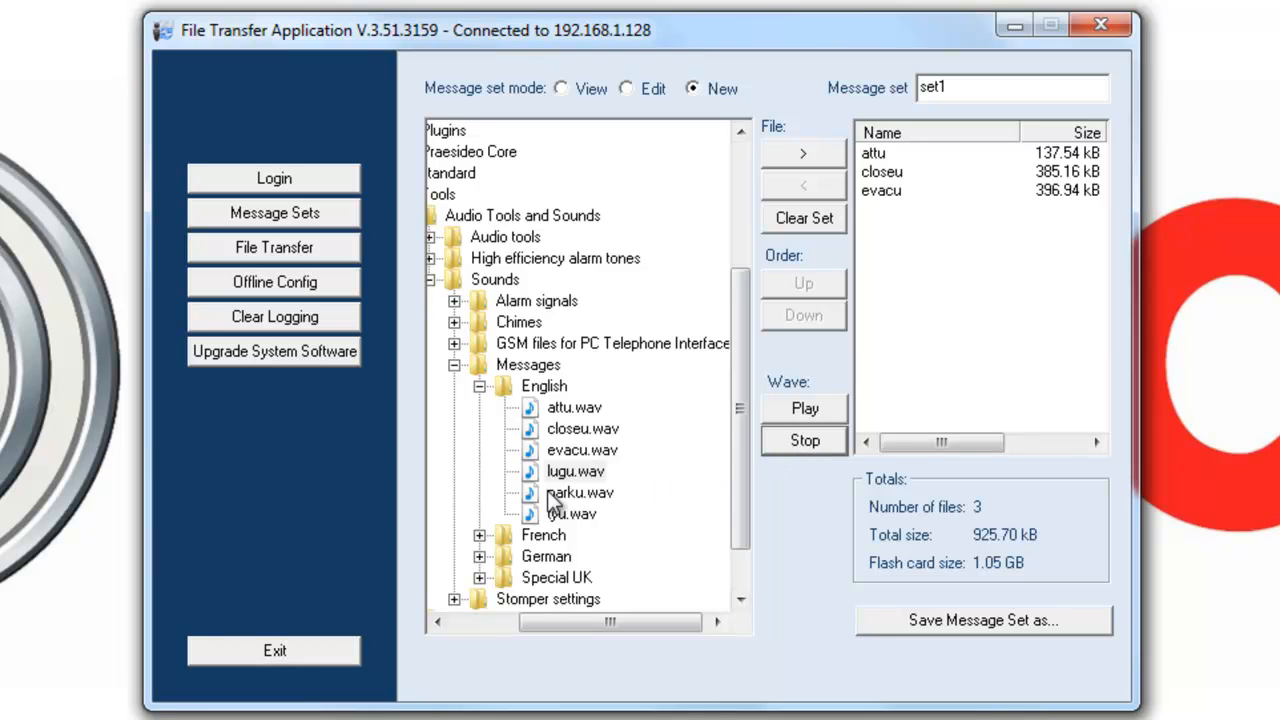
left_click(576, 472)
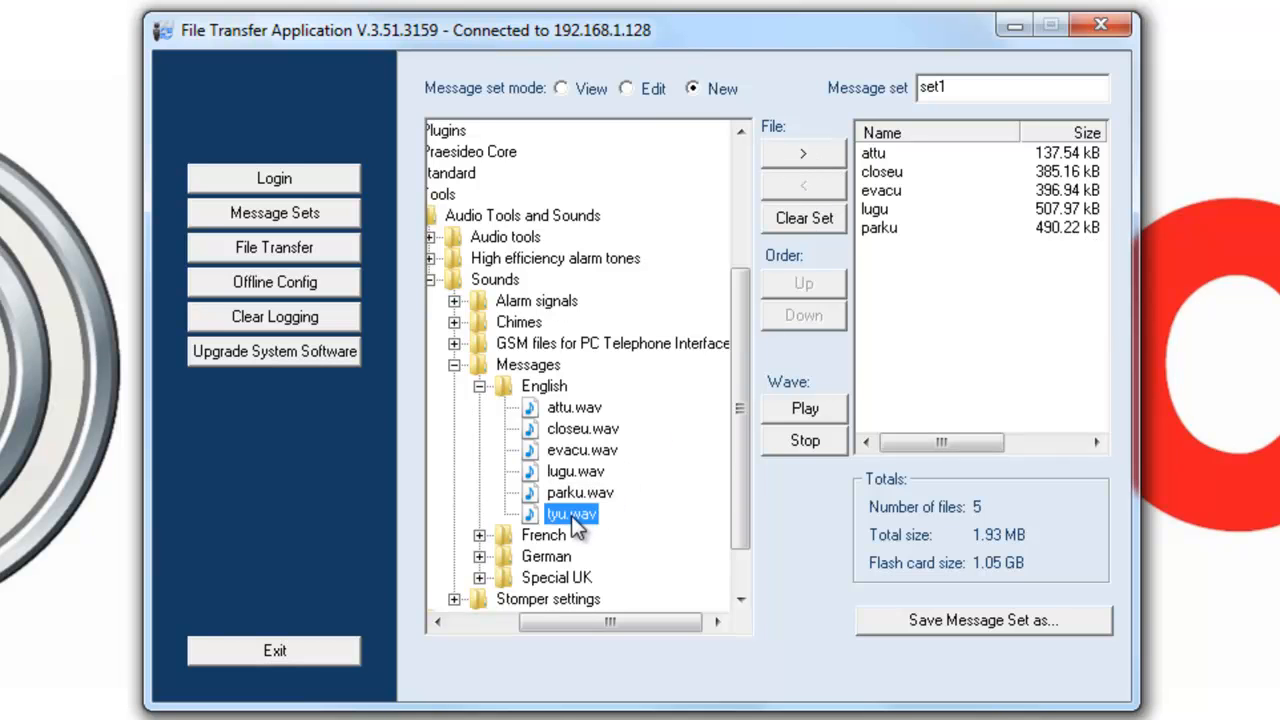
left_click(804, 152)
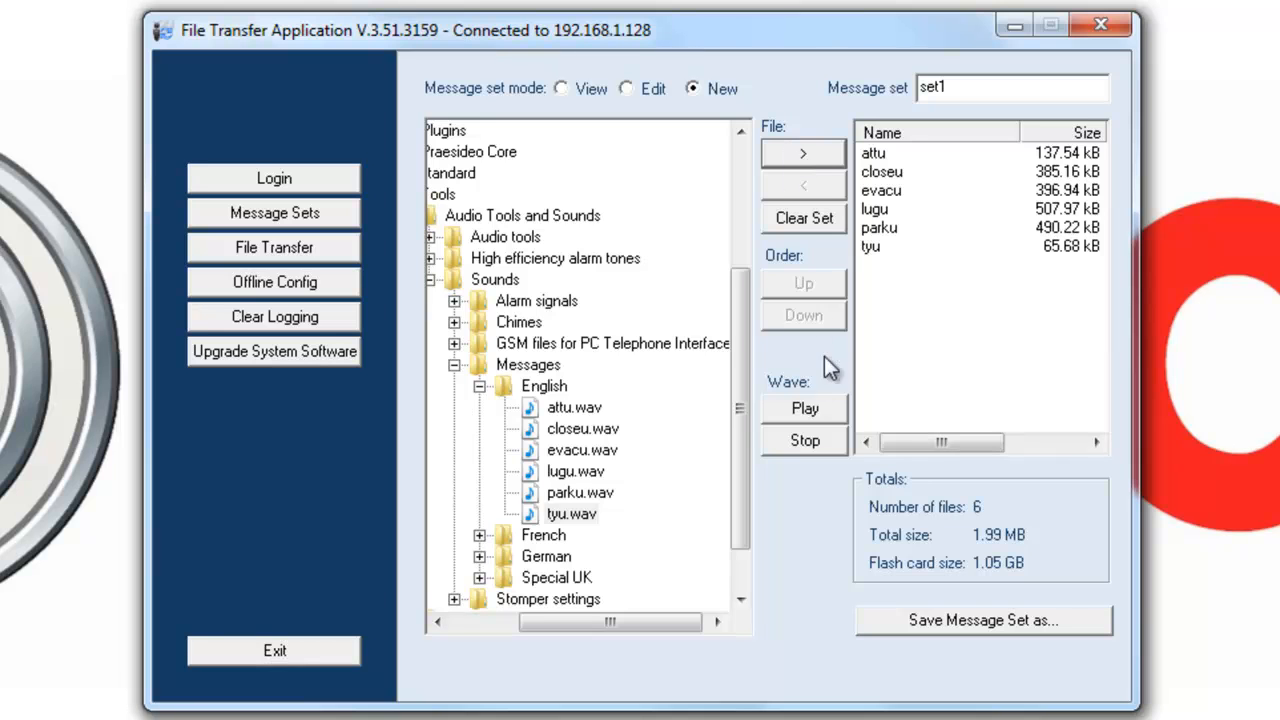
mouse_move(890, 200)
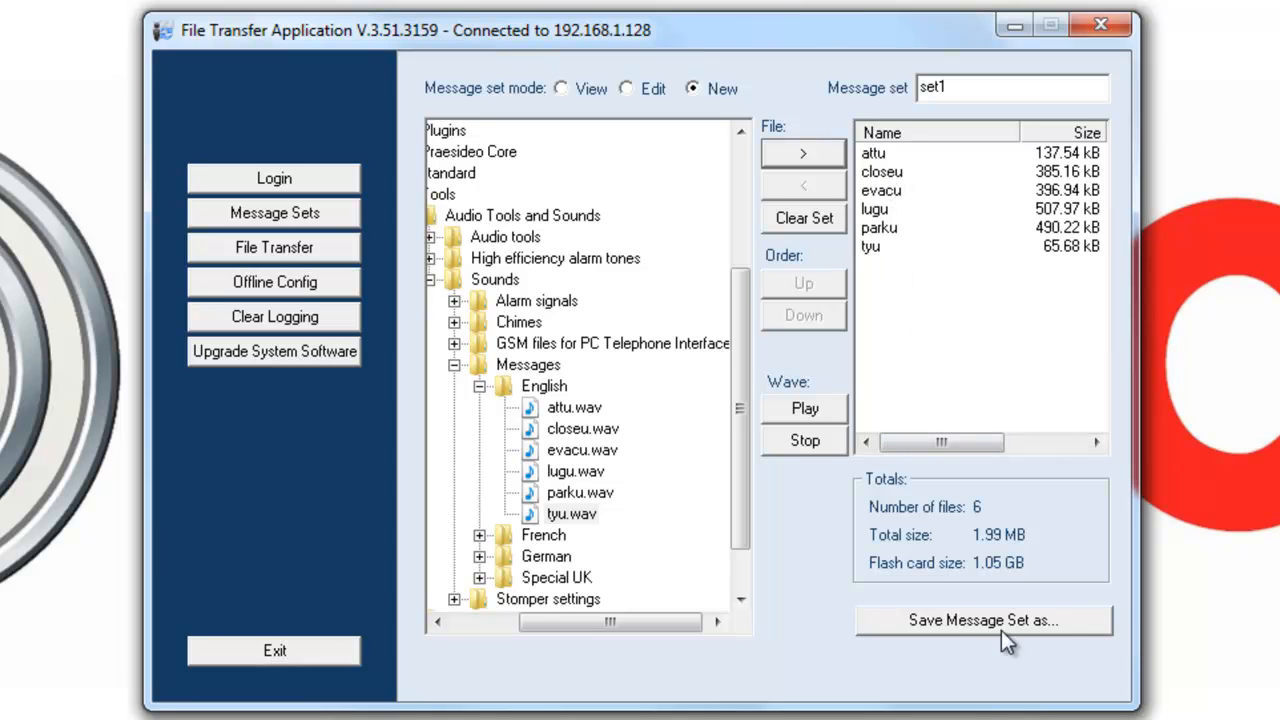
mouse_move(992, 150)
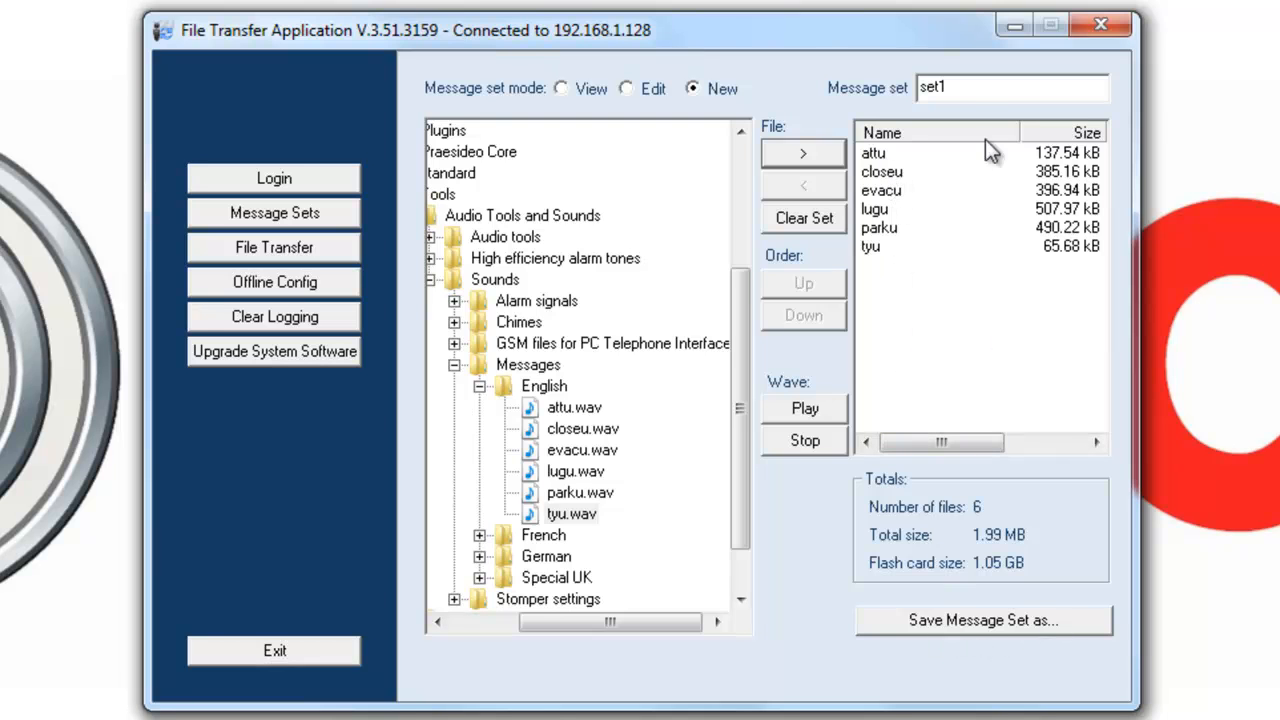
mouse_move(936, 628)
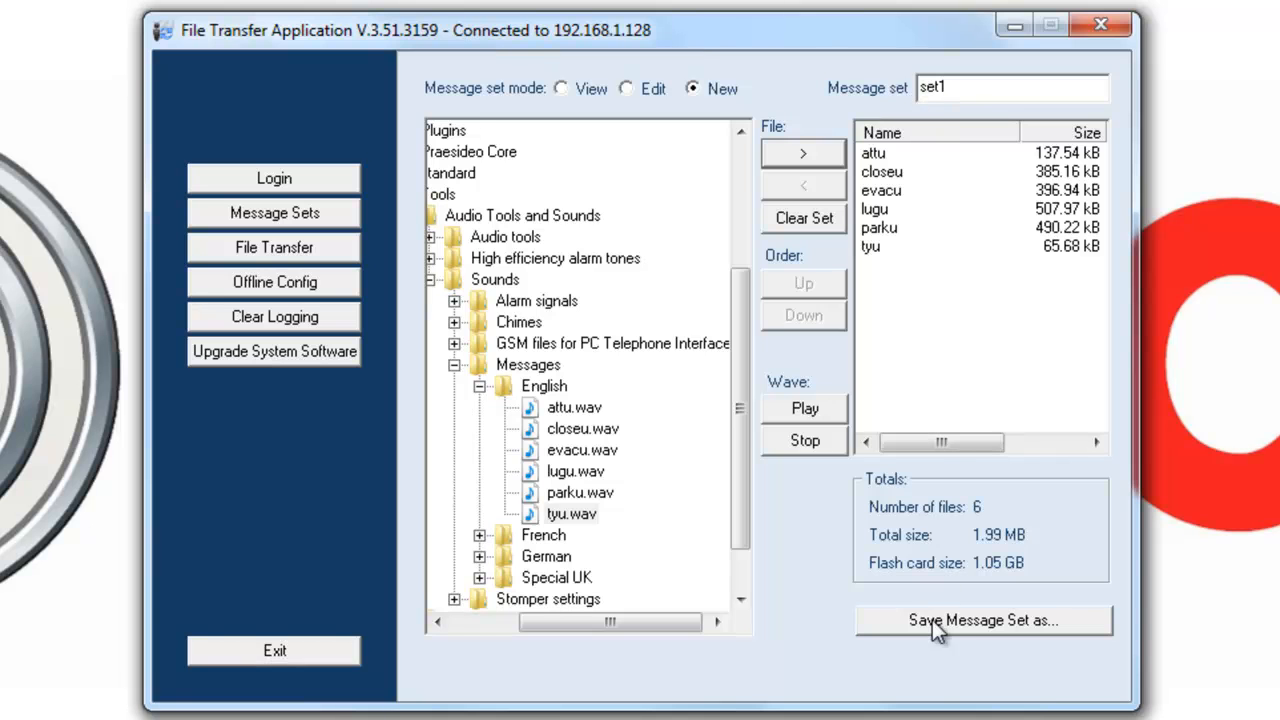
Save the set and create a new Praesideo Temp folder on the C drive
left_click(984, 620)
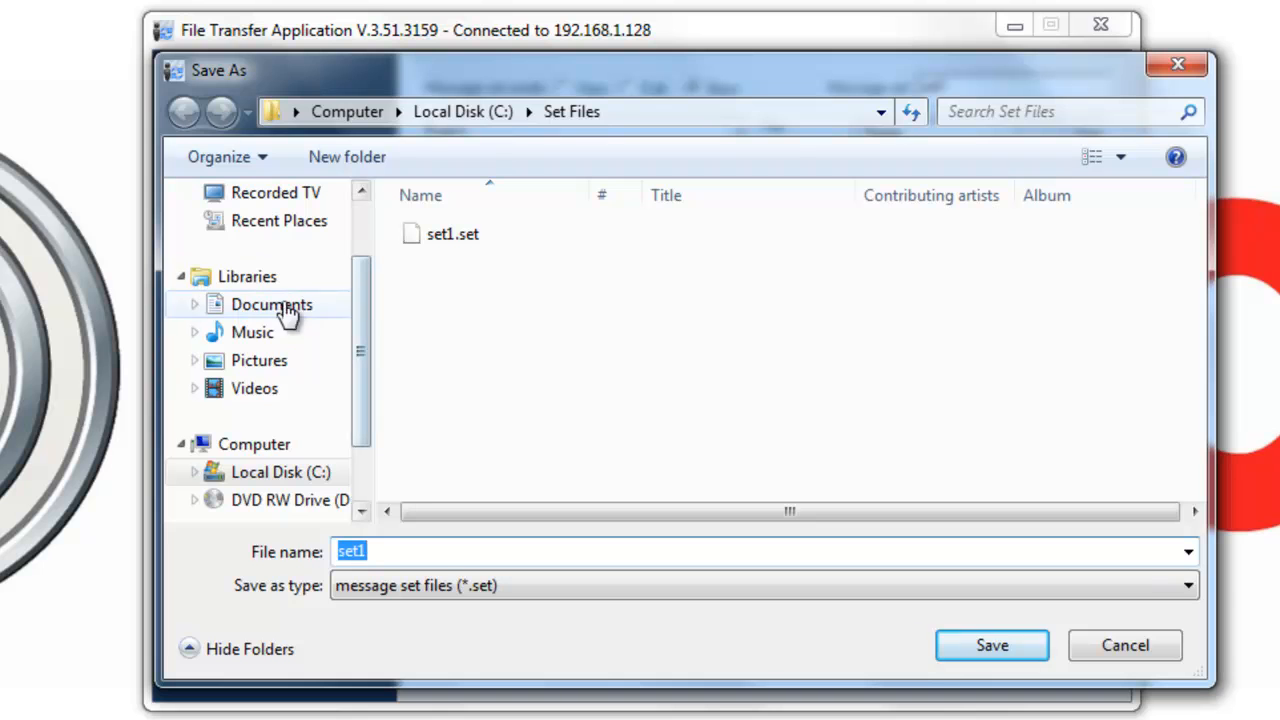
left_click(280, 472)
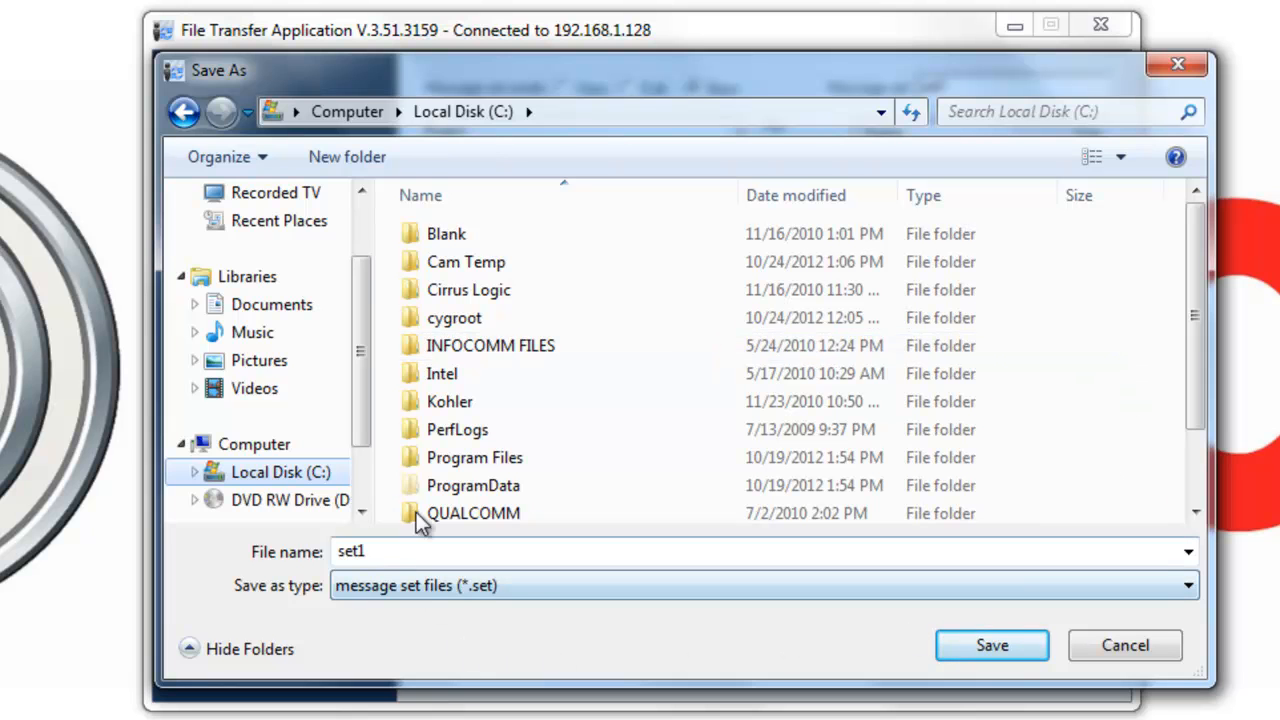
left_click(348, 156)
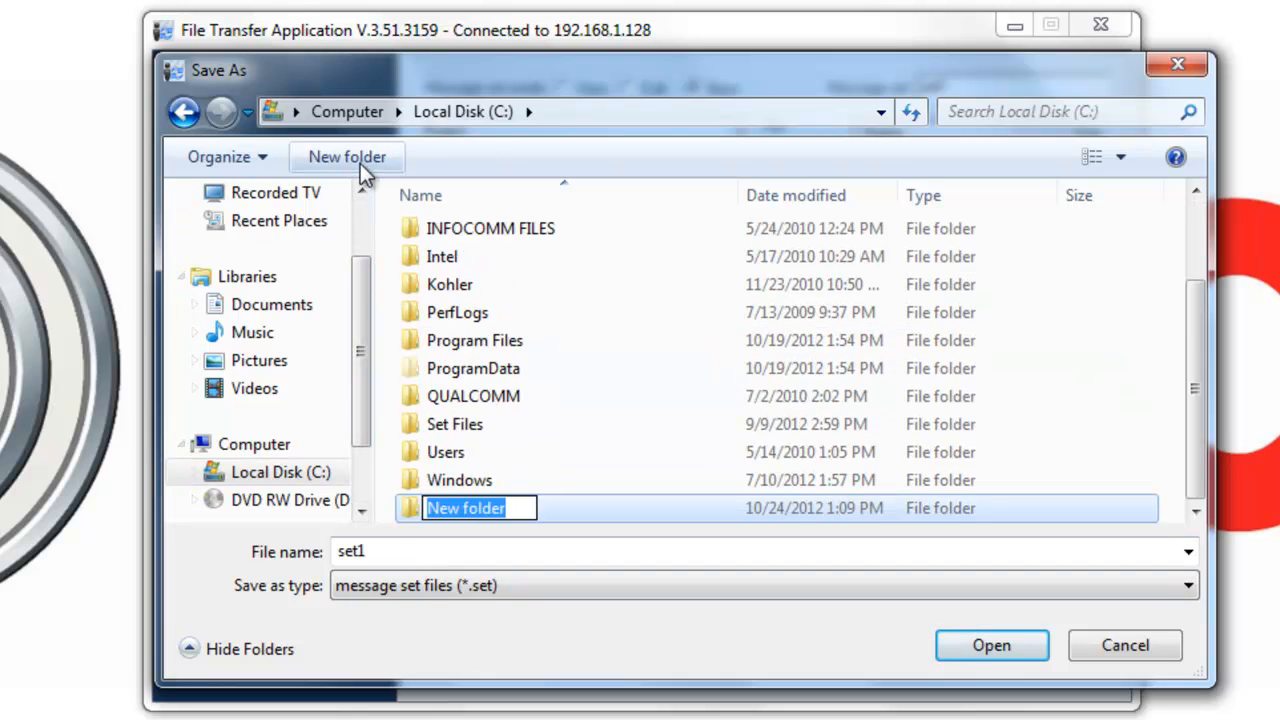
type("Praesideo T")
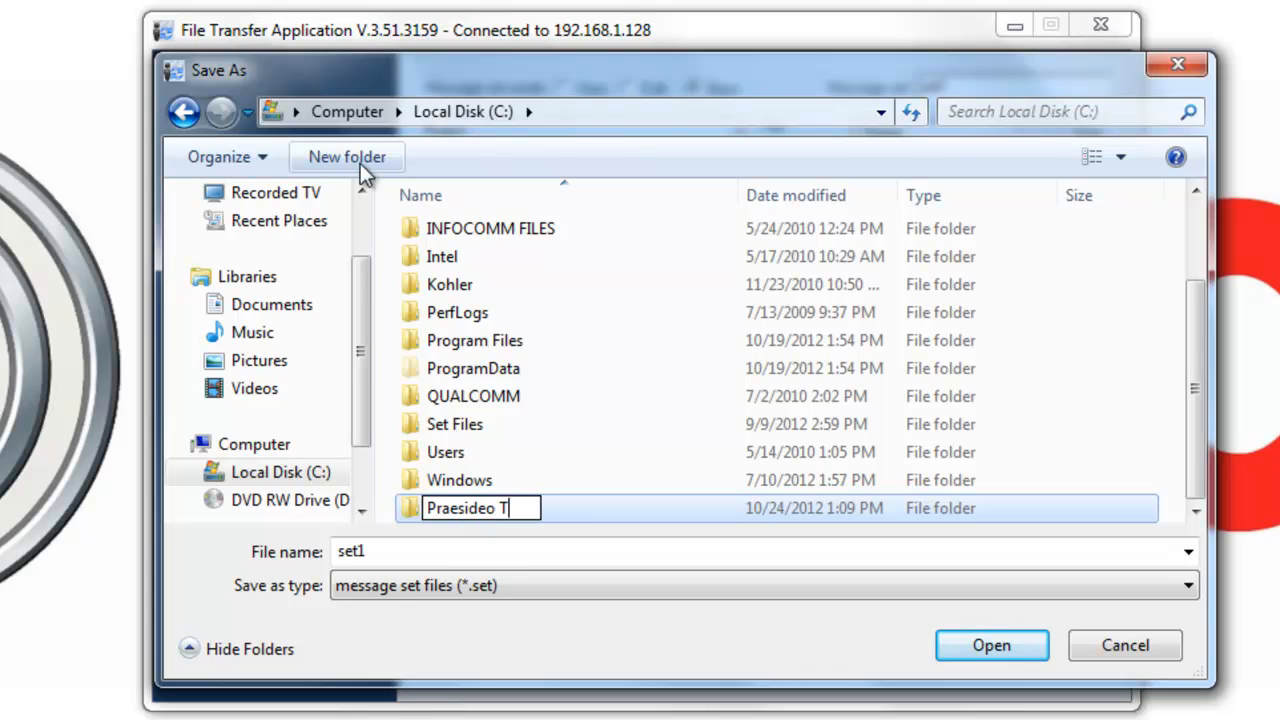
type("emp")
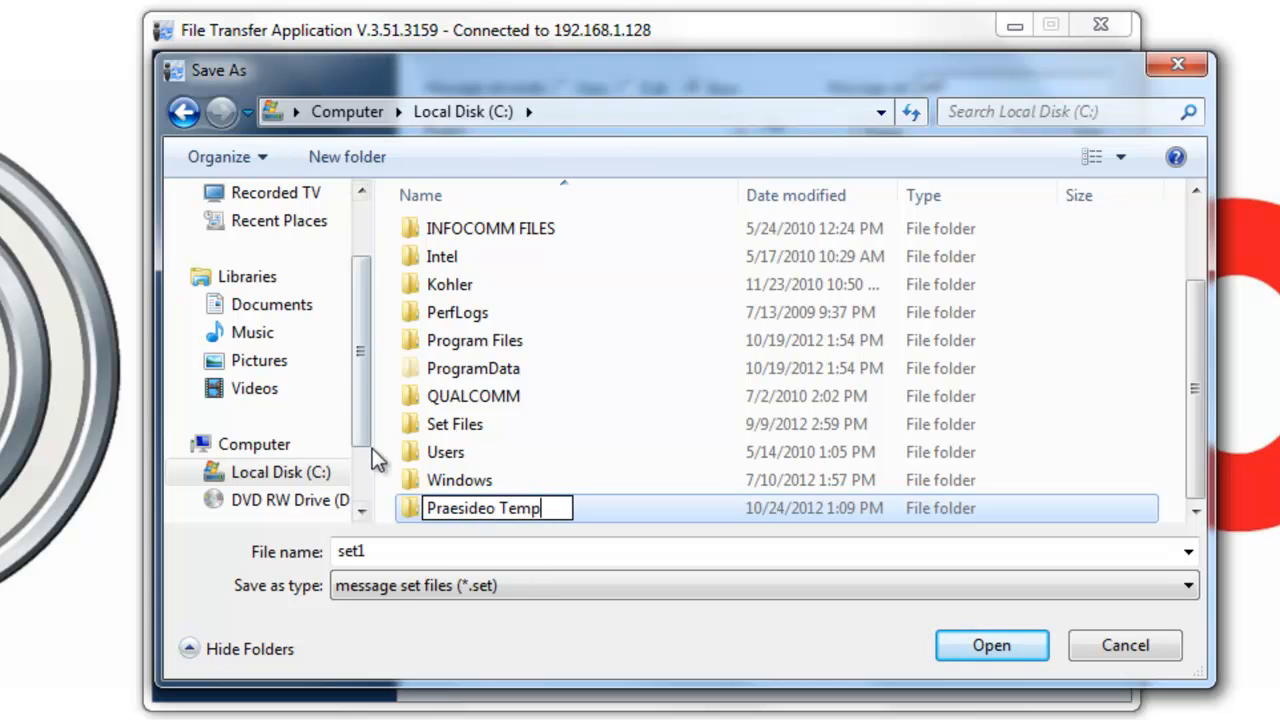
Save the message set as set1 inside C:\Praesideo Temp
double_click(460, 508)
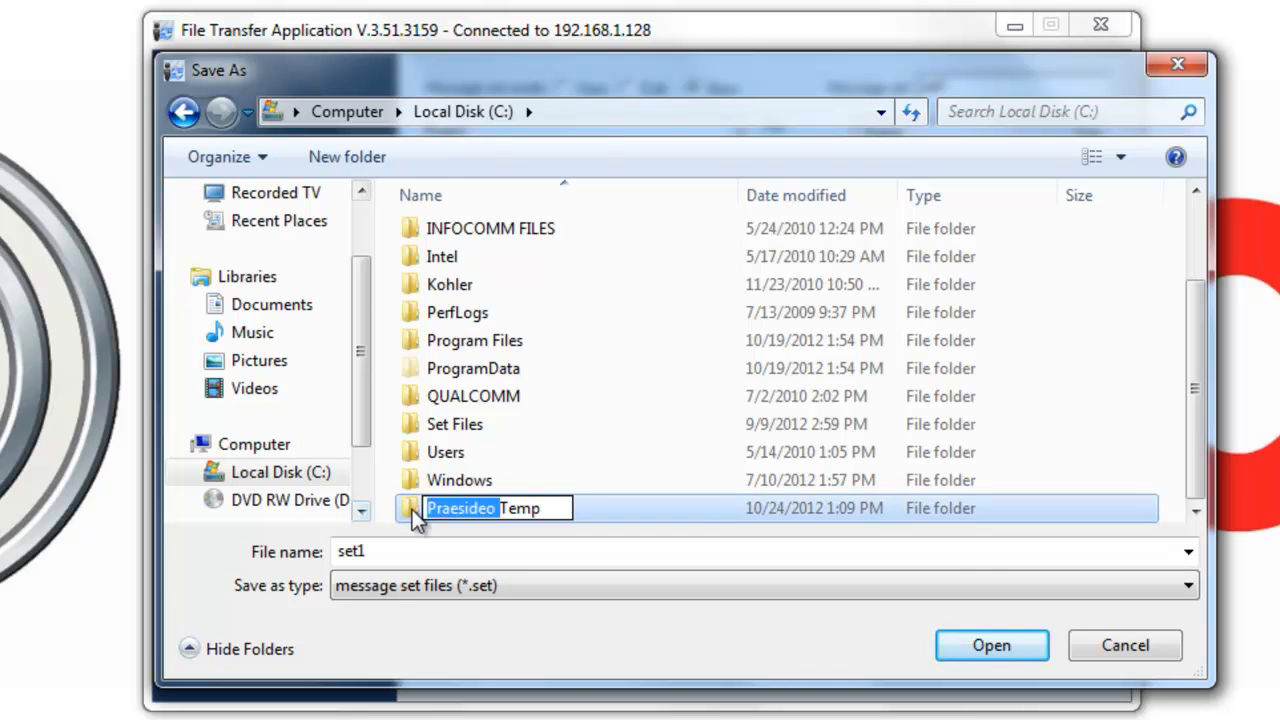
double_click(460, 508)
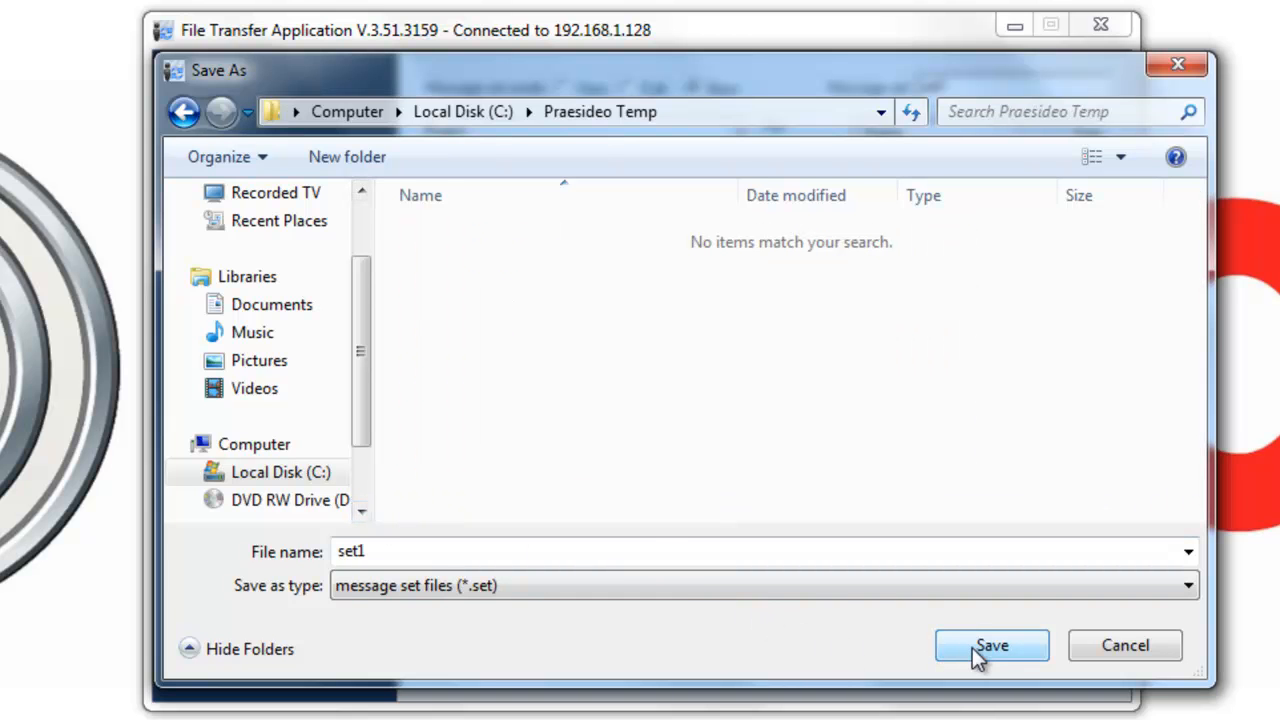
left_click(992, 644)
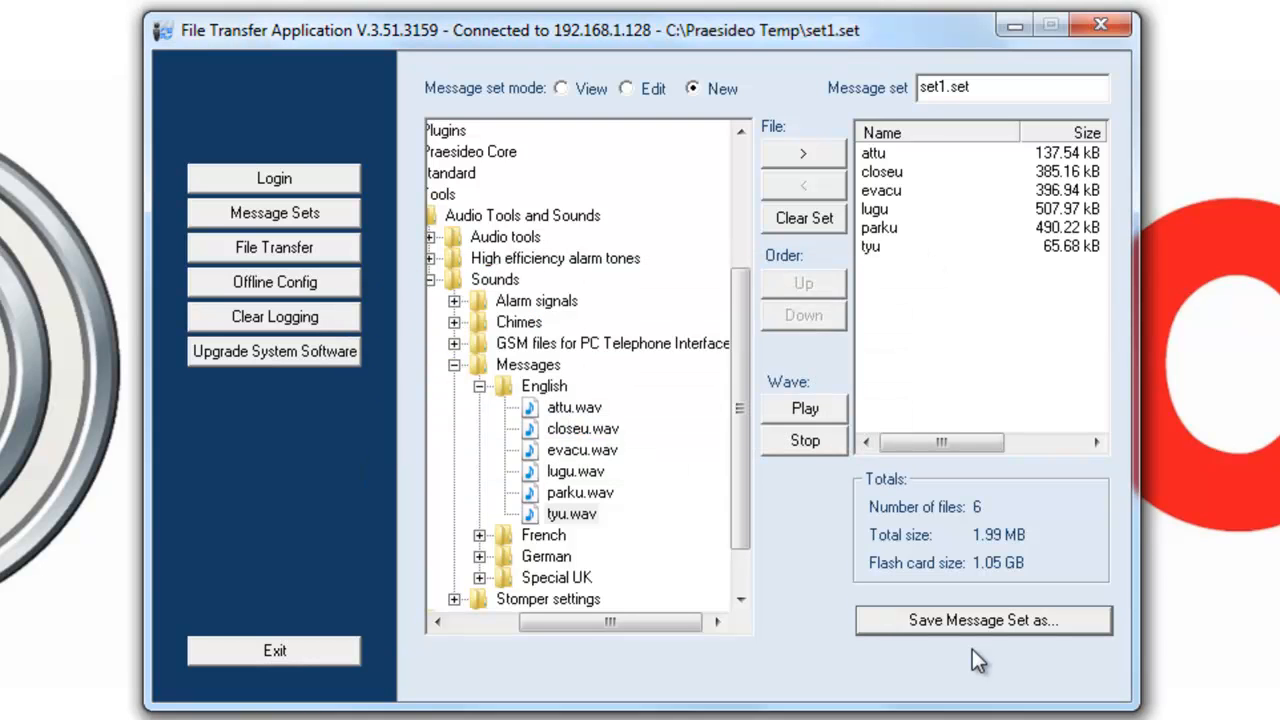
mouse_move(900, 260)
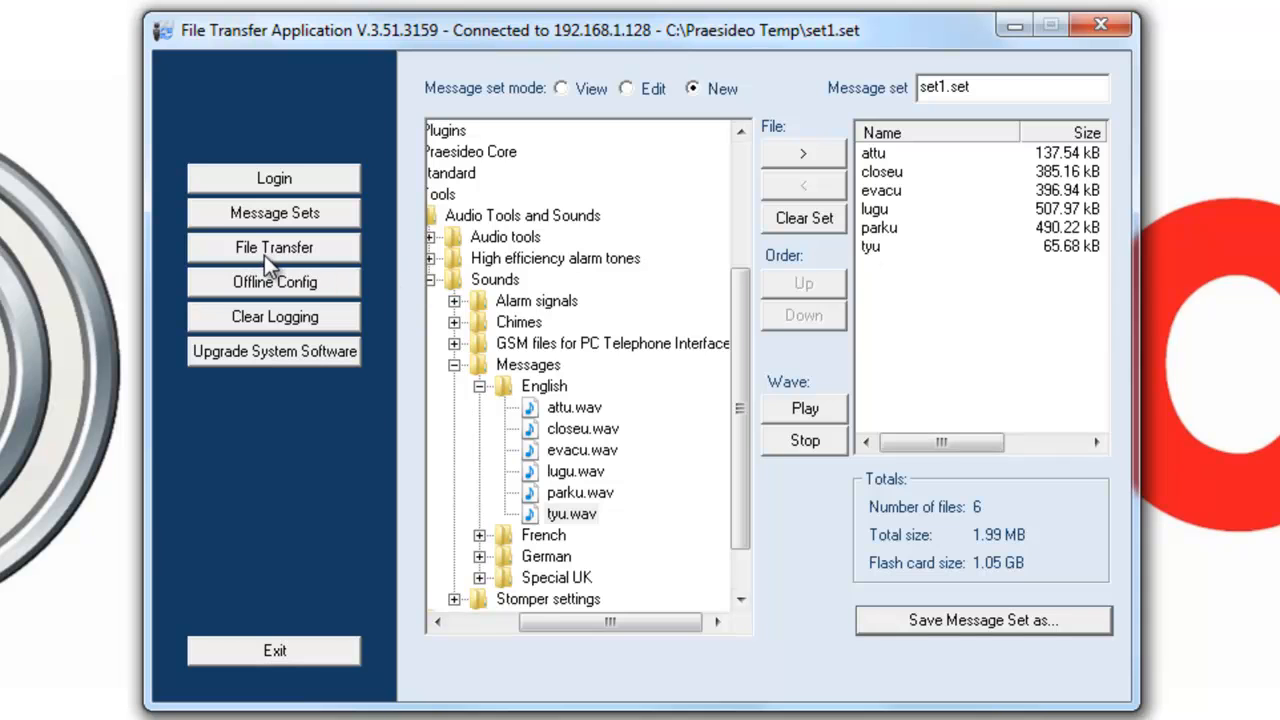
Send set1.set from C:\Praesideo Temp to the network controller via File Transfer
left_click(274, 248)
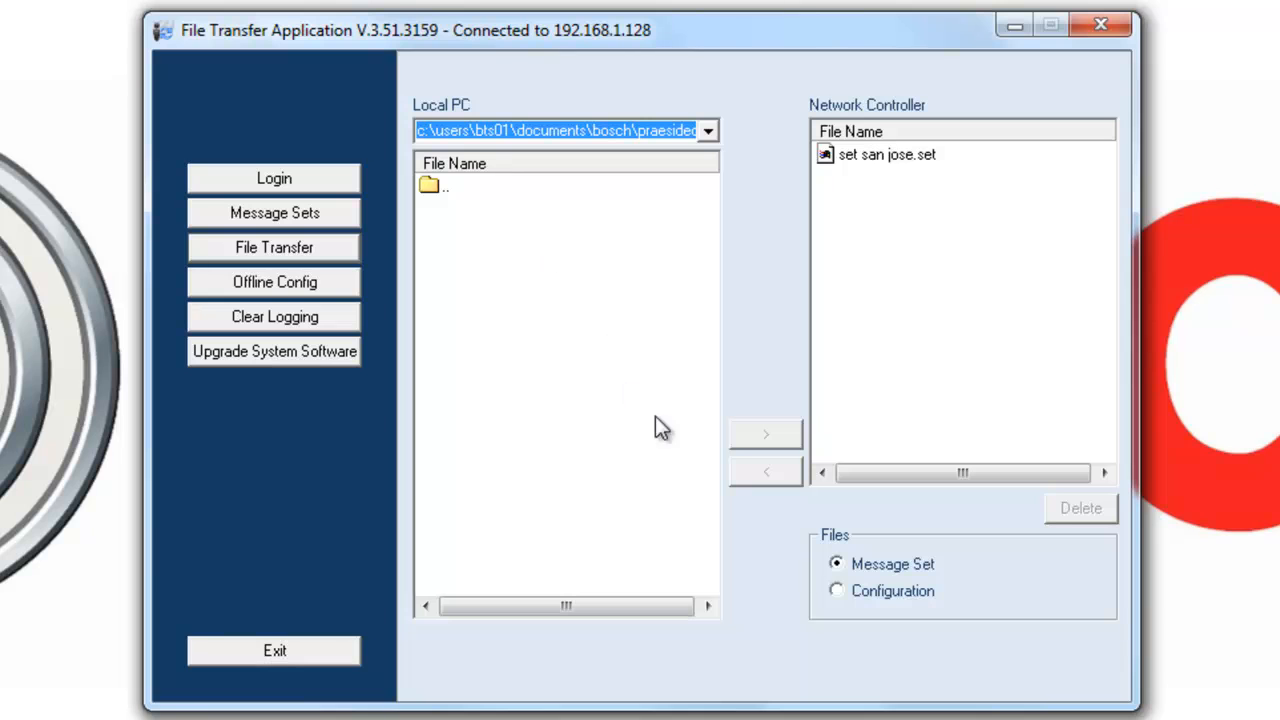
mouse_move(274, 248)
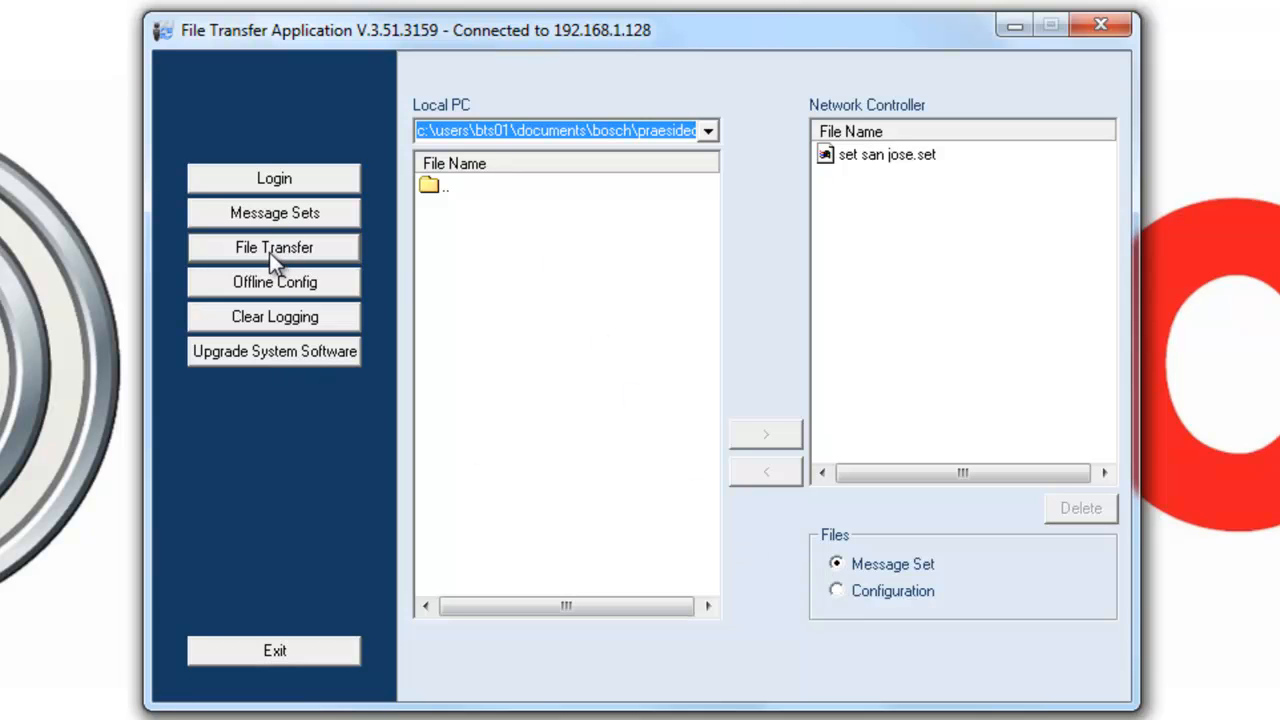
mouse_move(818, 578)
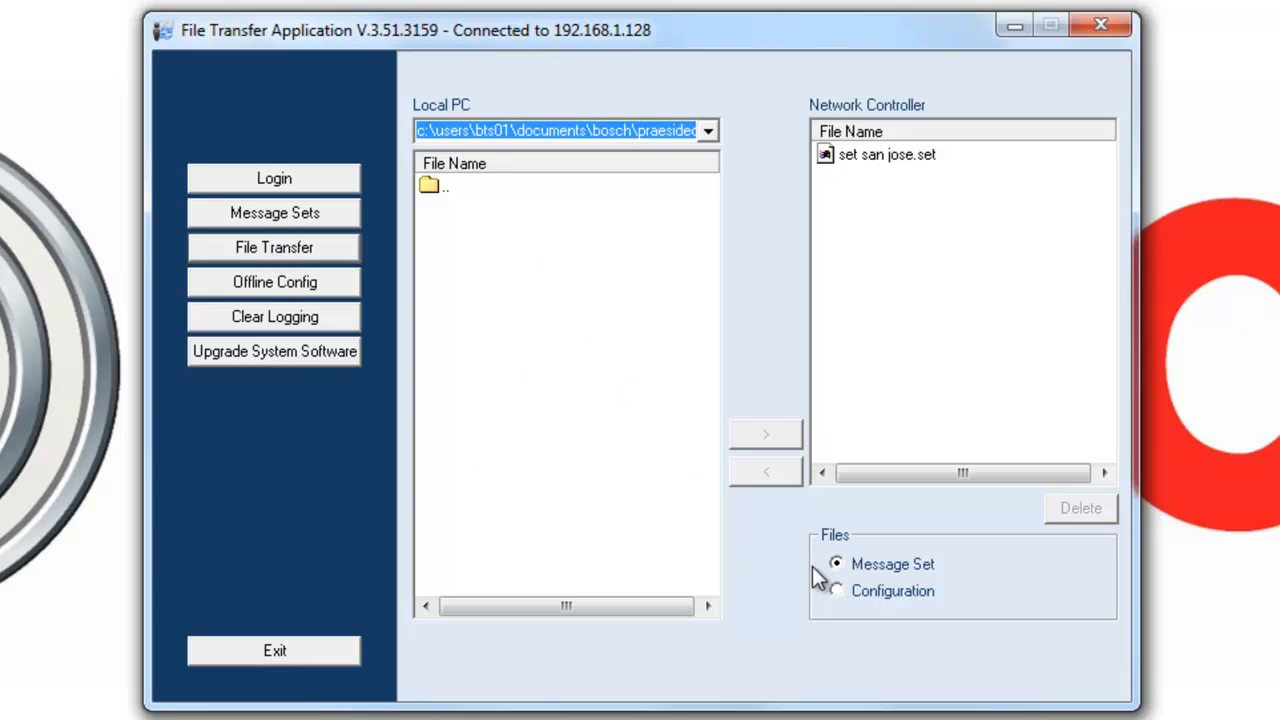
left_click(708, 130)
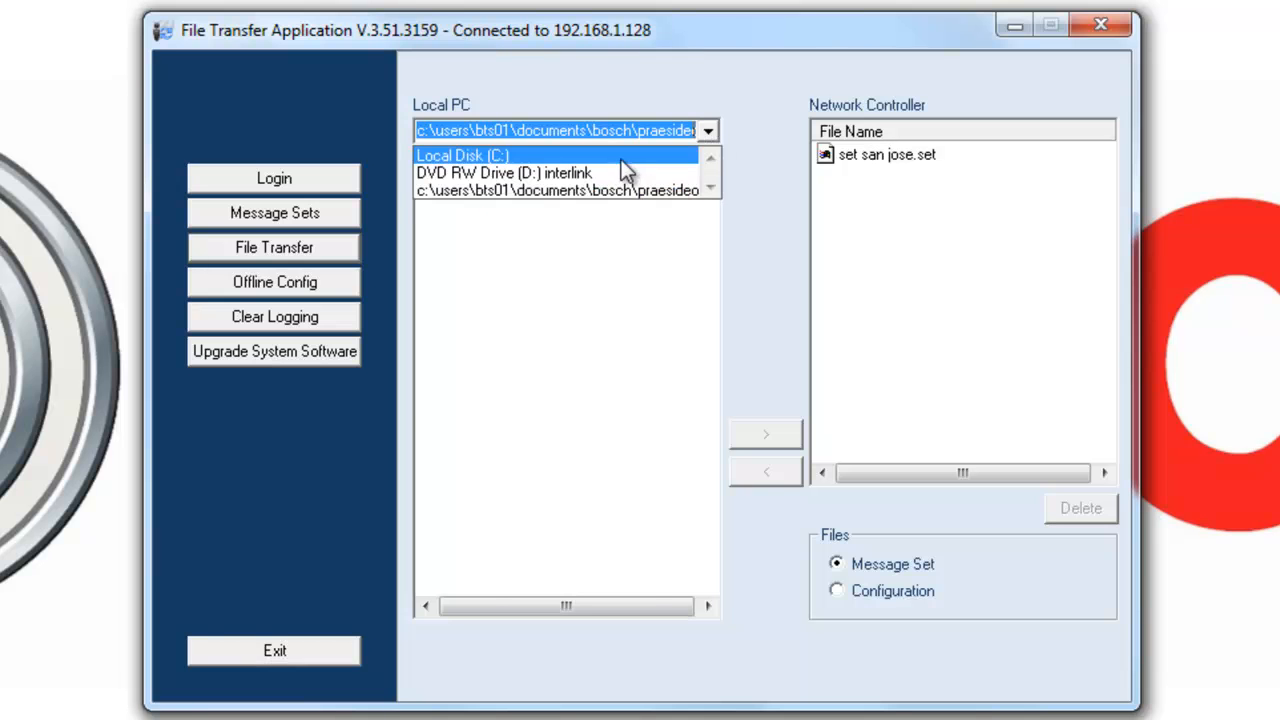
left_click(460, 156)
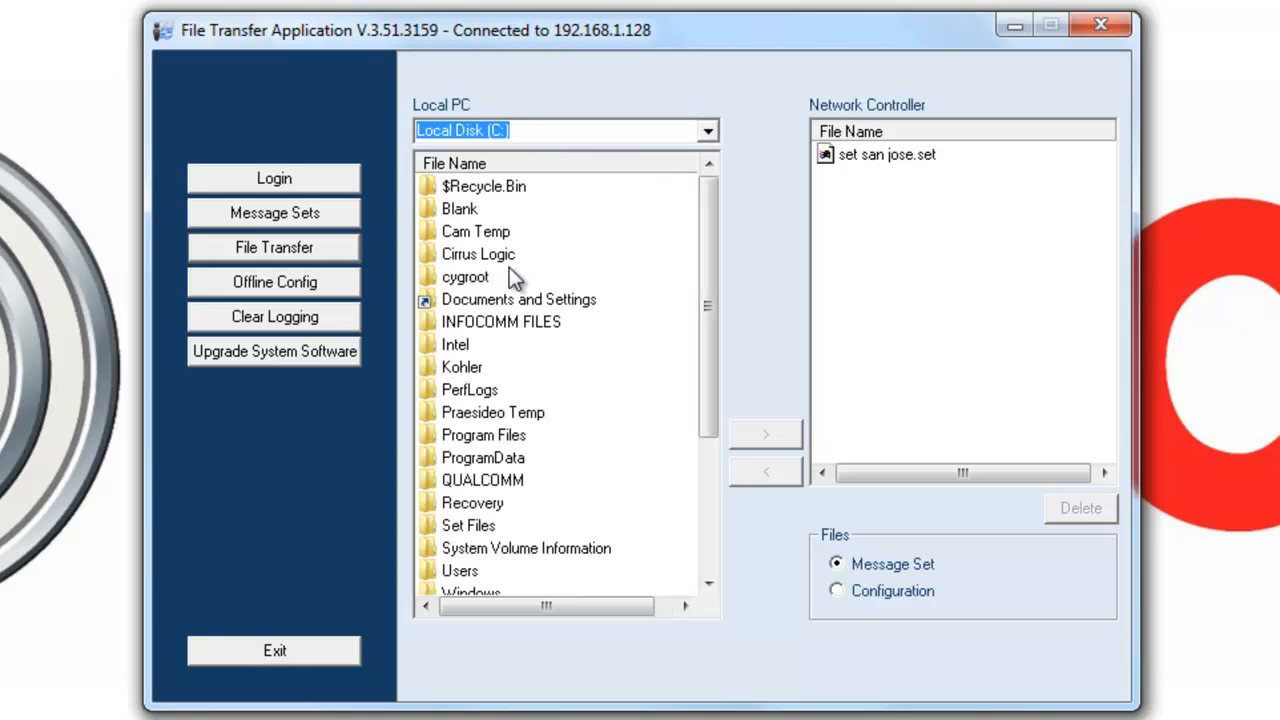
double_click(492, 412)
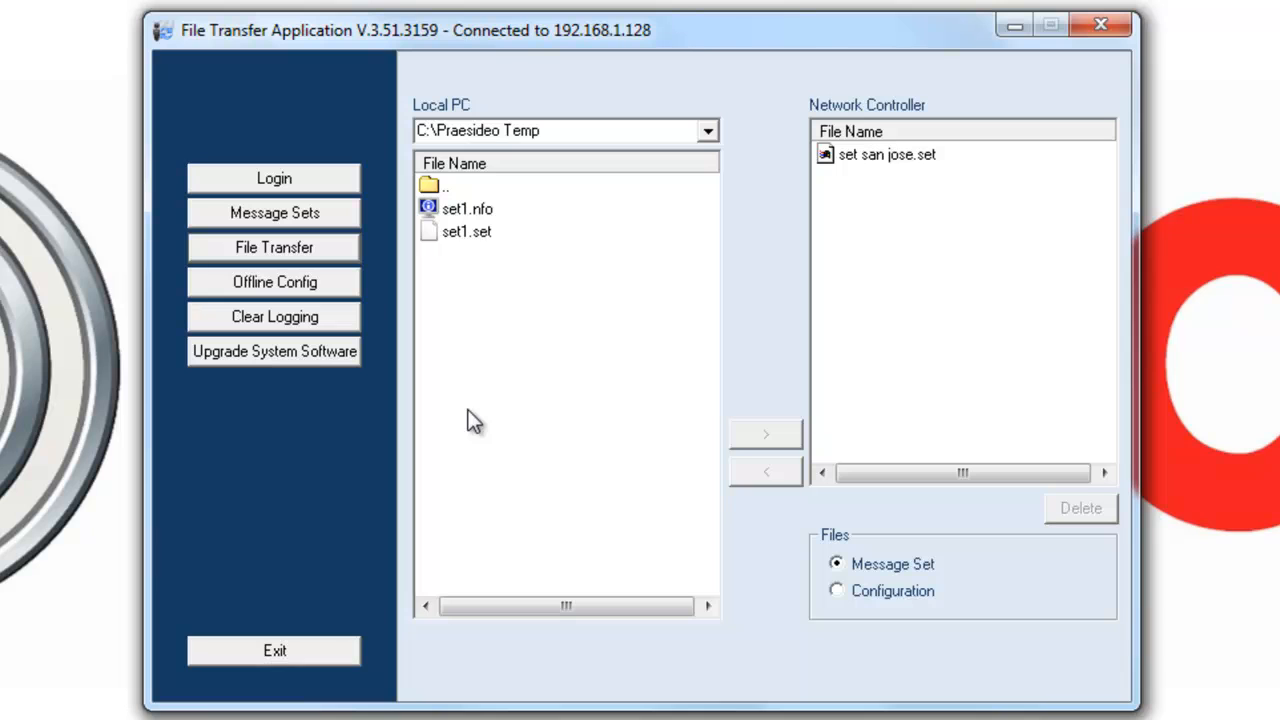
left_click(466, 232)
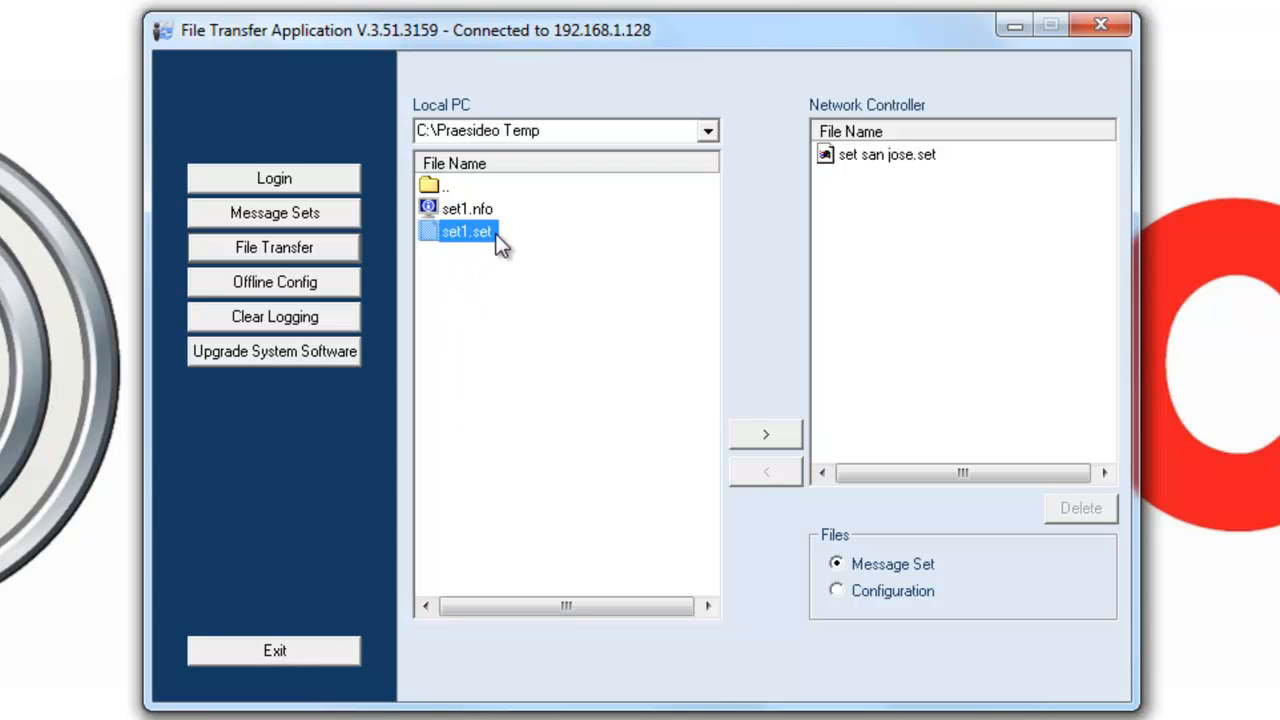
left_click(764, 434)
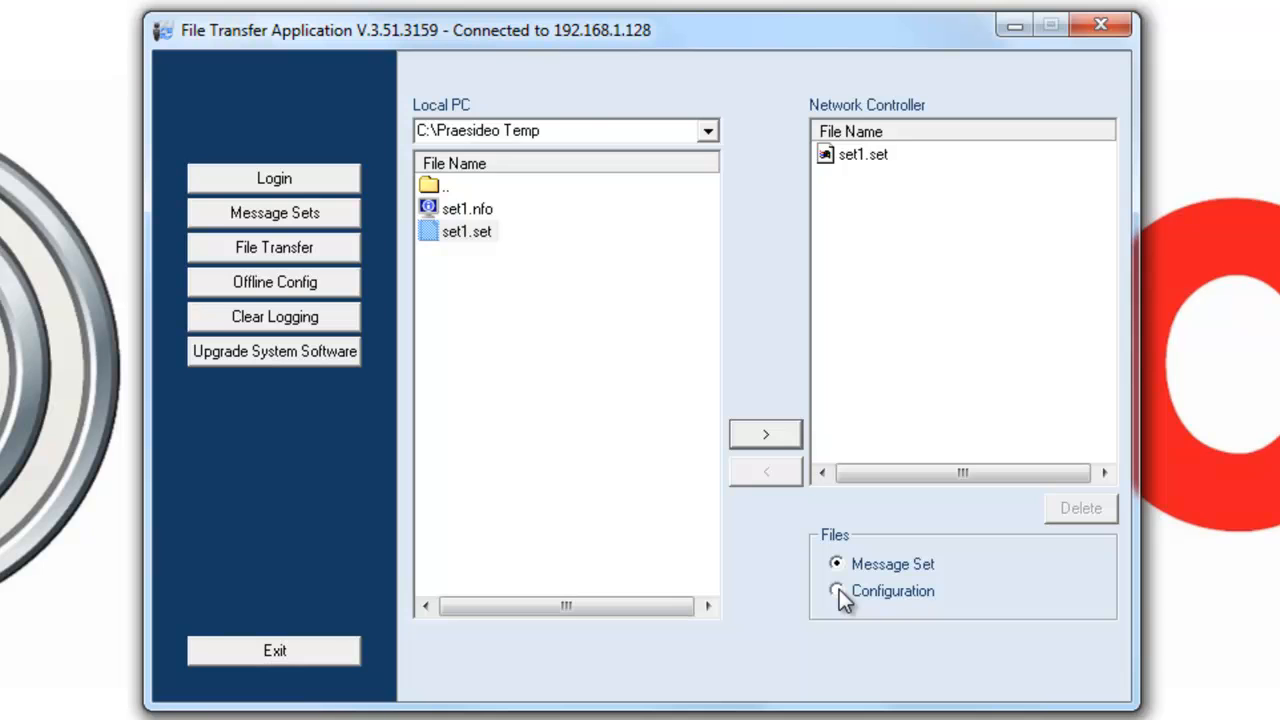
Copy Praesideo.cfg from the controller into C:\Praesideo Temp on the PC
left_click(836, 590)
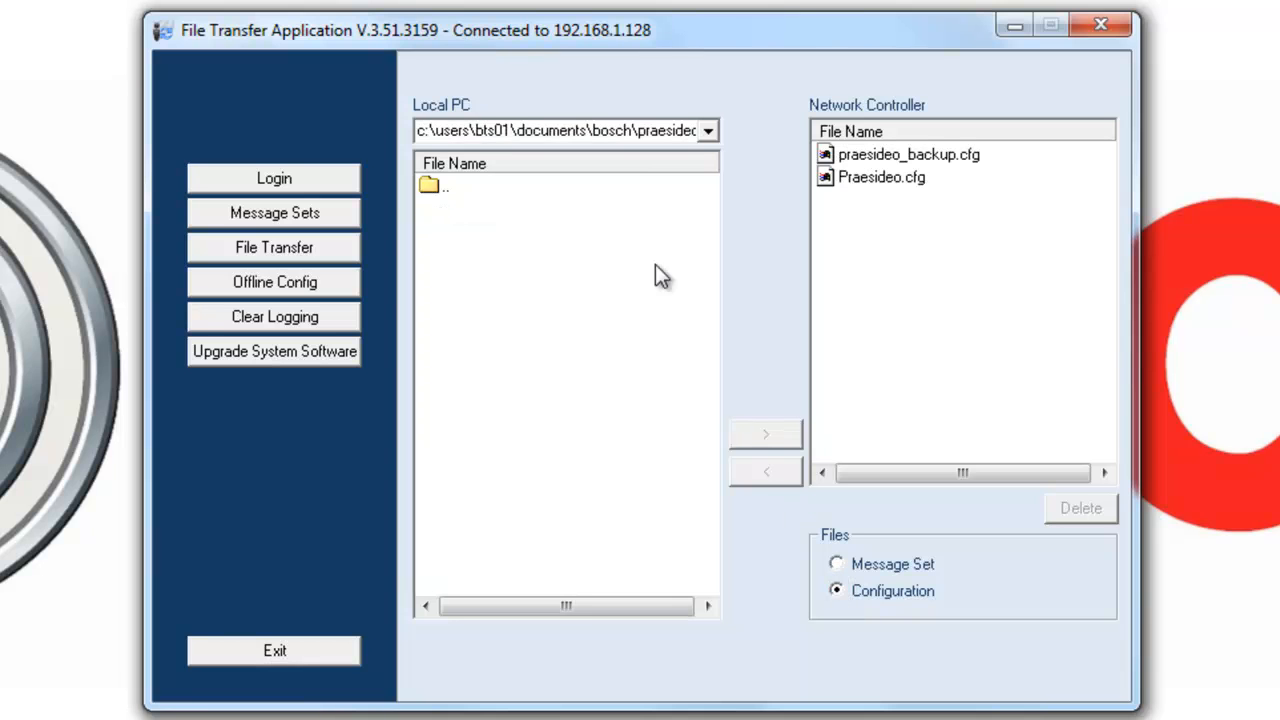
mouse_move(818, 164)
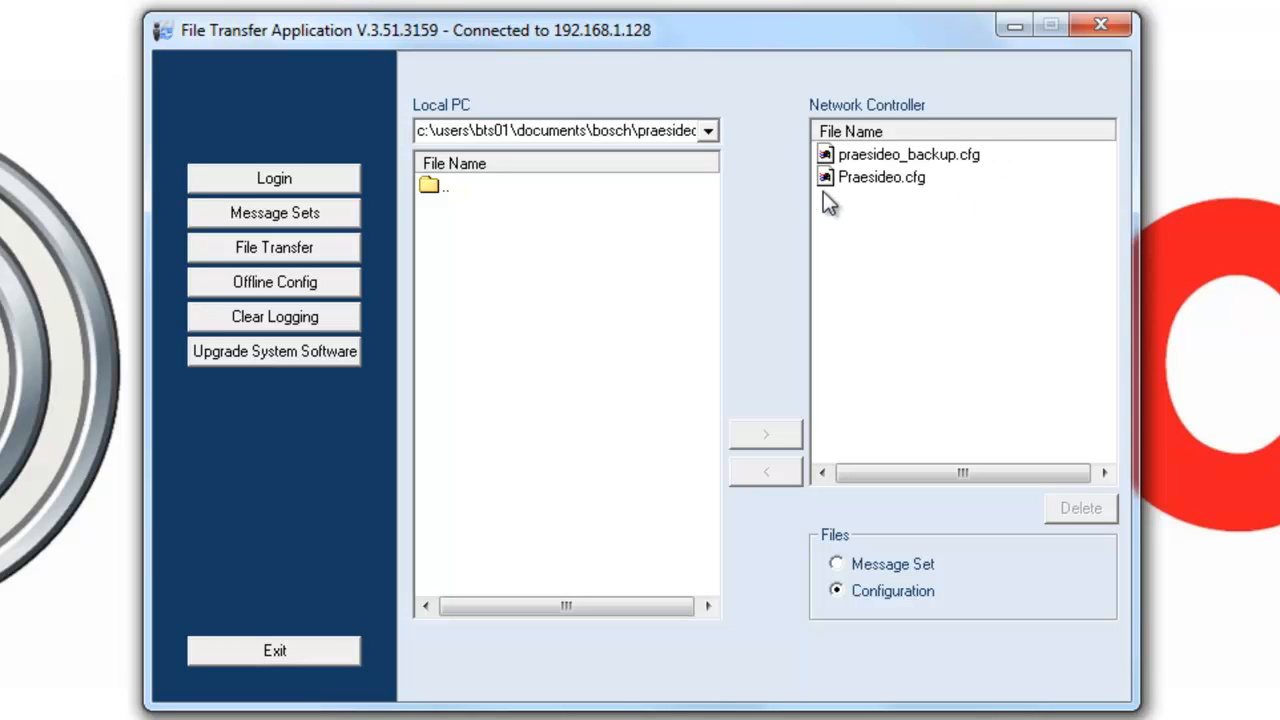
mouse_move(872, 210)
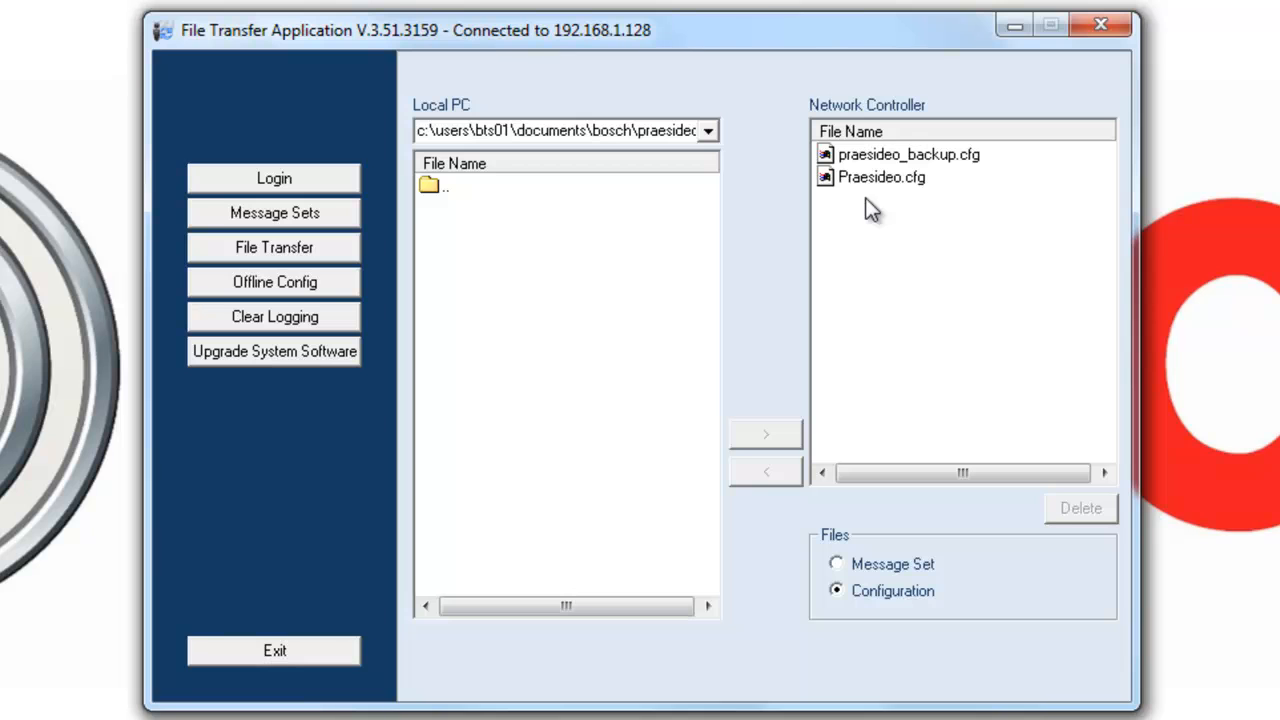
mouse_move(900, 160)
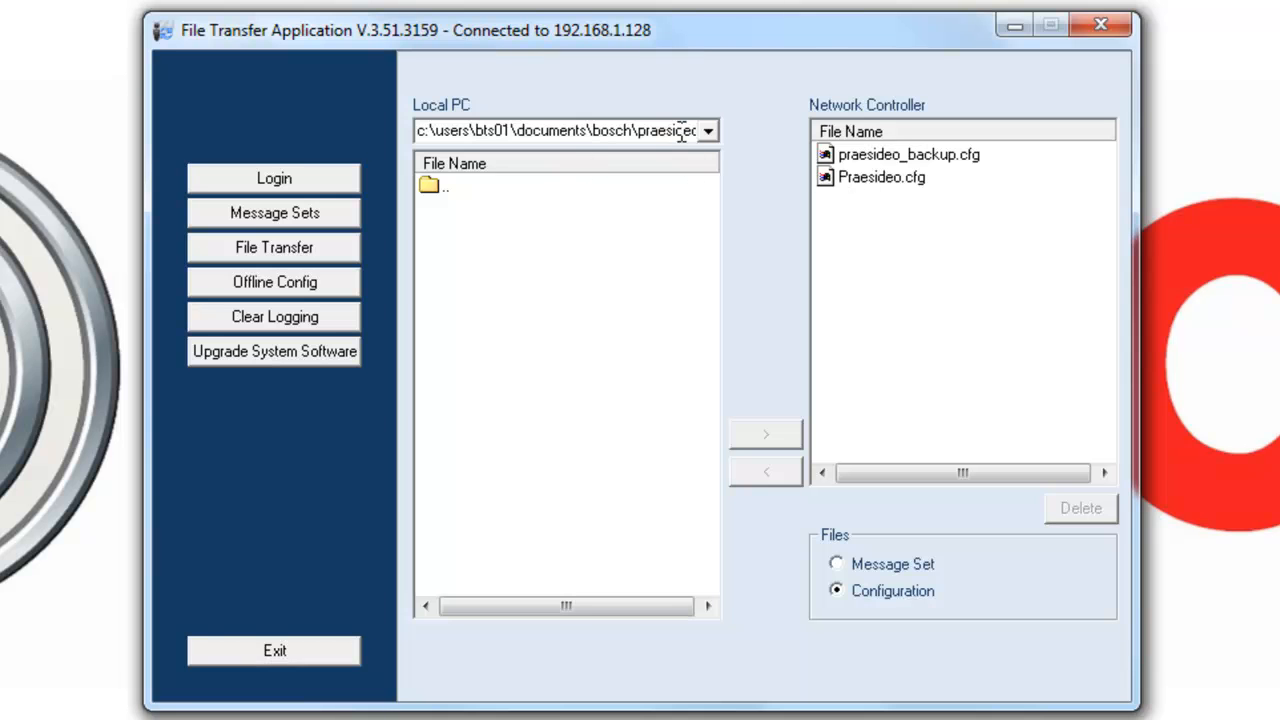
left_click(708, 130)
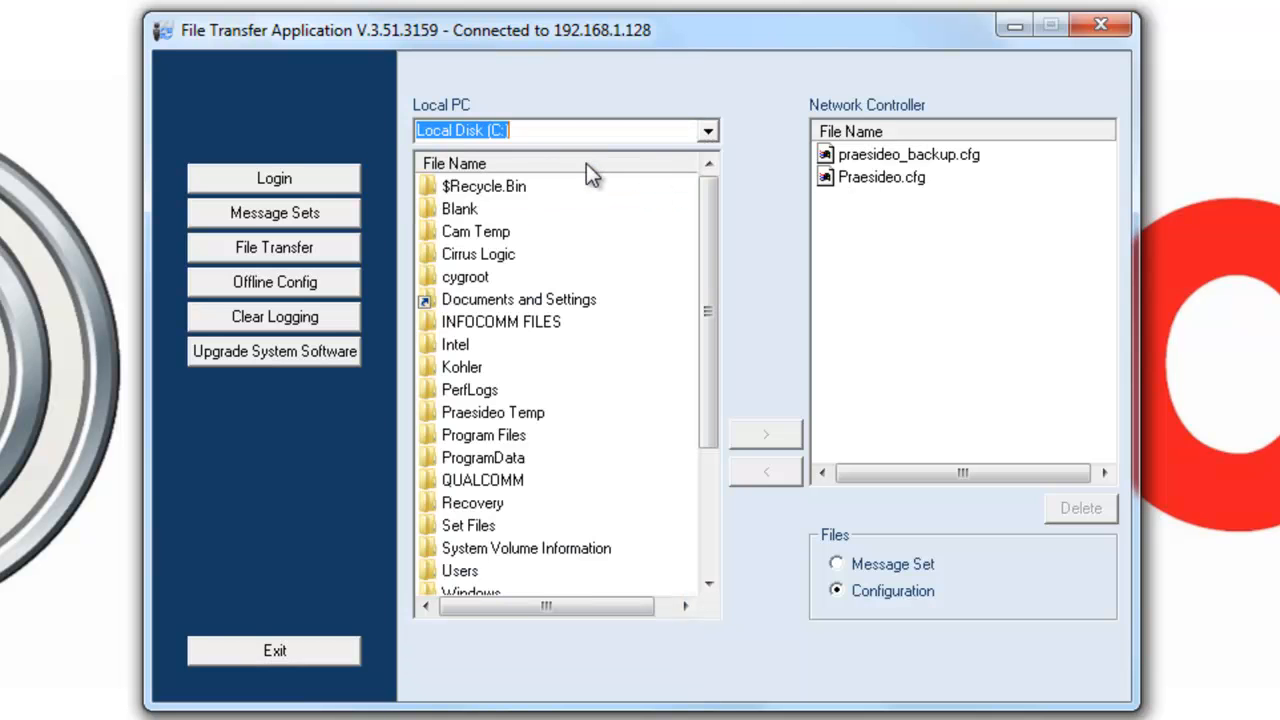
double_click(492, 412)
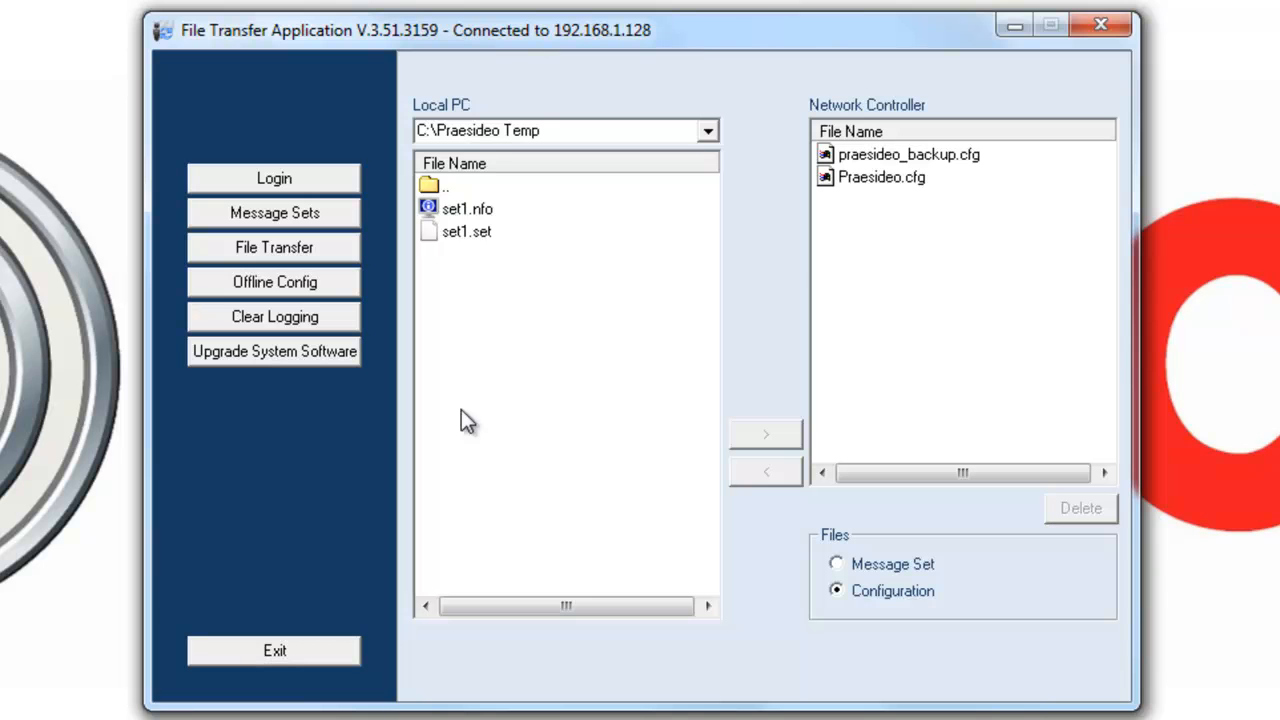
left_click(908, 154)
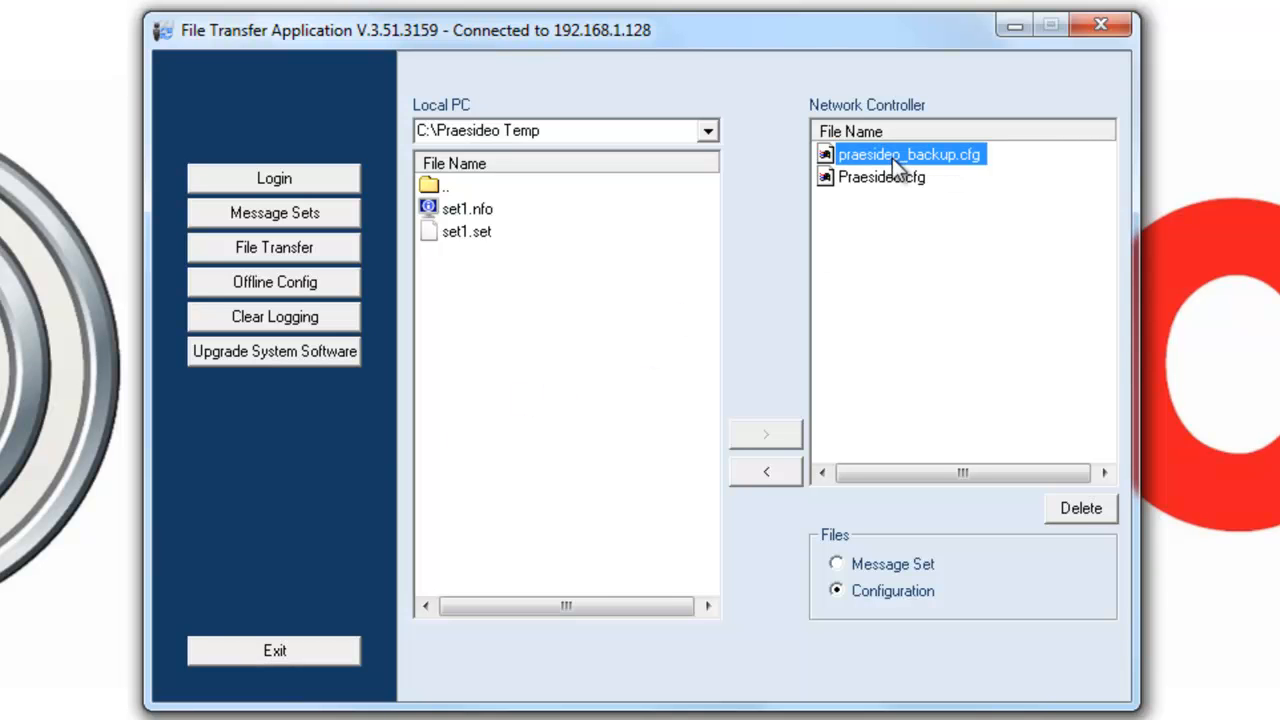
left_click(764, 472)
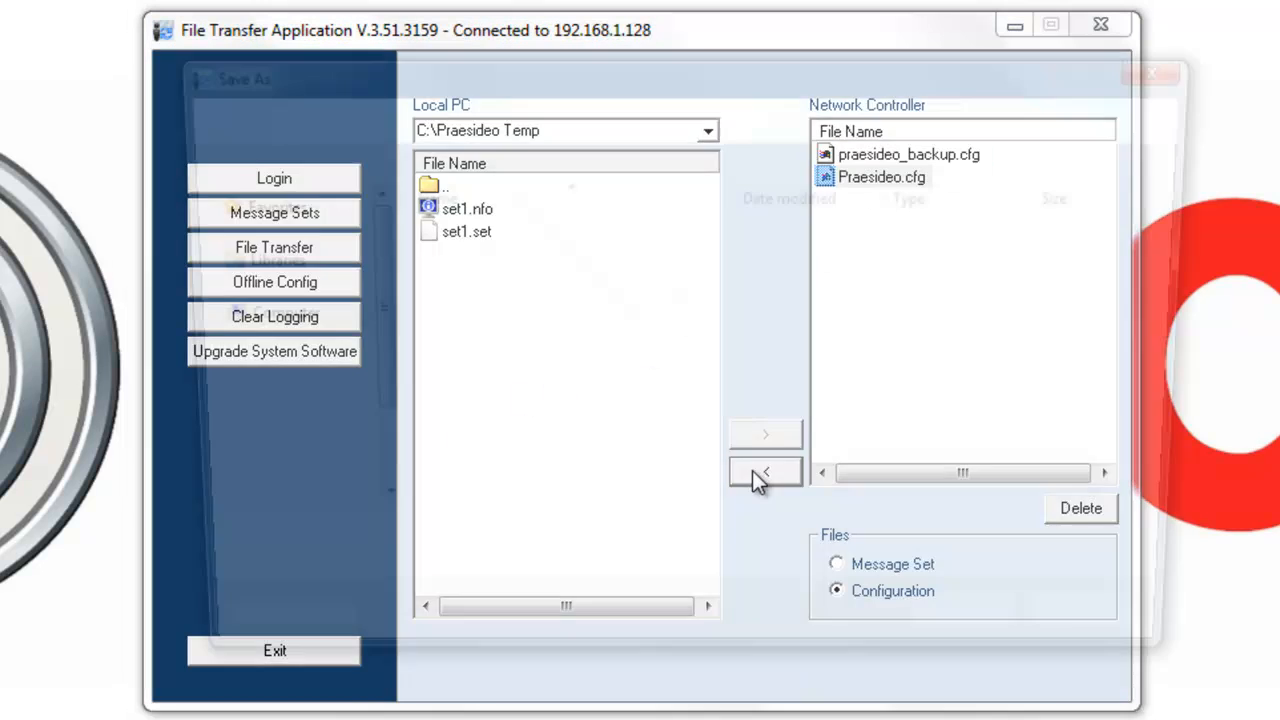
left_click(764, 472)
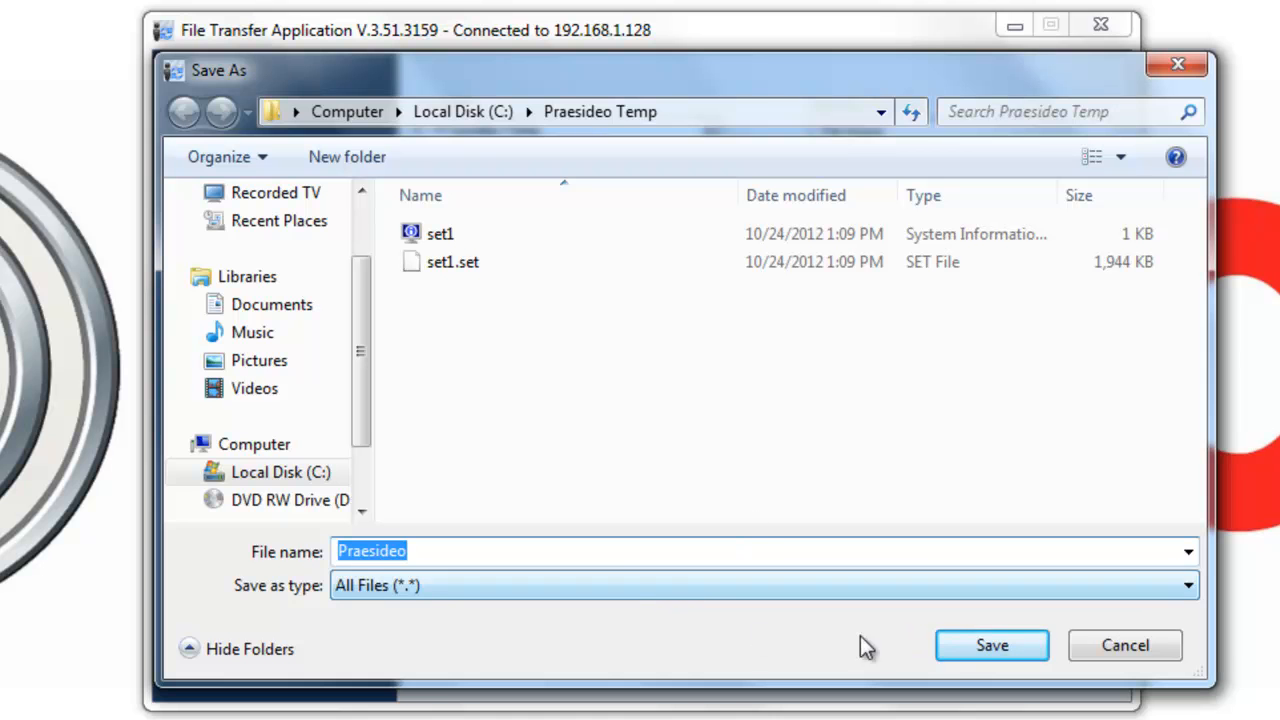
left_click(992, 644)
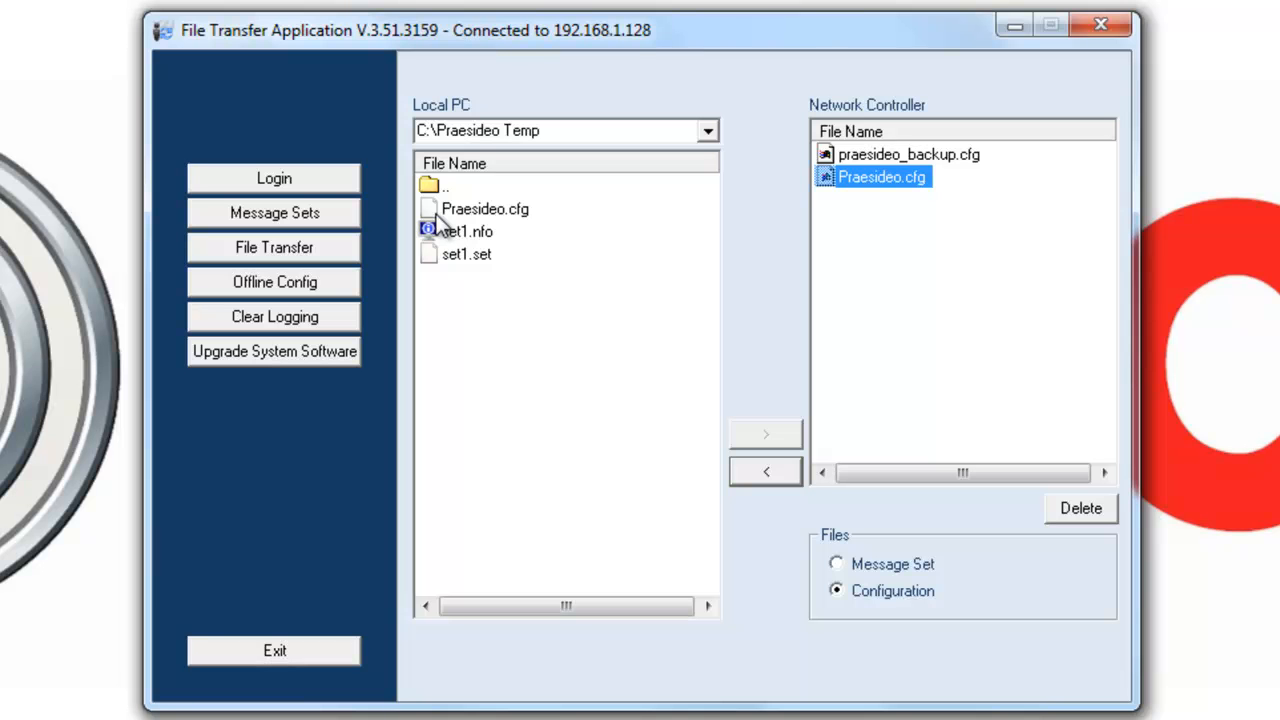
mouse_move(450, 228)
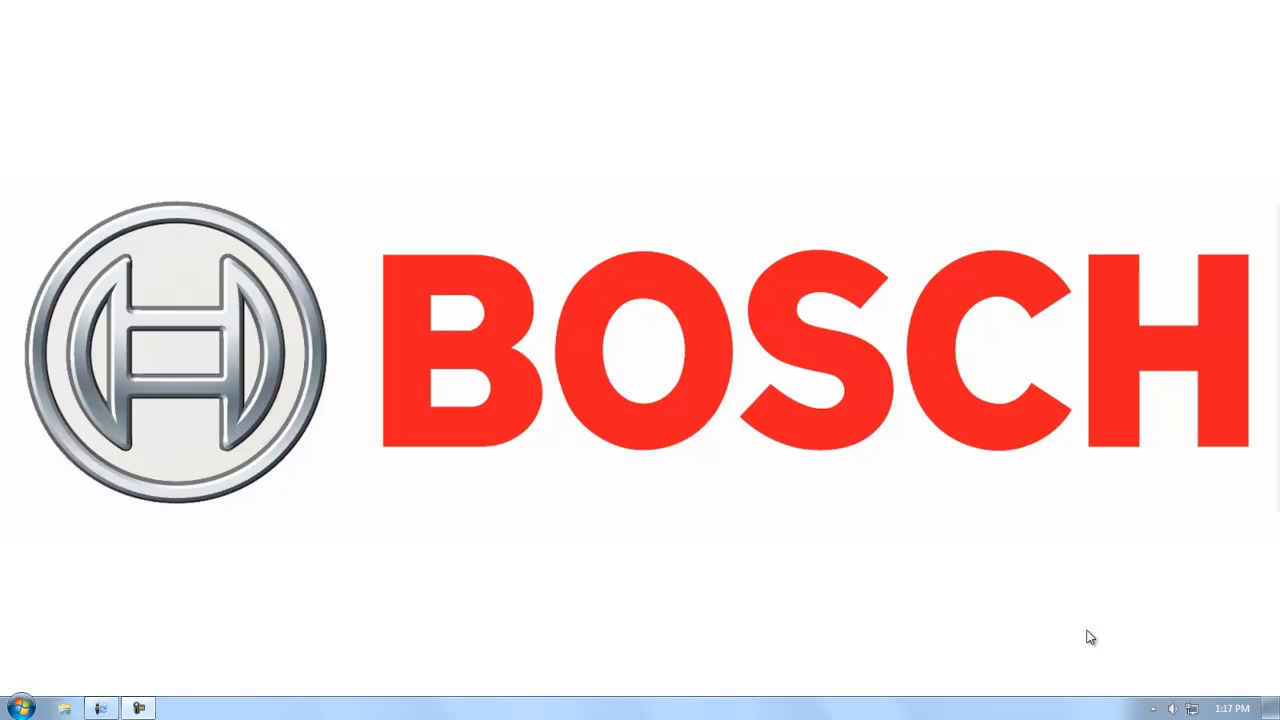
mouse_move(790, 712)
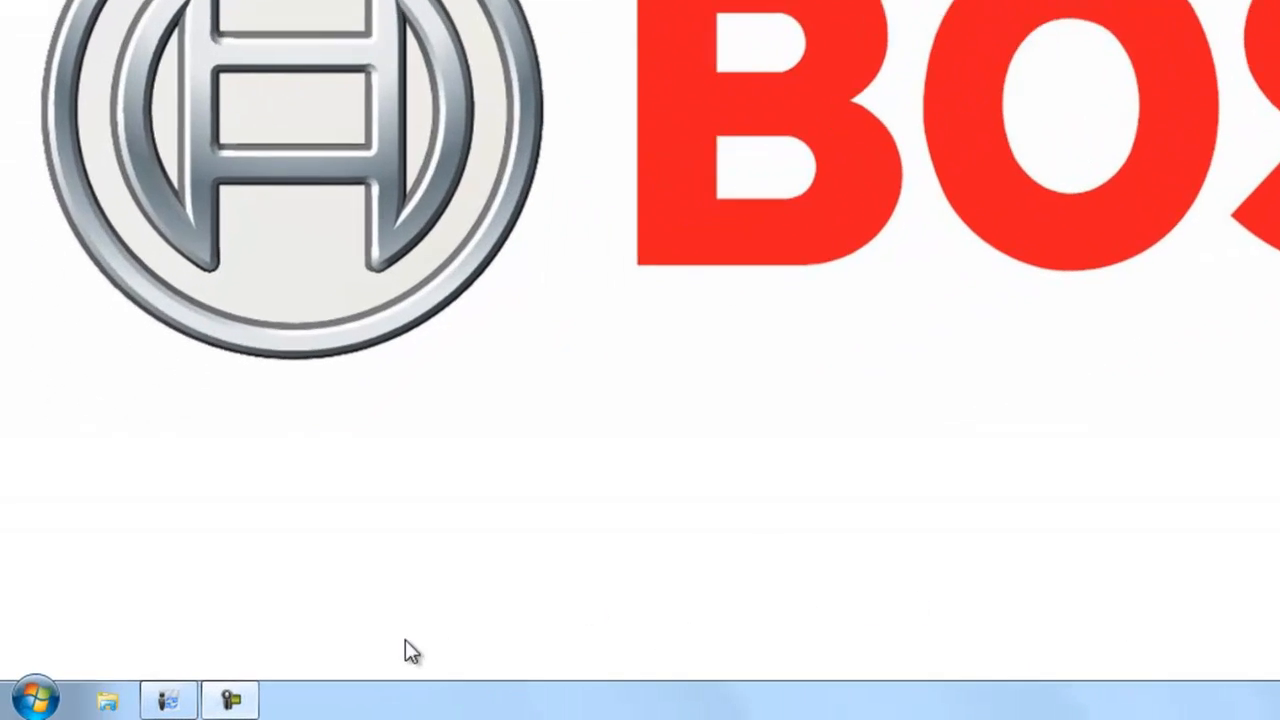
Launch Internet Explorer and browse to 192.168.1.128
left_click(36, 696)
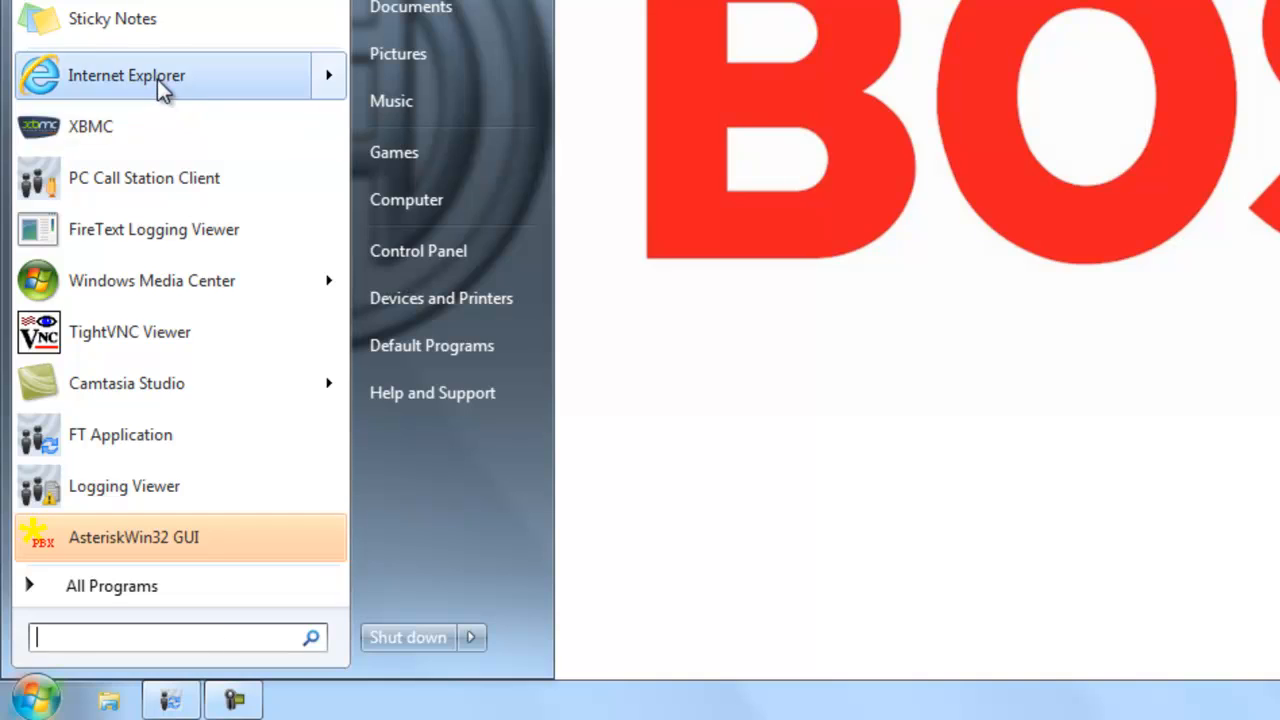
left_click(128, 76)
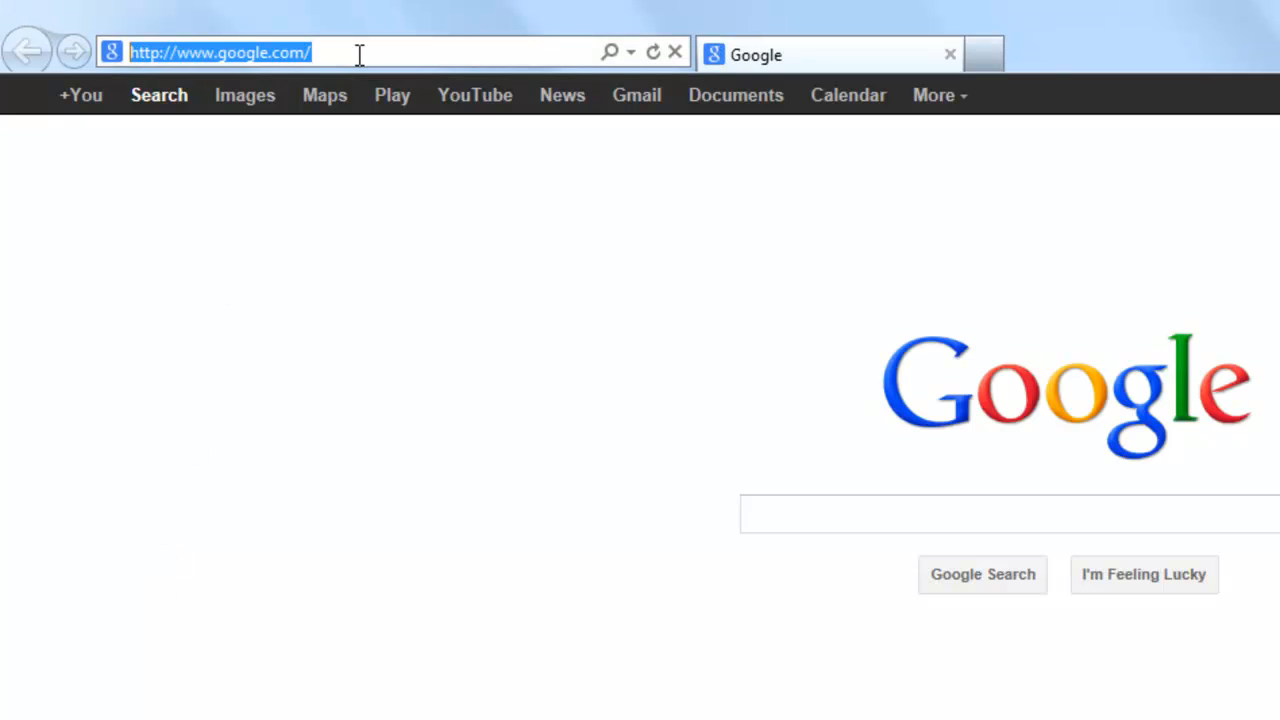
type("192.168.1.128/index.asp")
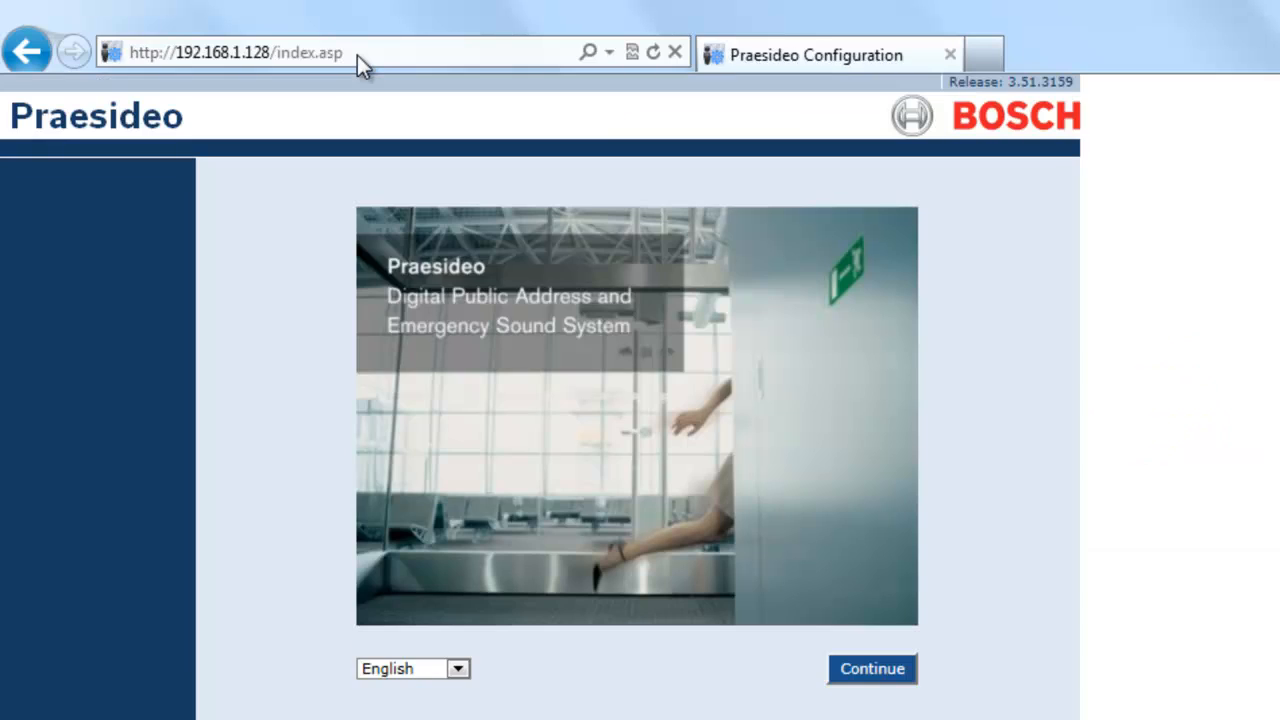
Log in as admin and go to Configure > System wide settings > Recorded messages
left_click(872, 668)
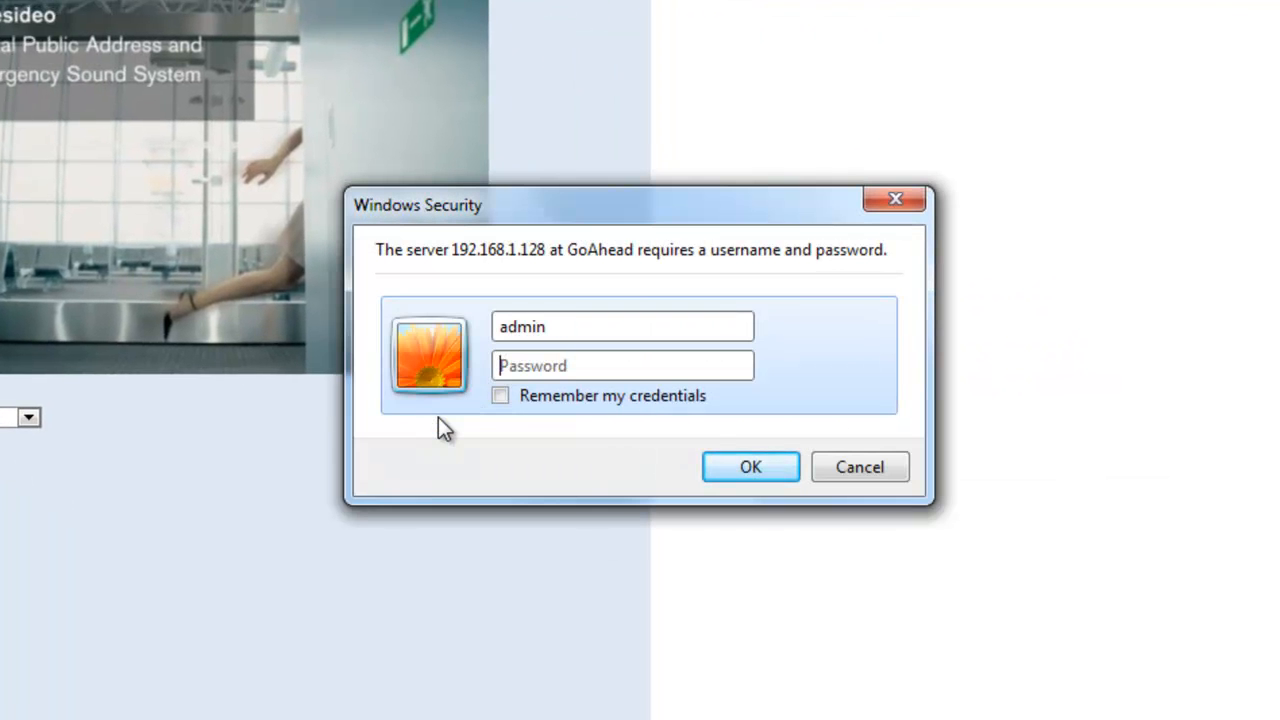
left_click(750, 468)
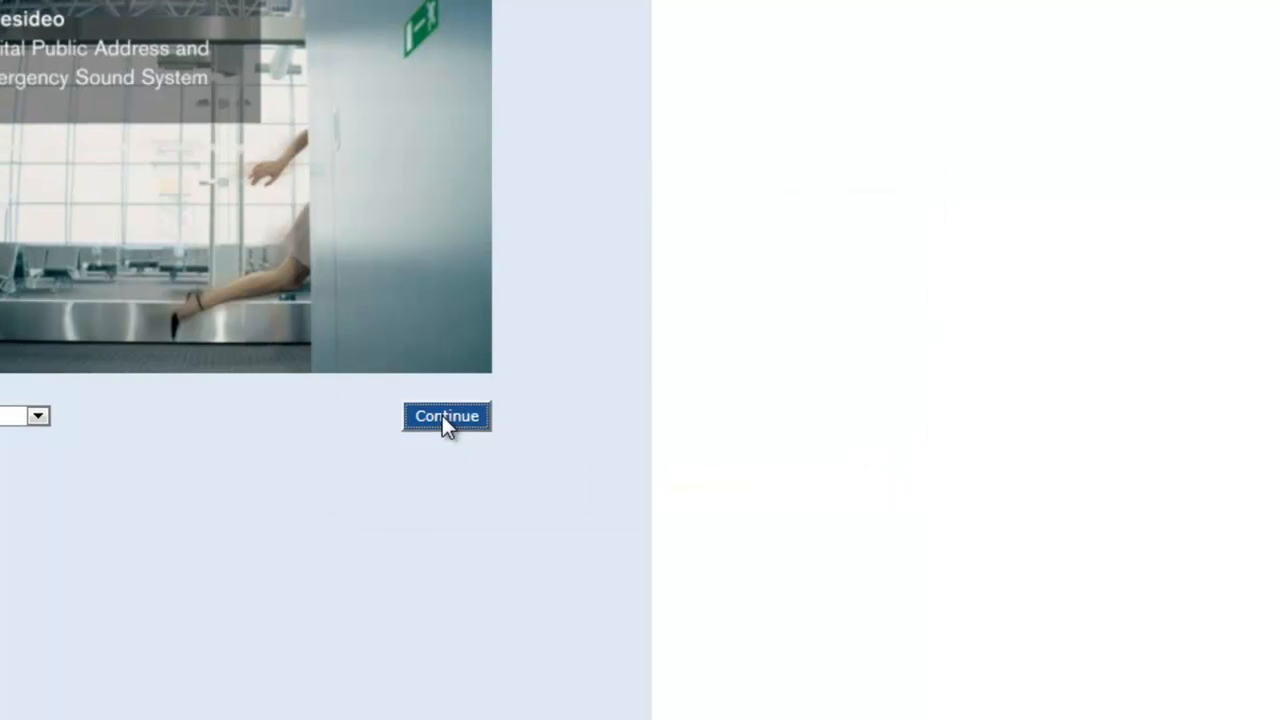
left_click(446, 416)
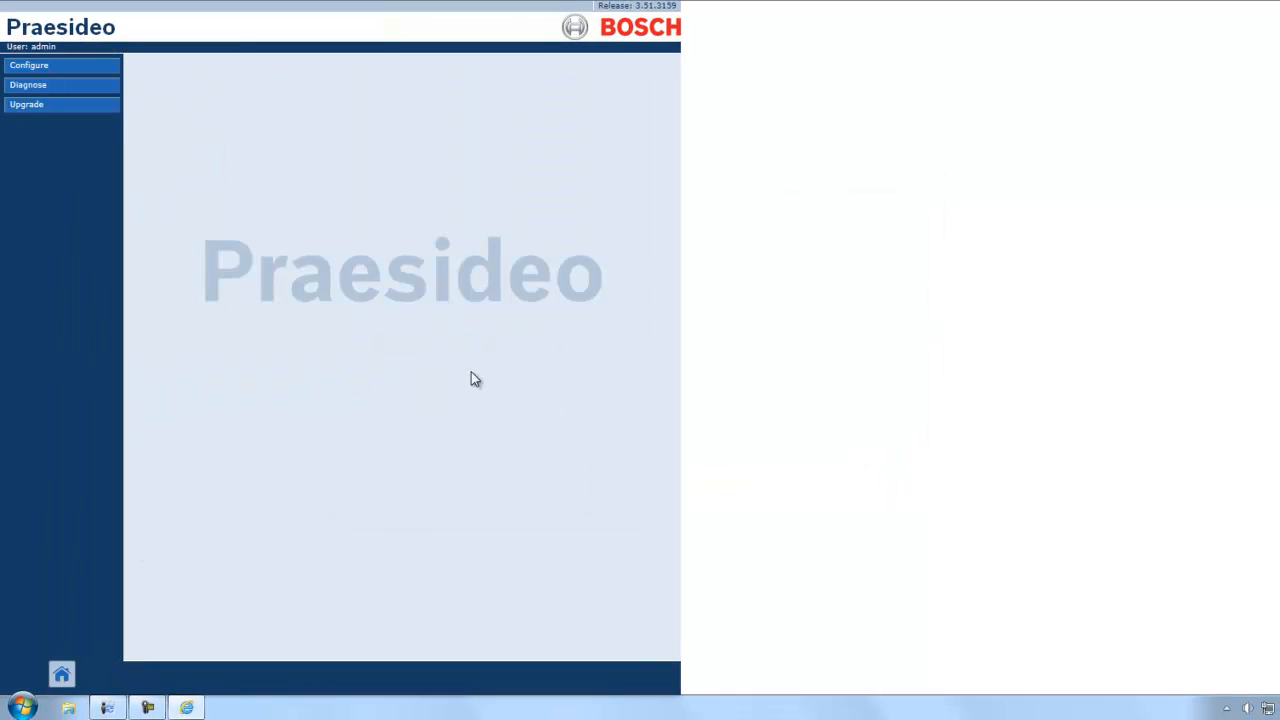
left_click(28, 64)
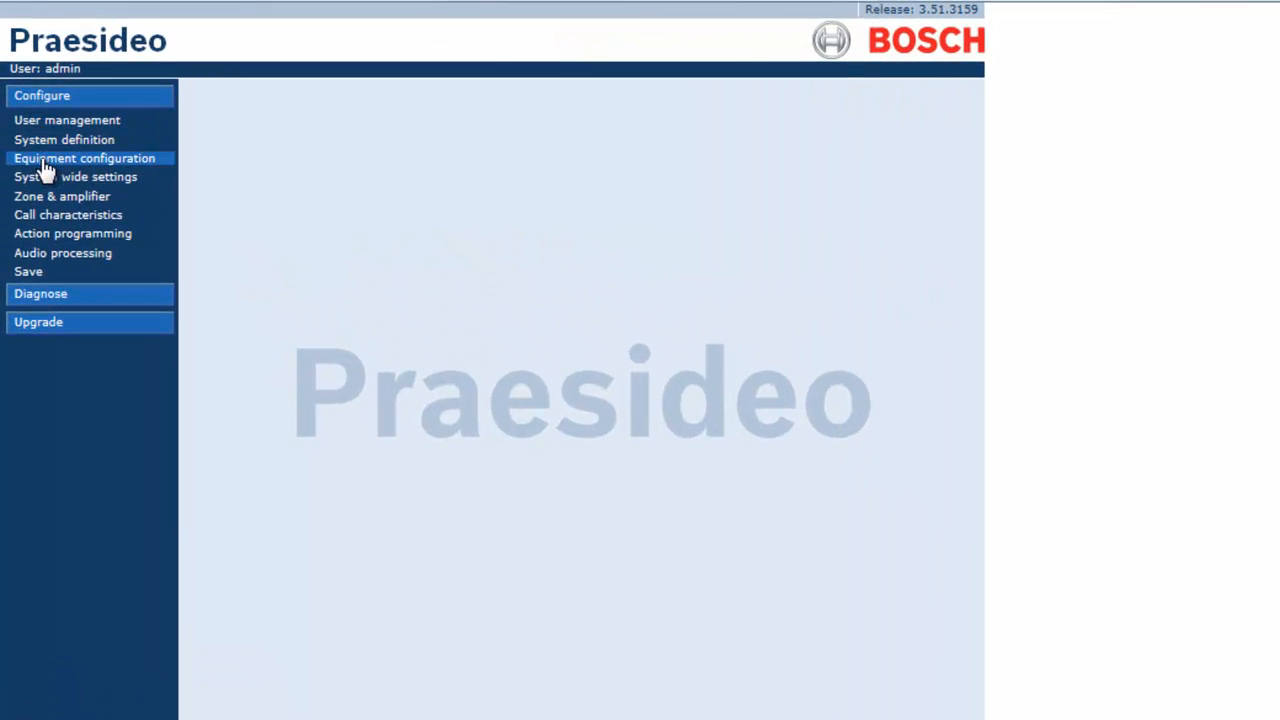
left_click(76, 176)
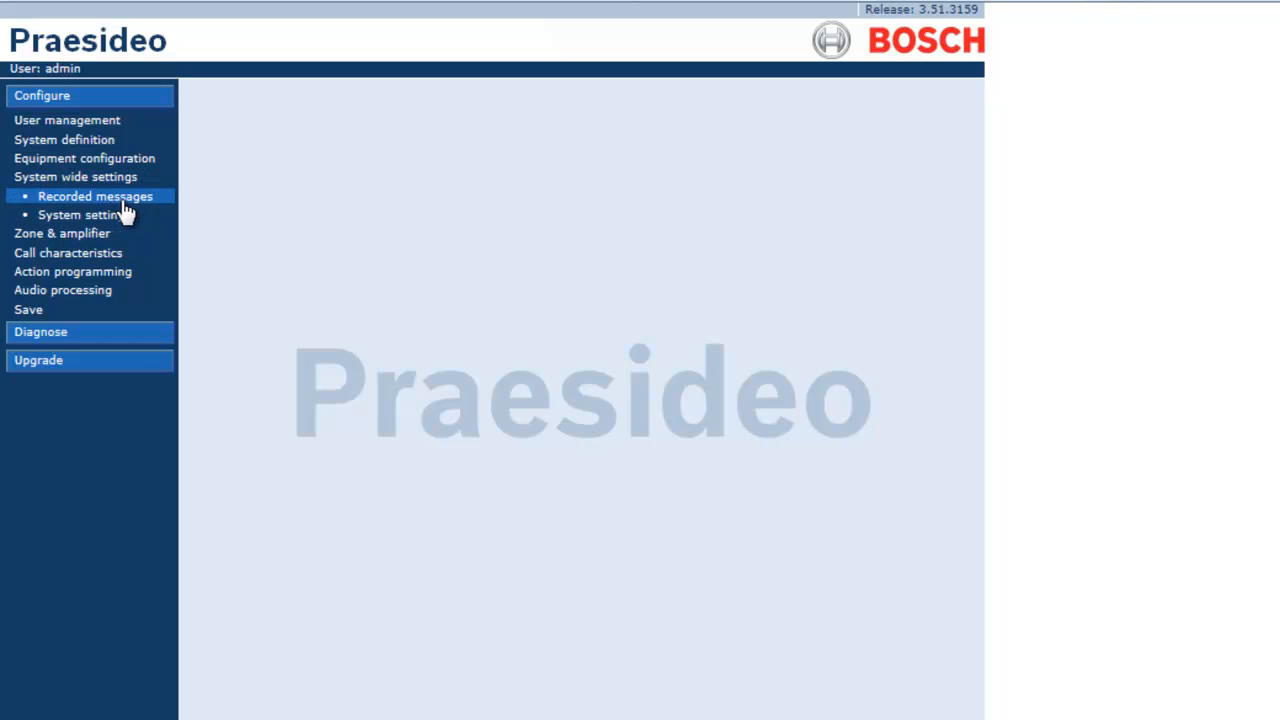
left_click(96, 196)
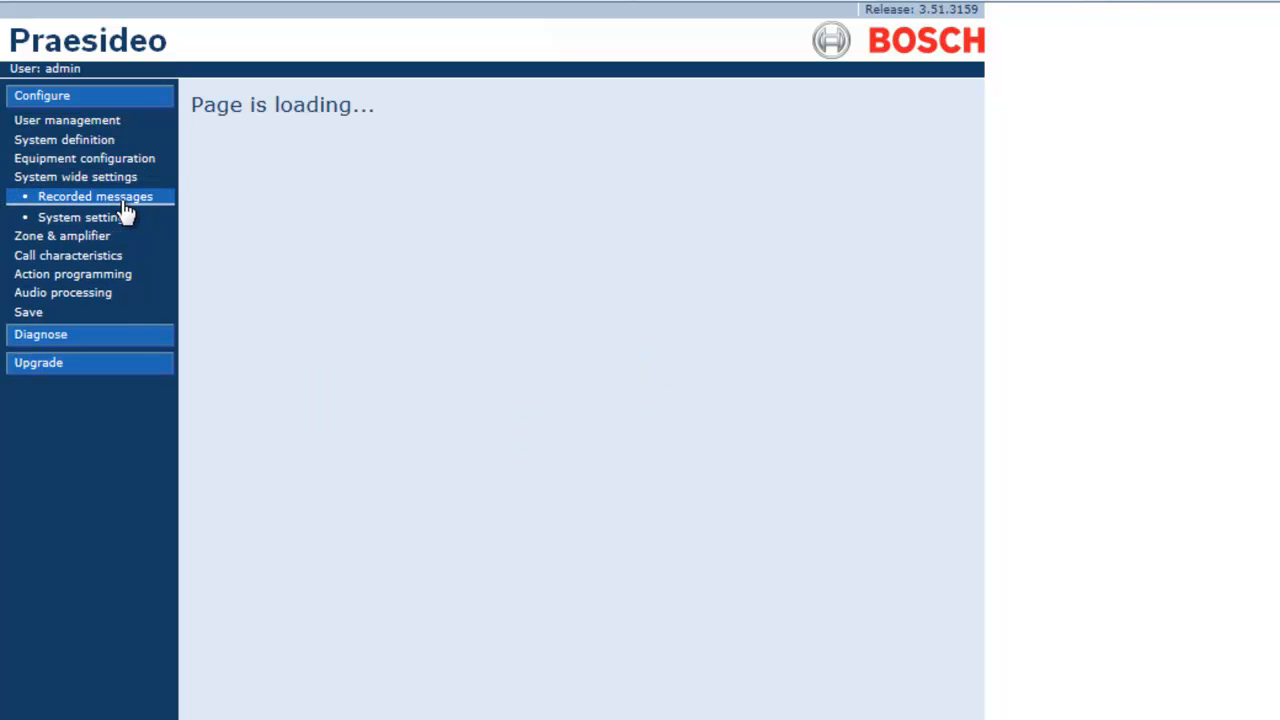
left_click(96, 196)
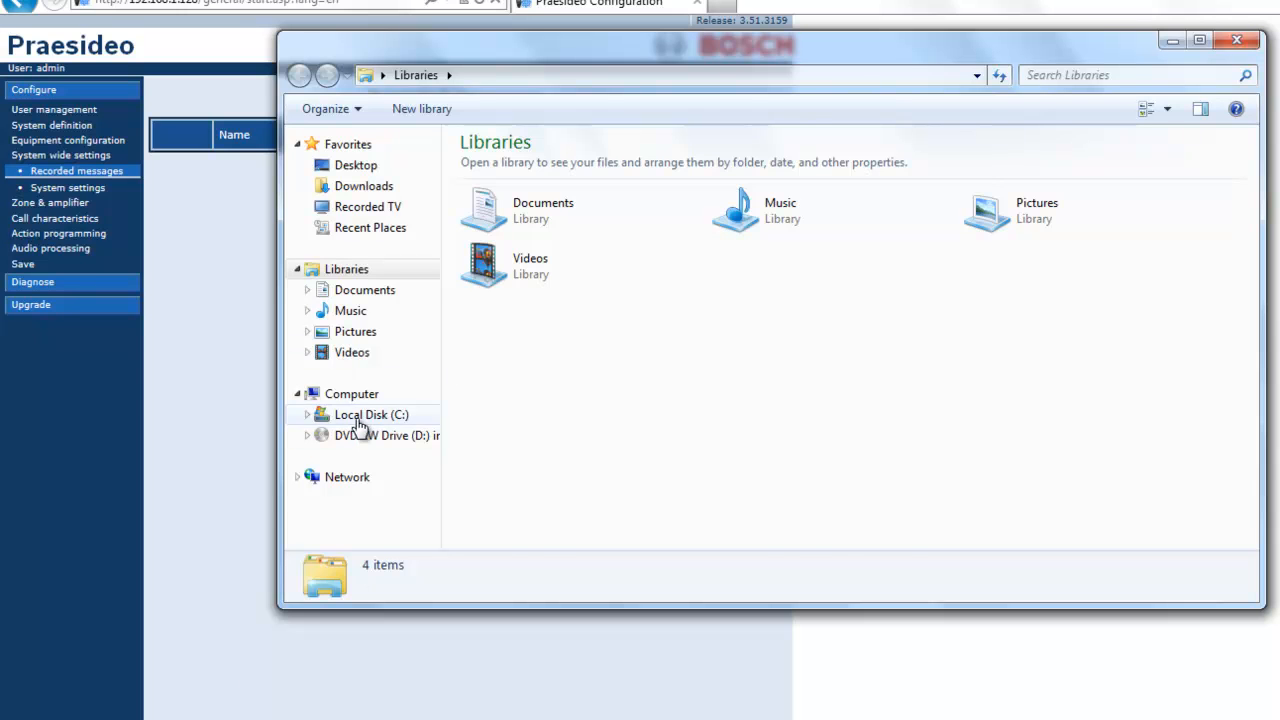
Browse to C:\Praesideo Temp and bring up Open with options for set1
double_click(372, 414)
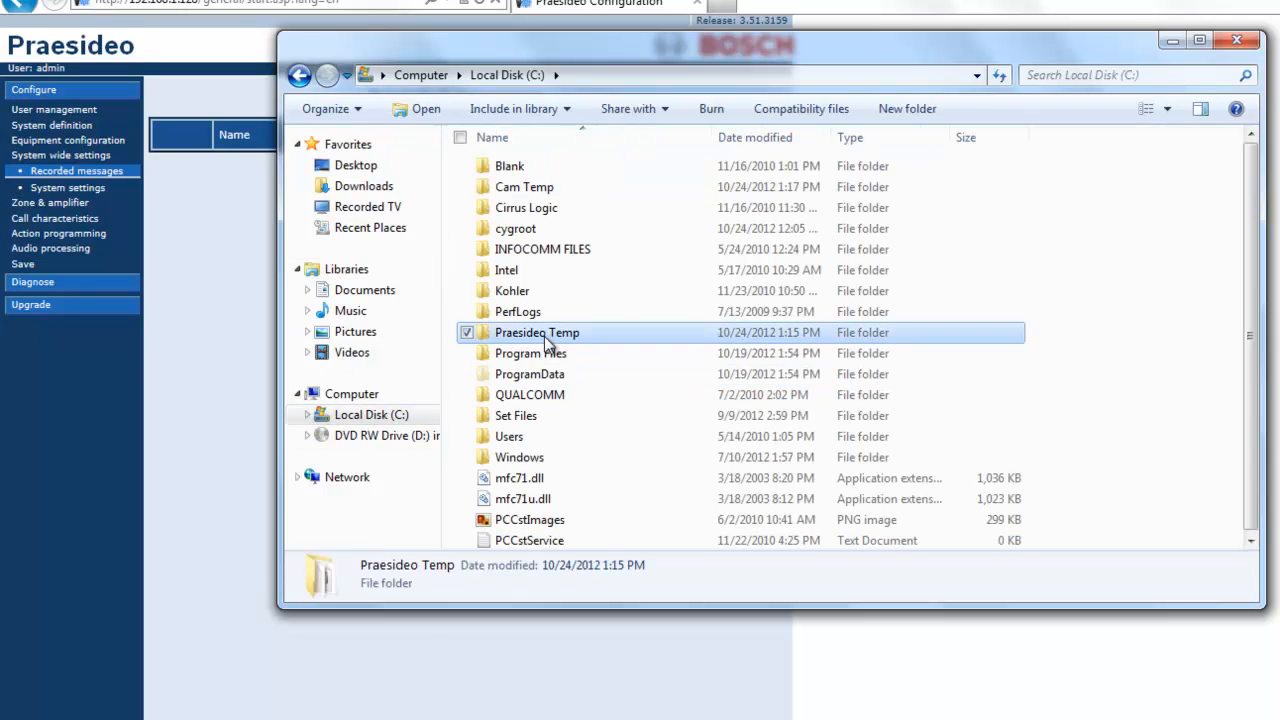
double_click(536, 332)
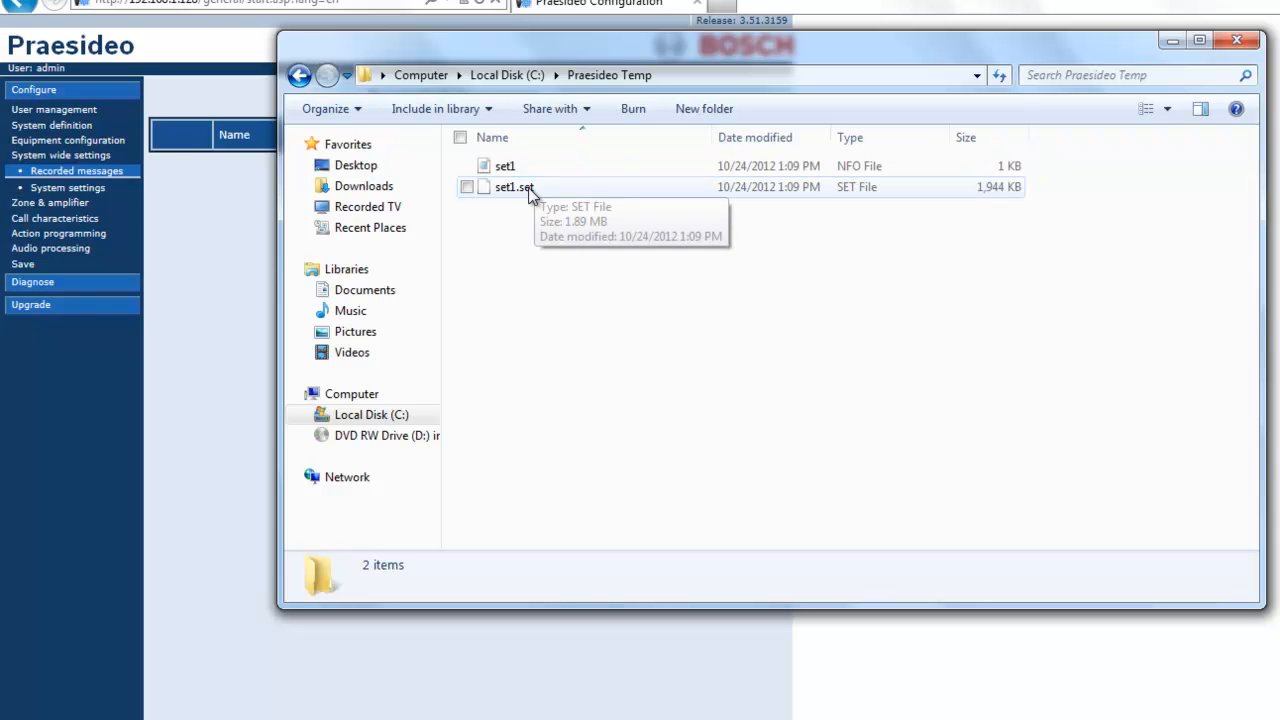
mouse_move(608, 190)
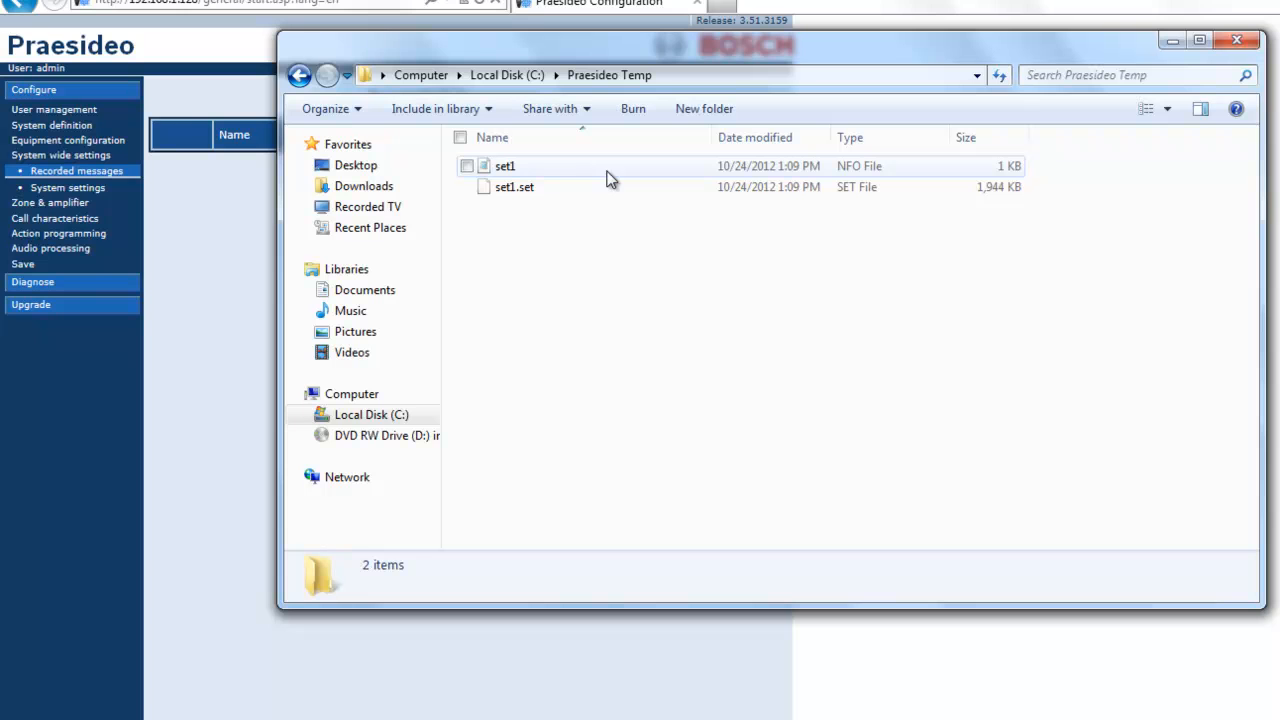
mouse_move(576, 178)
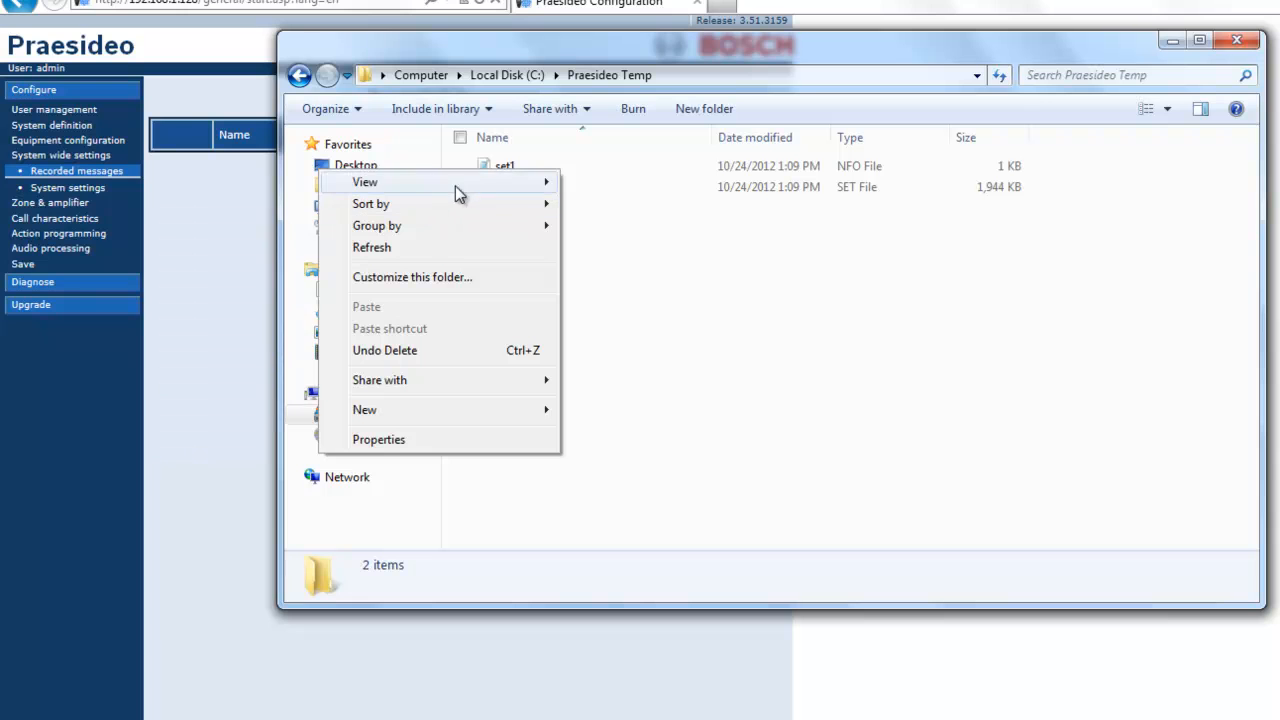
mouse_move(518, 164)
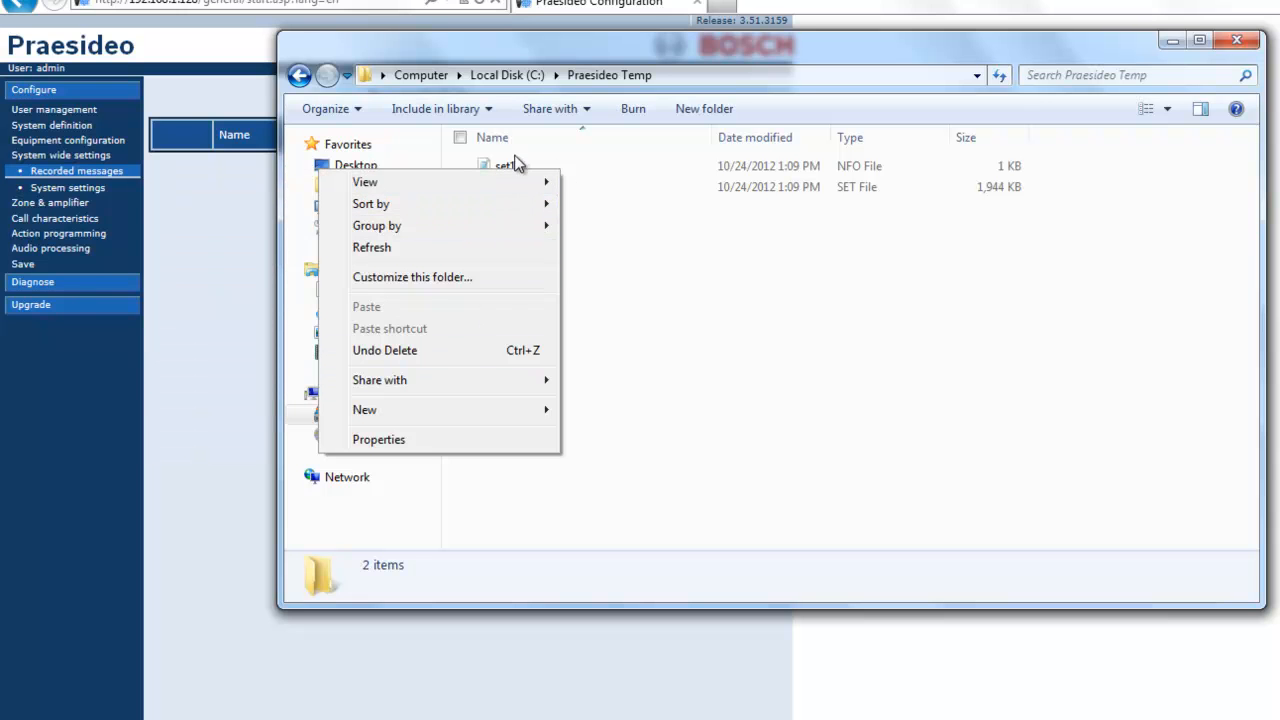
right_click(502, 166)
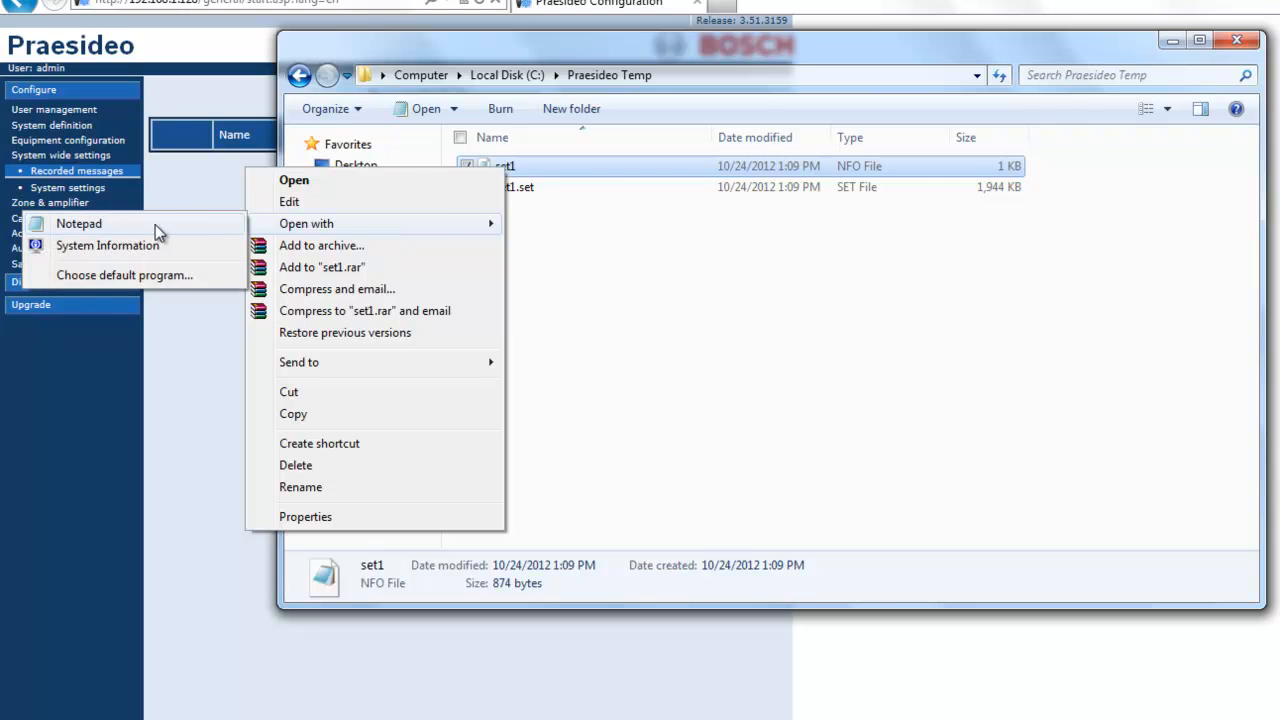
View set1 in Notepad and select the first message name attu for copying
left_click(78, 224)
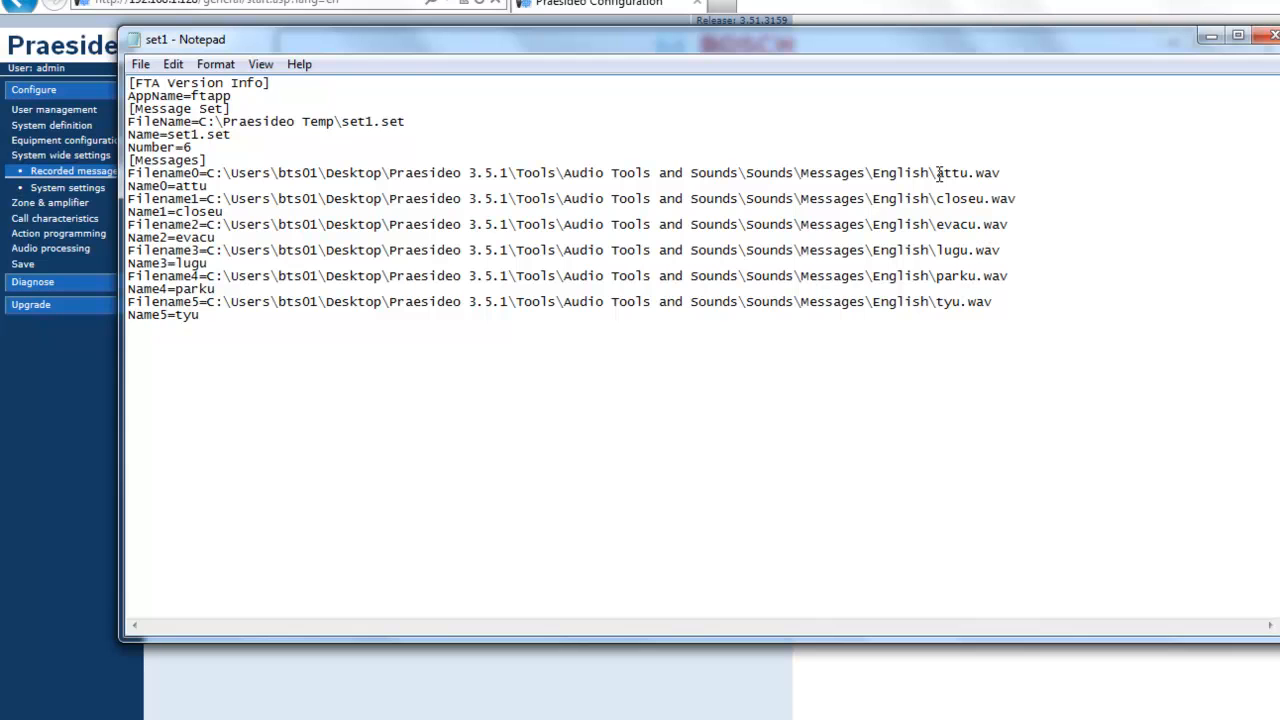
double_click(950, 172)
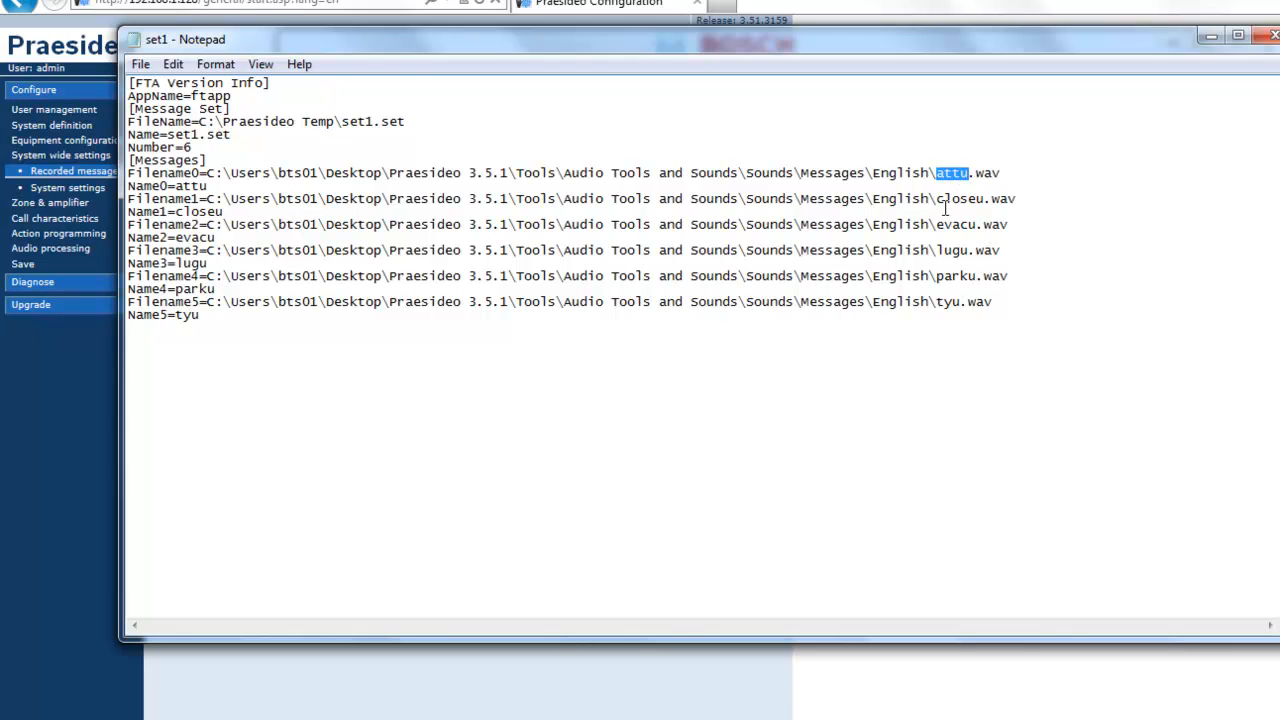
mouse_move(964, 250)
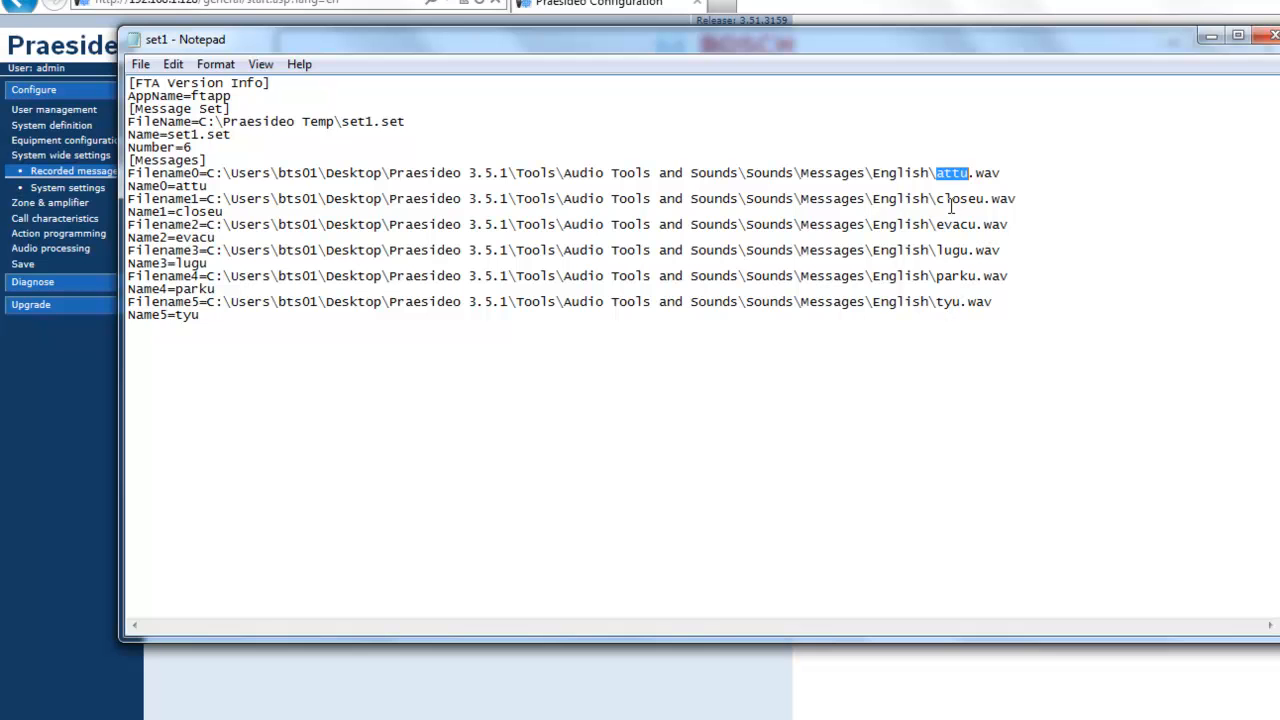
mouse_move(10, 484)
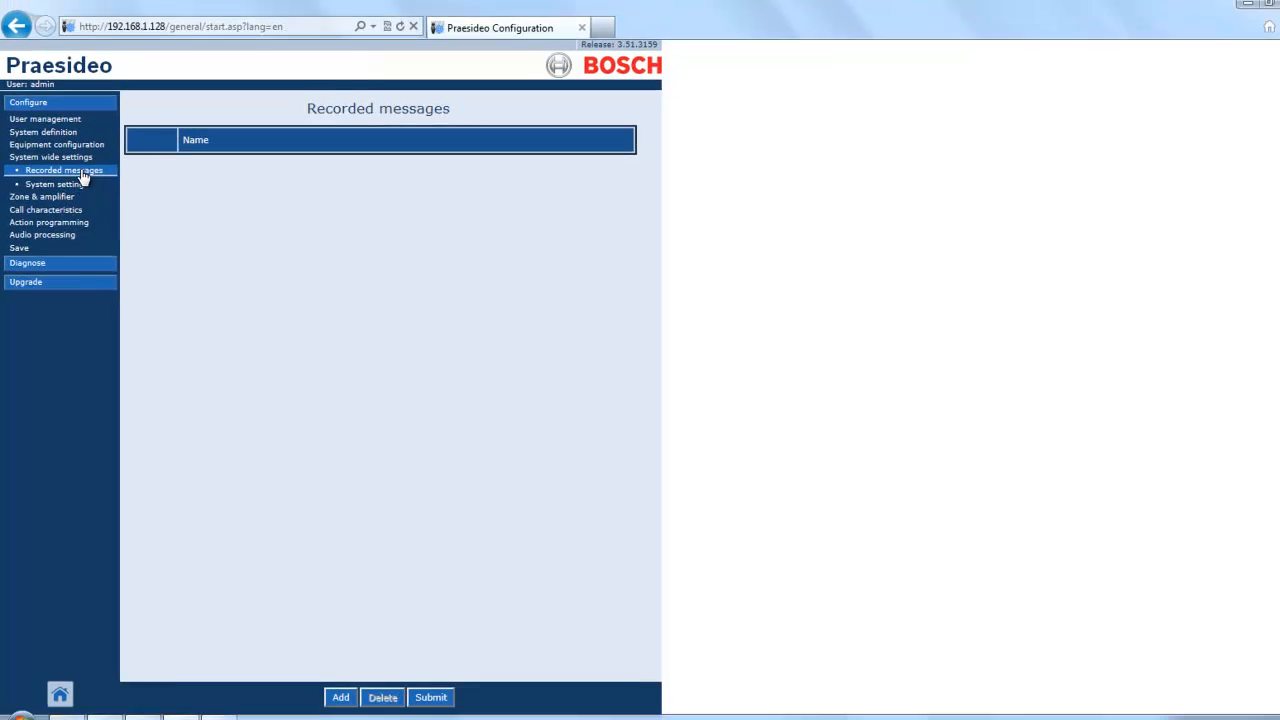
Create the recorded message attu and begin a second entry
left_click(340, 696)
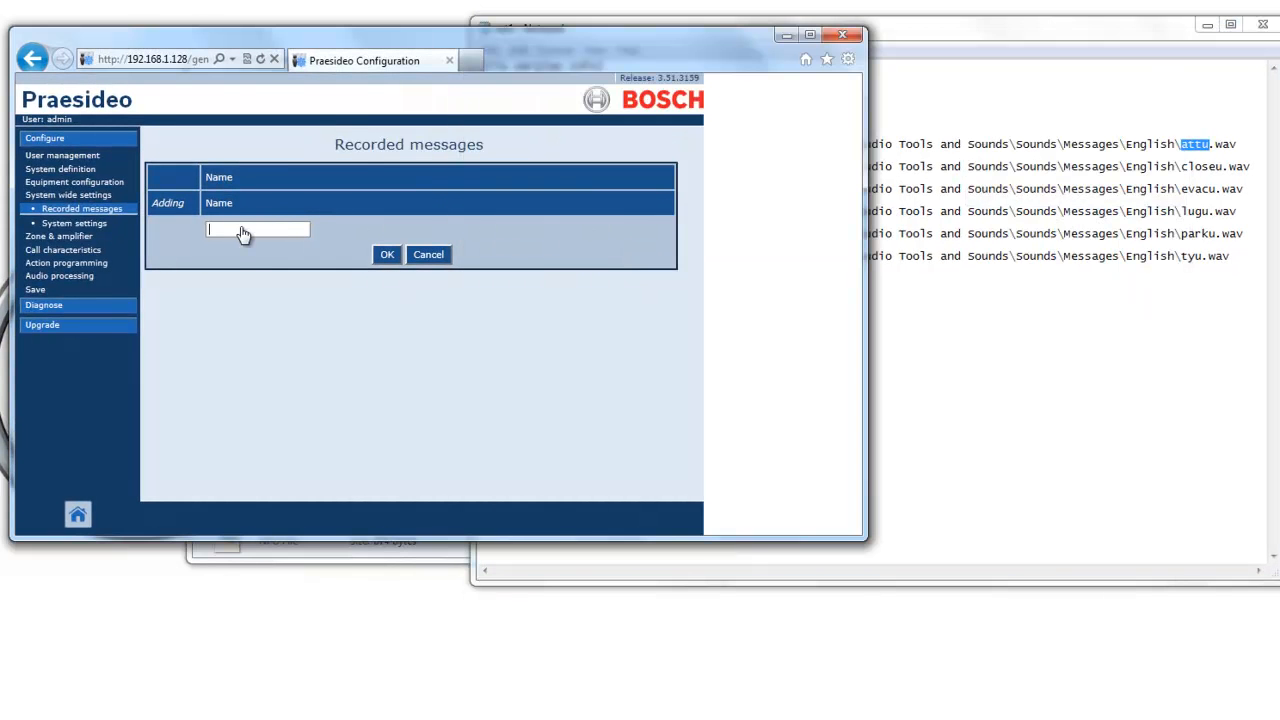
type("attu")
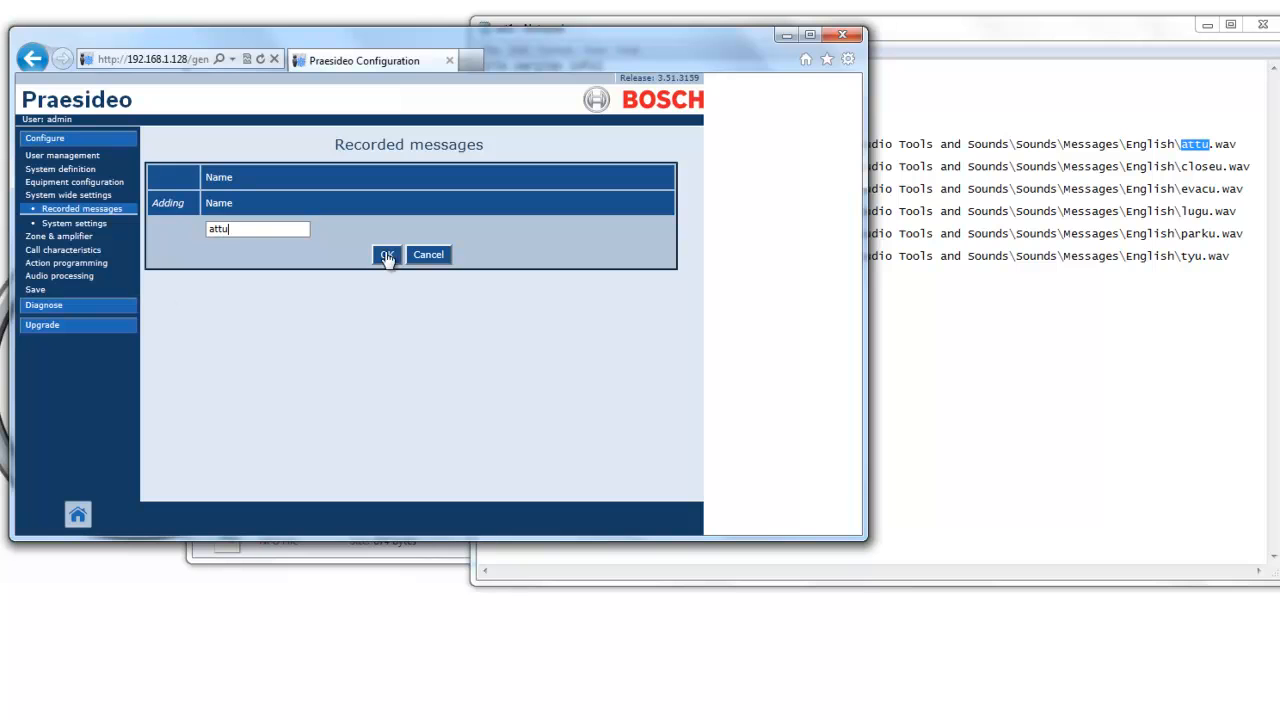
left_click(386, 254)
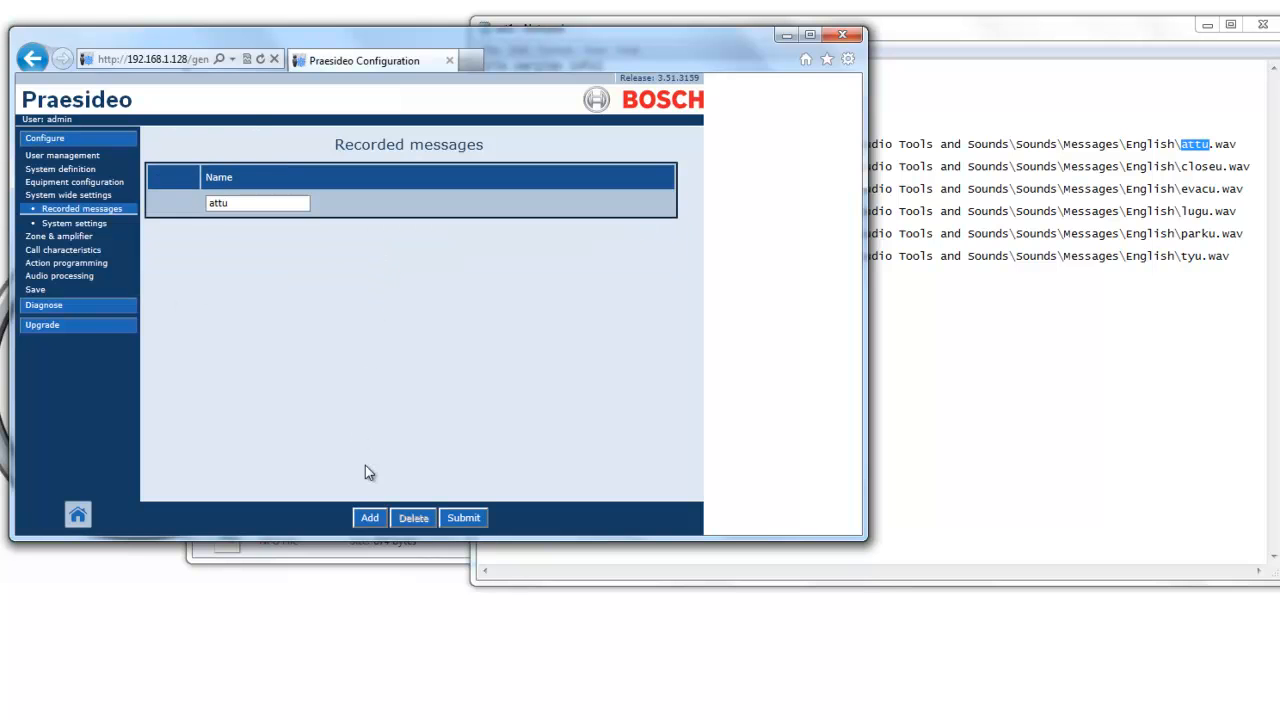
left_click(368, 516)
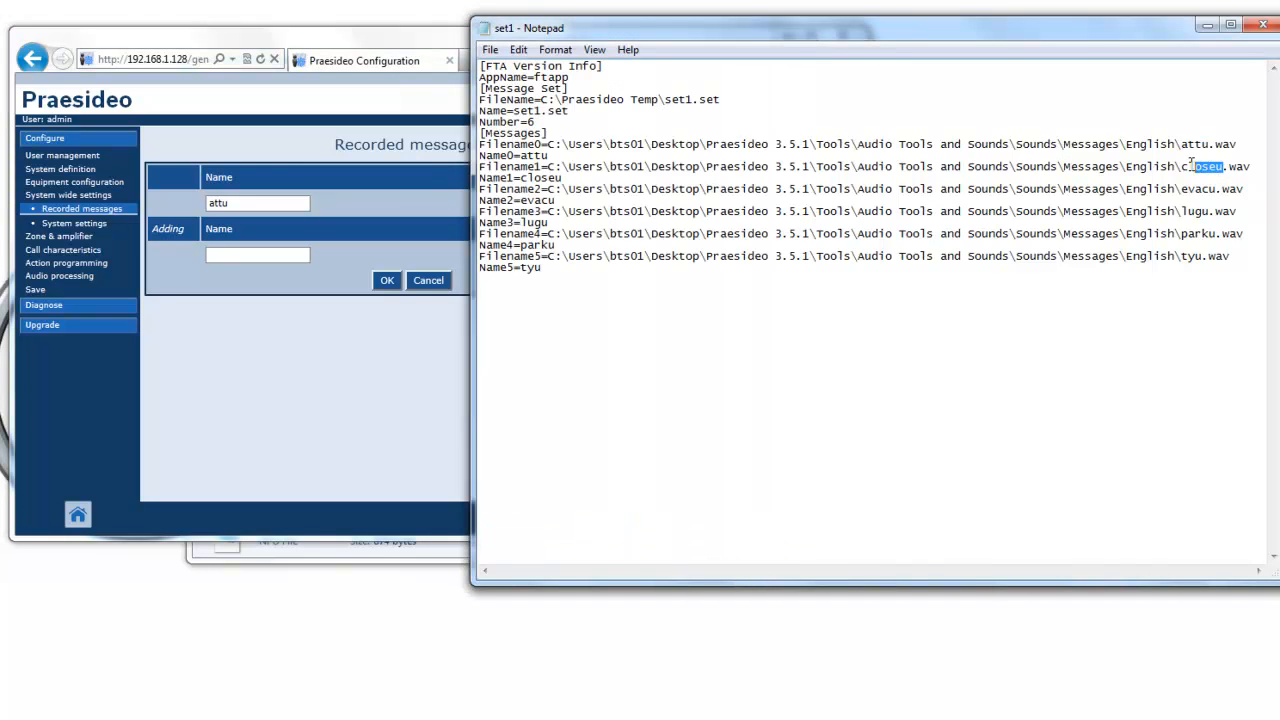
Add the recorded message names closeu, evacu and lugu from the Notepad list
right_click(1200, 166)
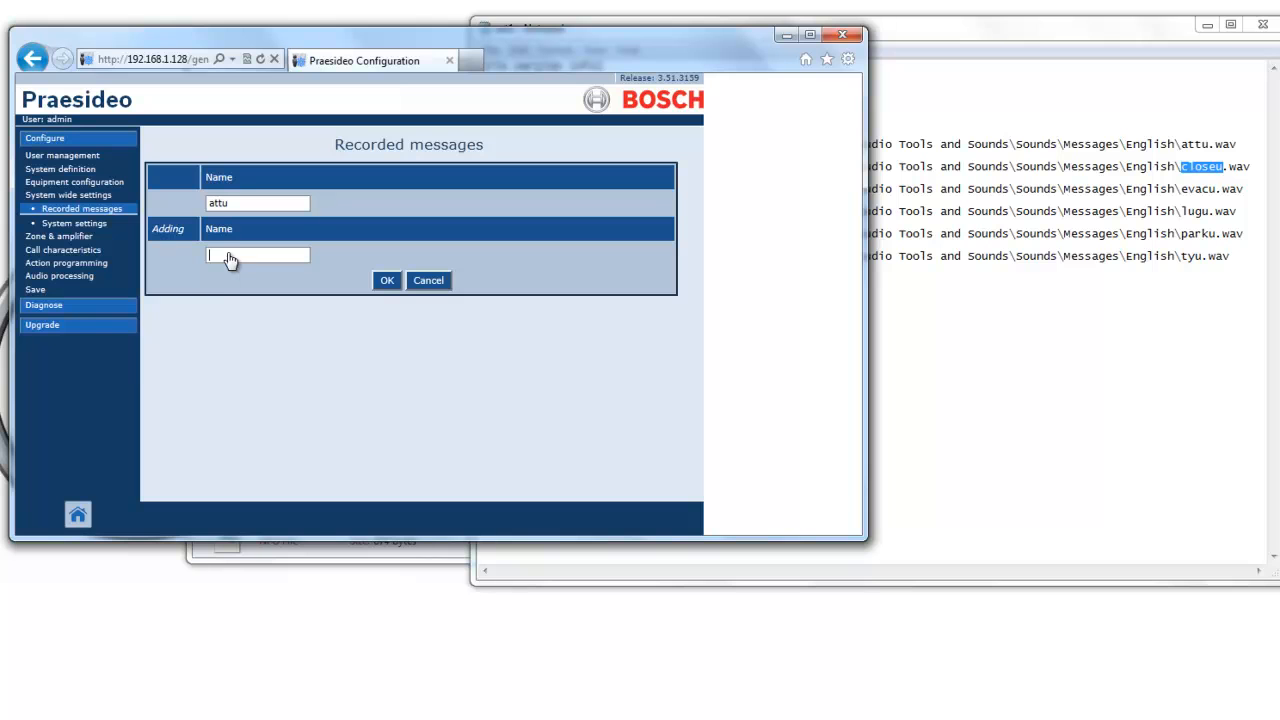
left_click(386, 280)
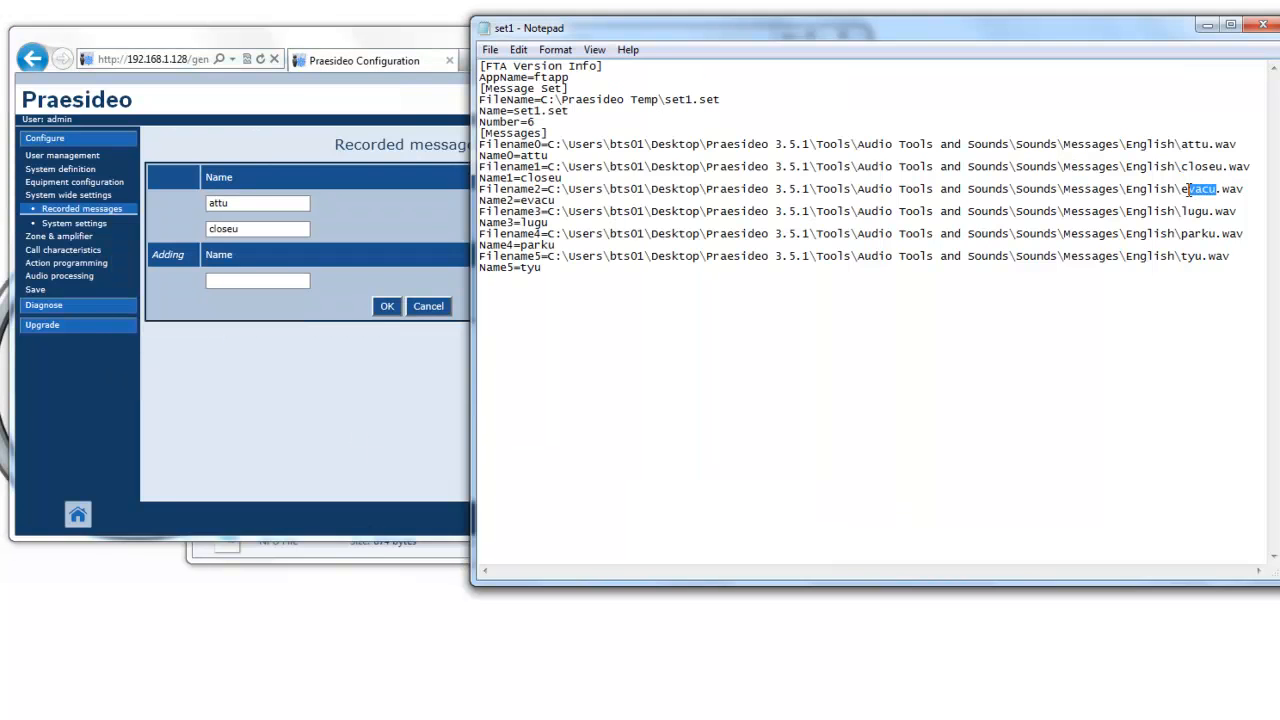
right_click(256, 280)
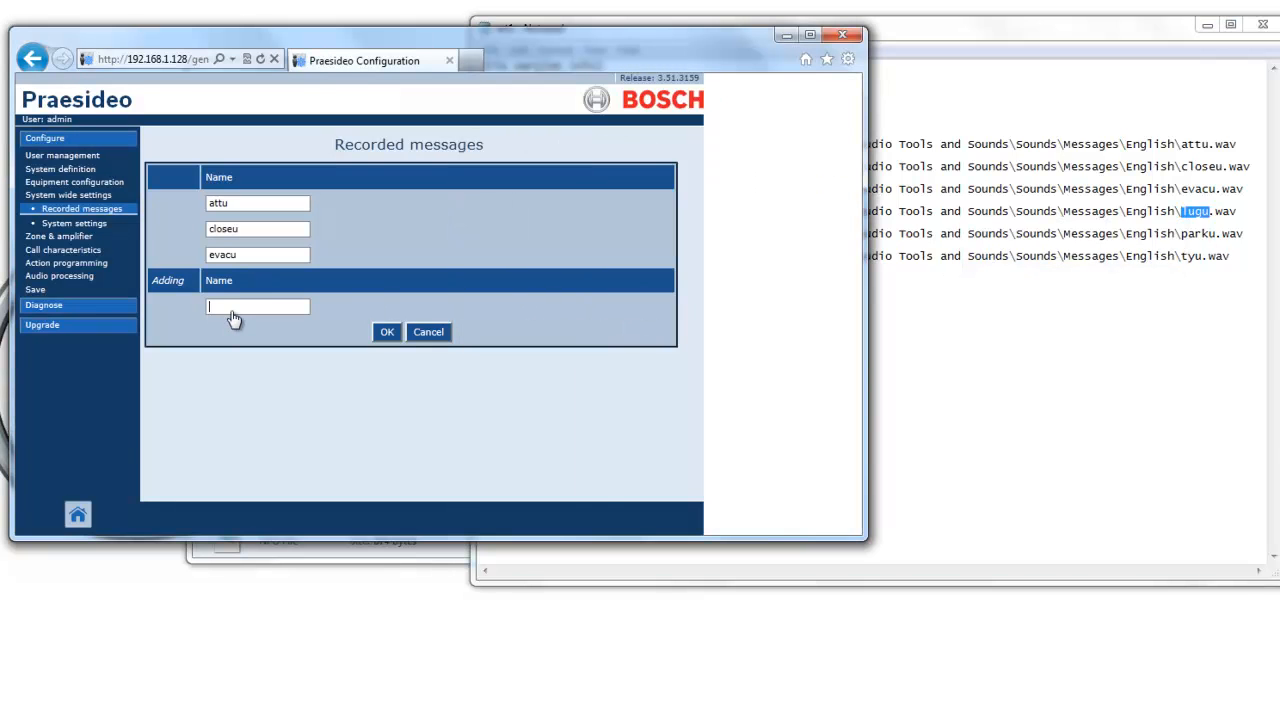
type("lugu")
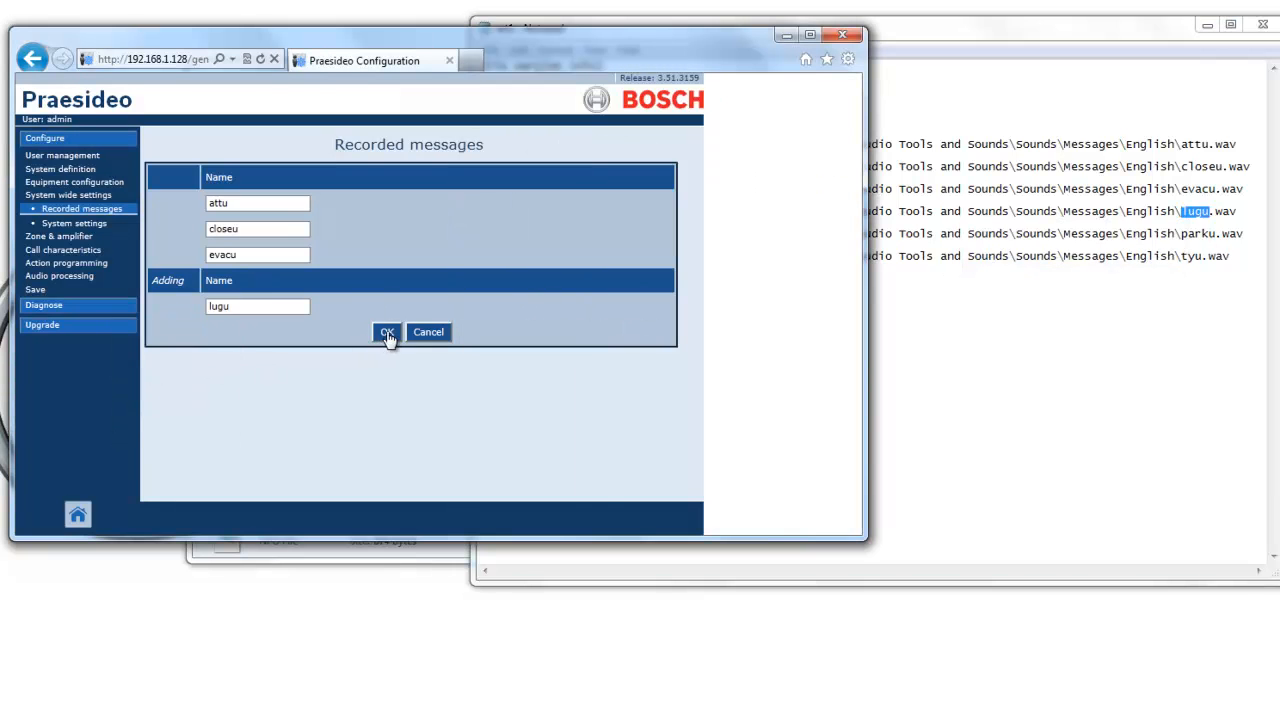
left_click(386, 332)
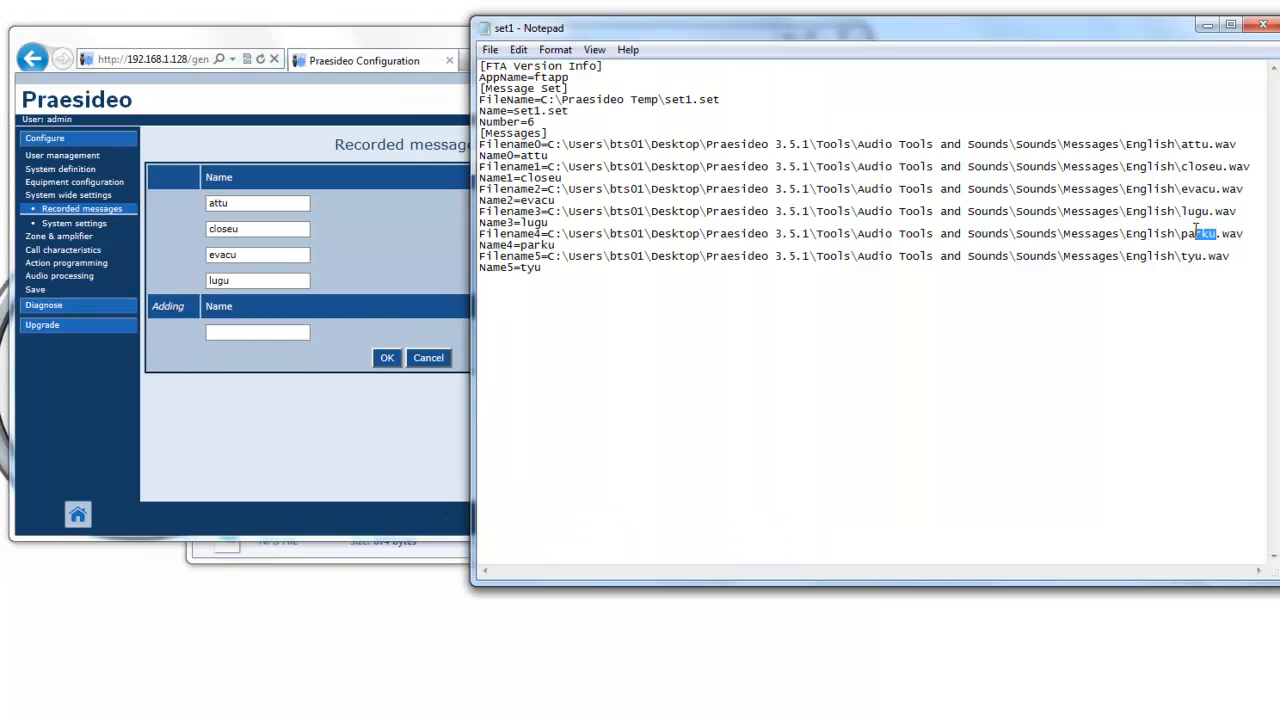
Add the remaining recorded message names parku and tyu, completing all six
right_click(1196, 232)
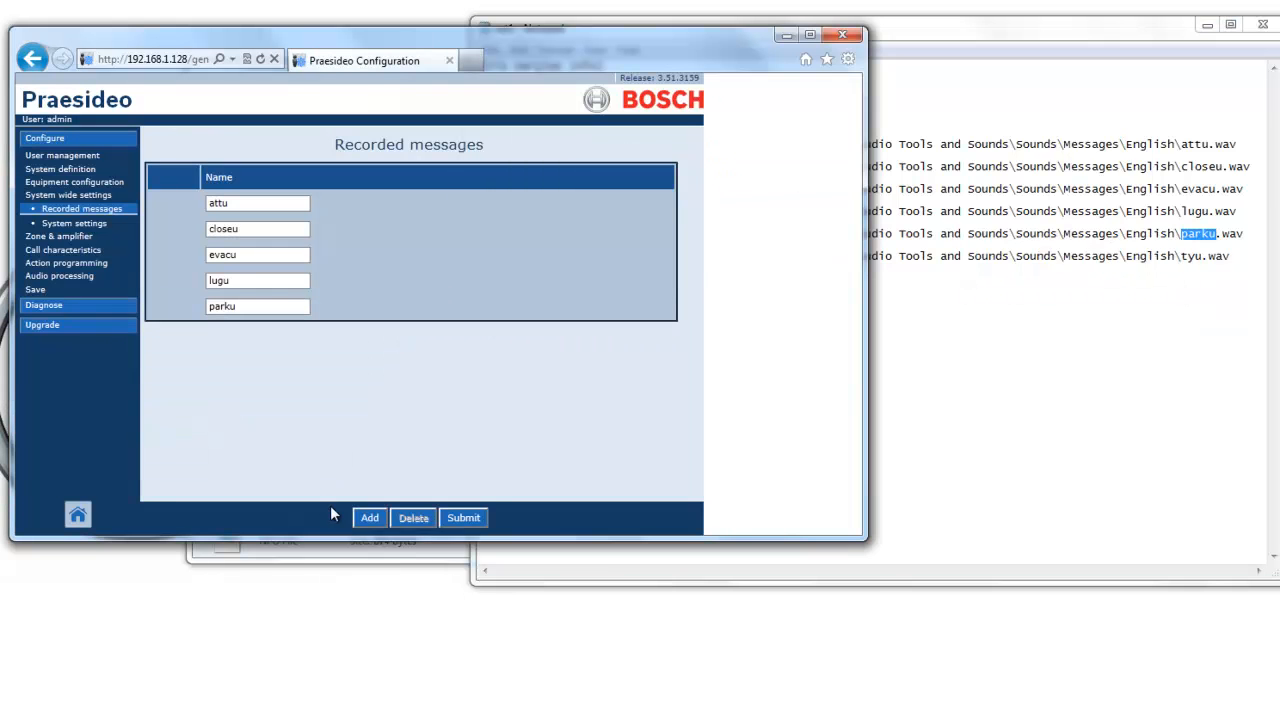
left_click(368, 516)
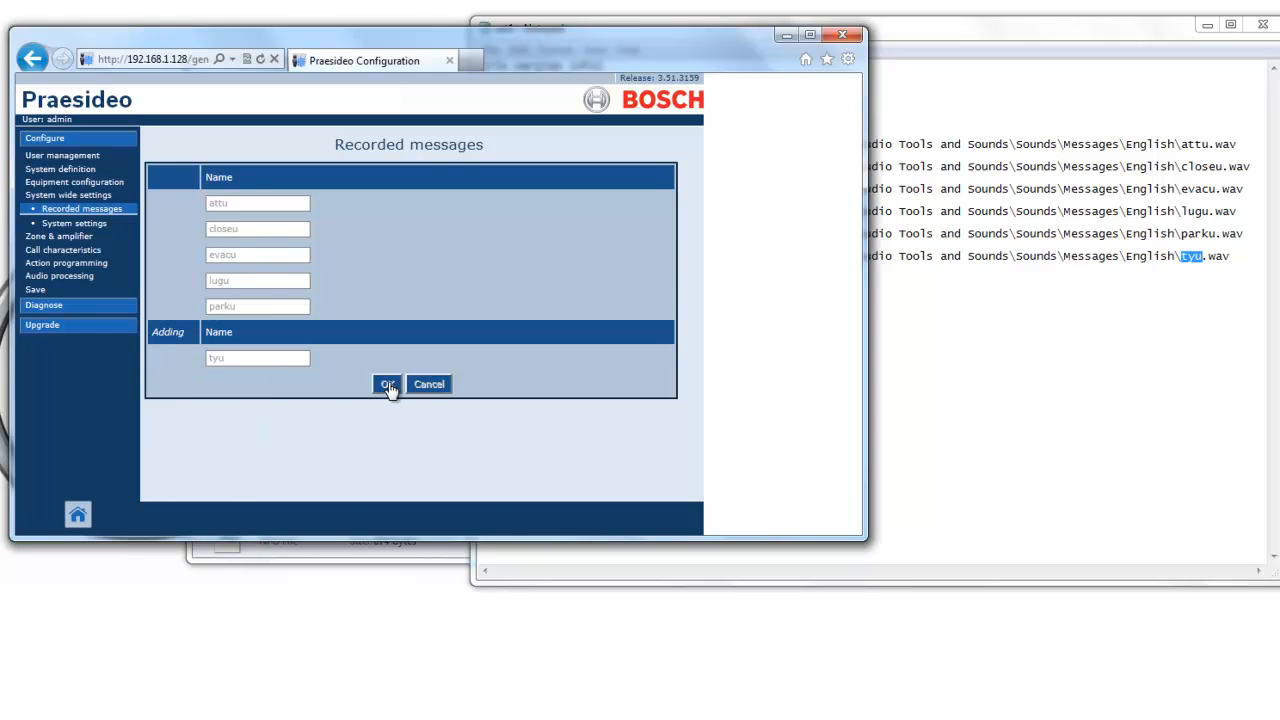
left_click(388, 384)
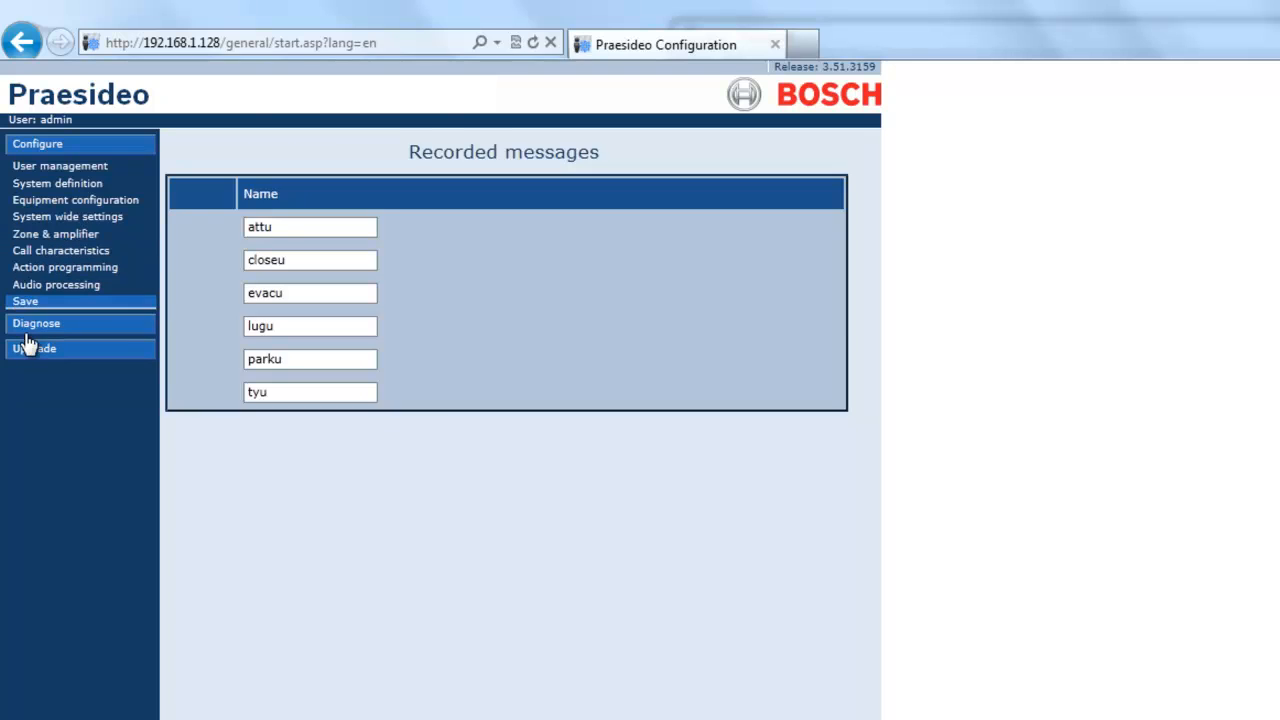
Go to the Save page offering to save the configuration and restart the system
left_click(24, 300)
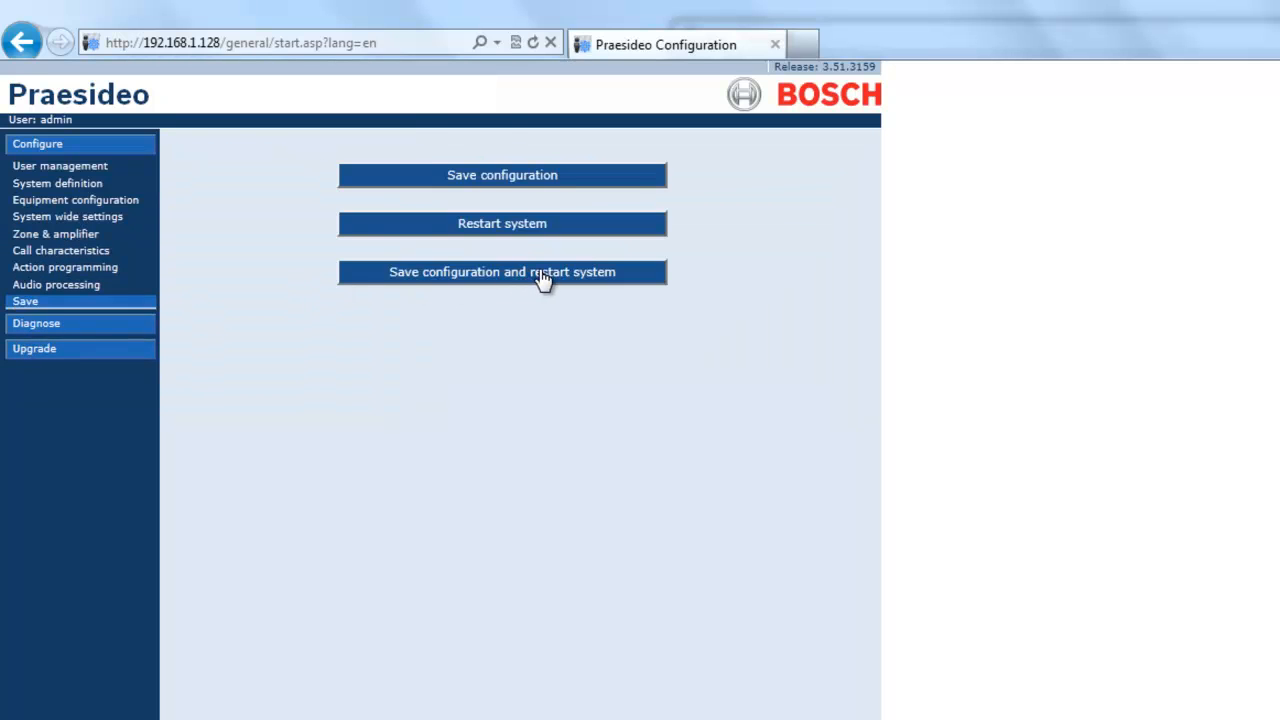